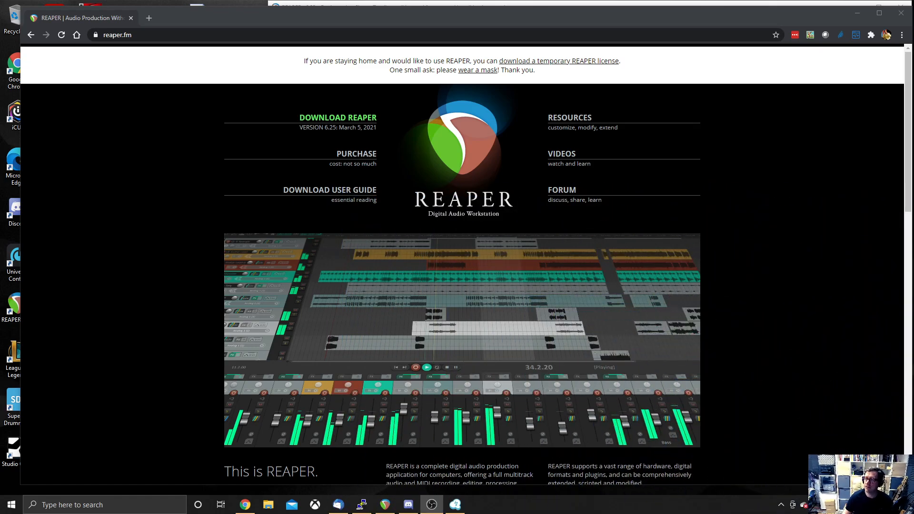
mouse_move(79, 131)
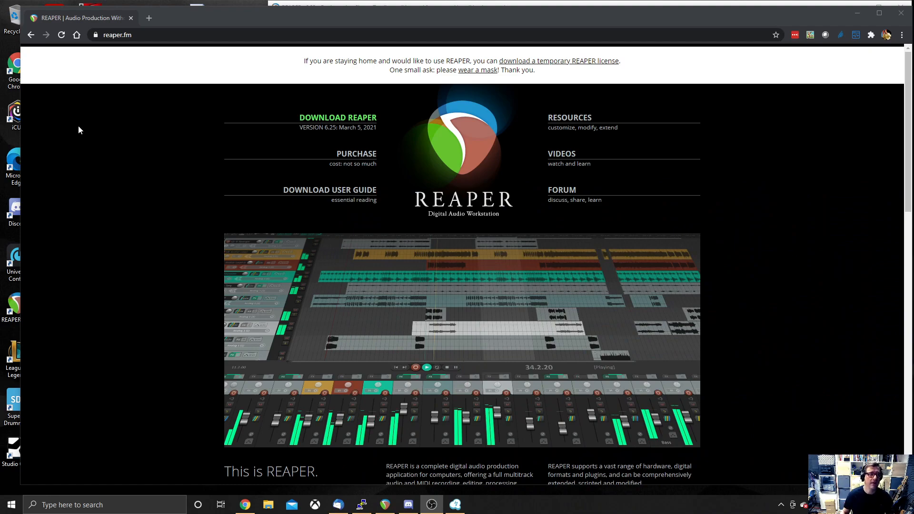
mouse_move(182, 50)
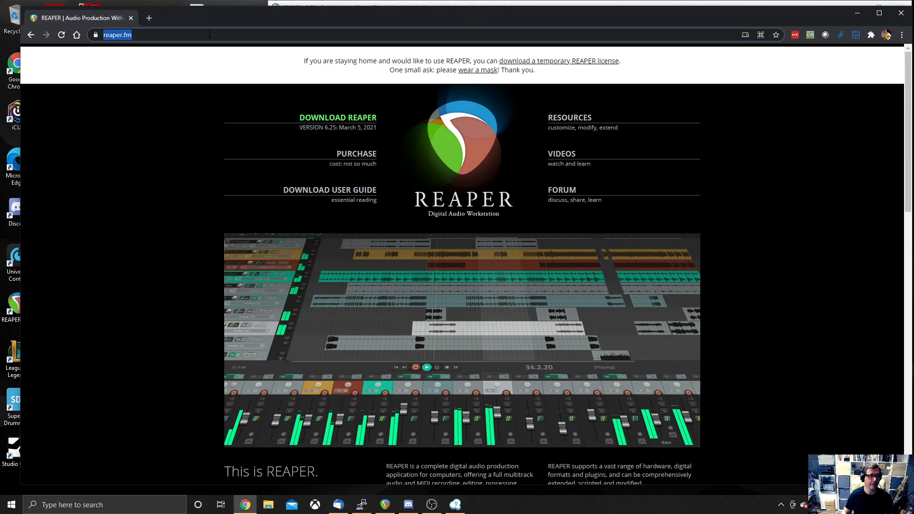
Step: Reach reaper.fm/download.php from the address bar and download the Windows 64-bit installer
type("reaper")
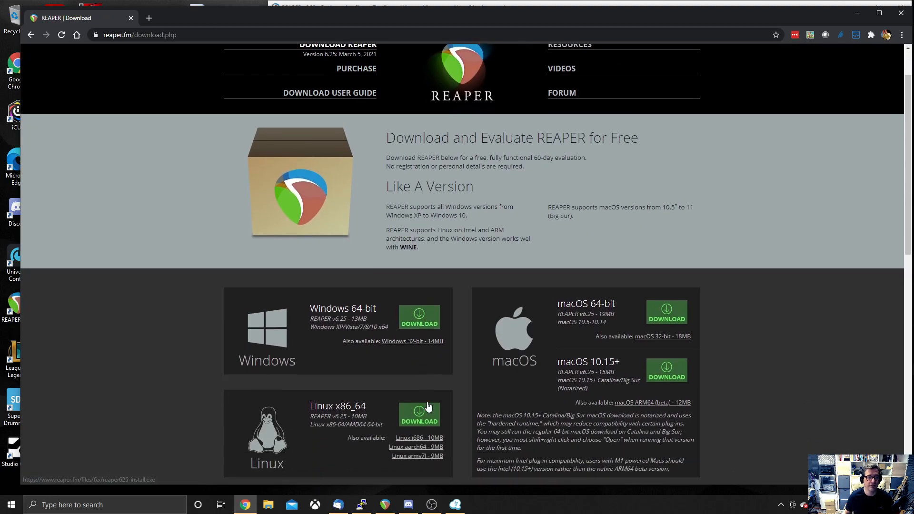
scroll("down", 3)
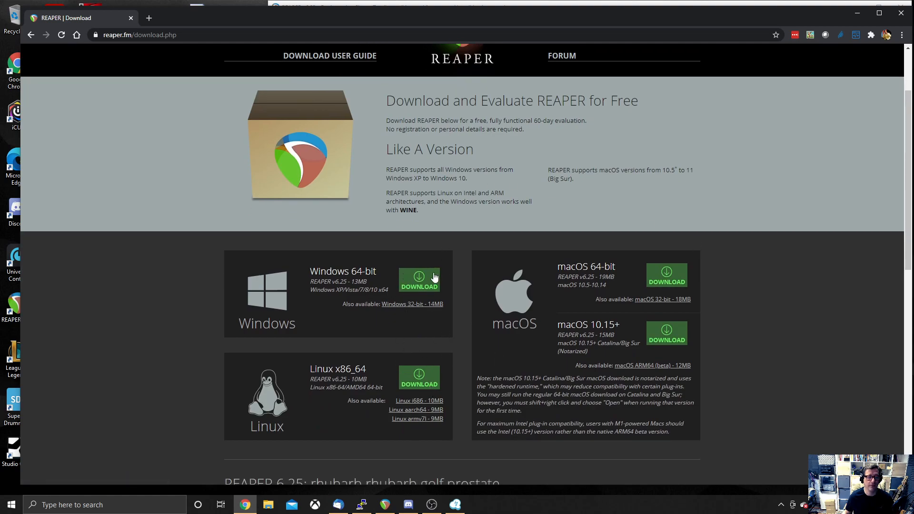
left_click(419, 279)
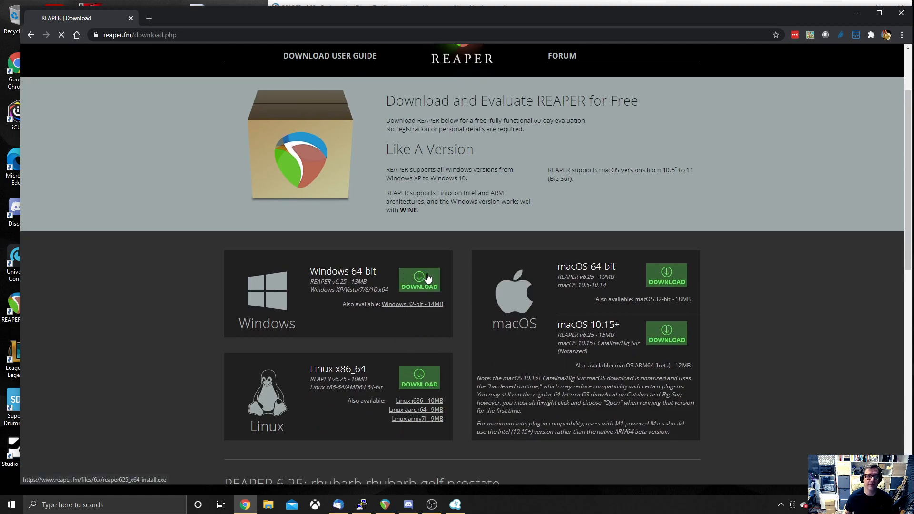
left_click(419, 280)
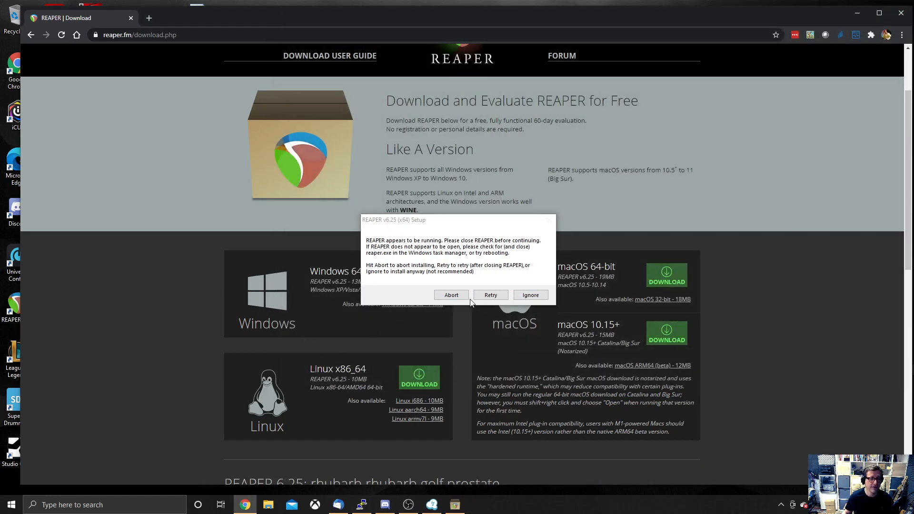
Step: Continue past the running-REAPER warning, inspect the ReaRoute ASIO driver under Optional functionality, then cancel setup
left_click(529, 295)
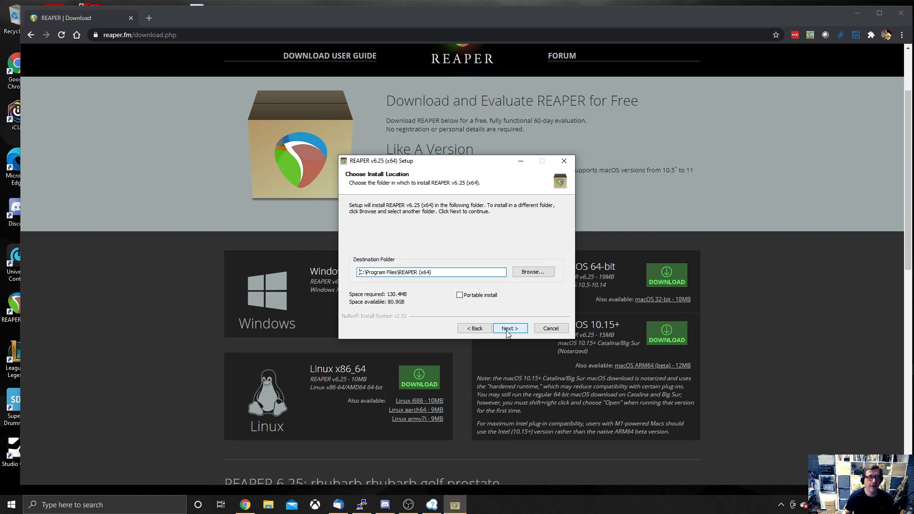
left_click(507, 328)
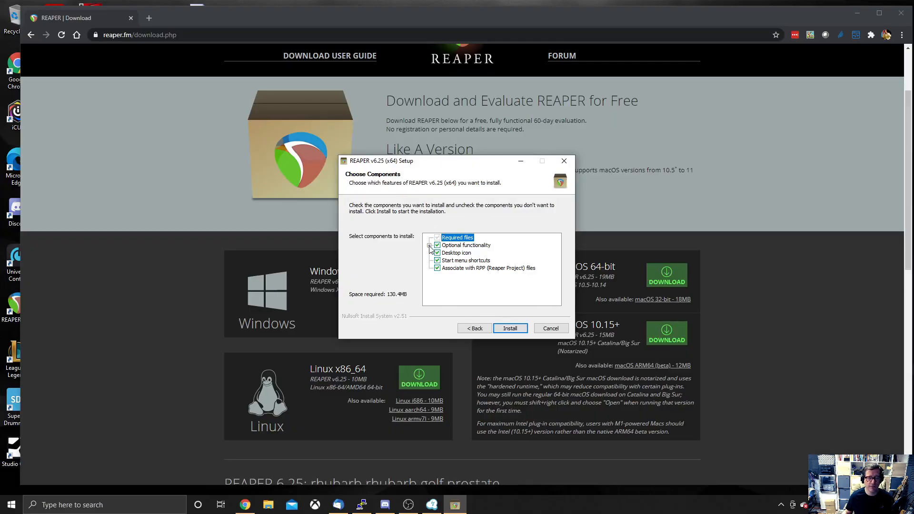
left_click(431, 244)
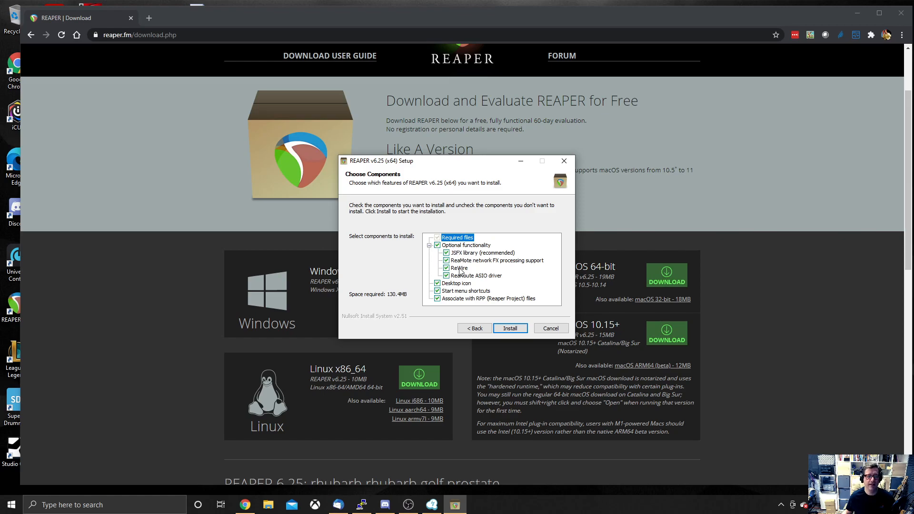
left_click(475, 275)
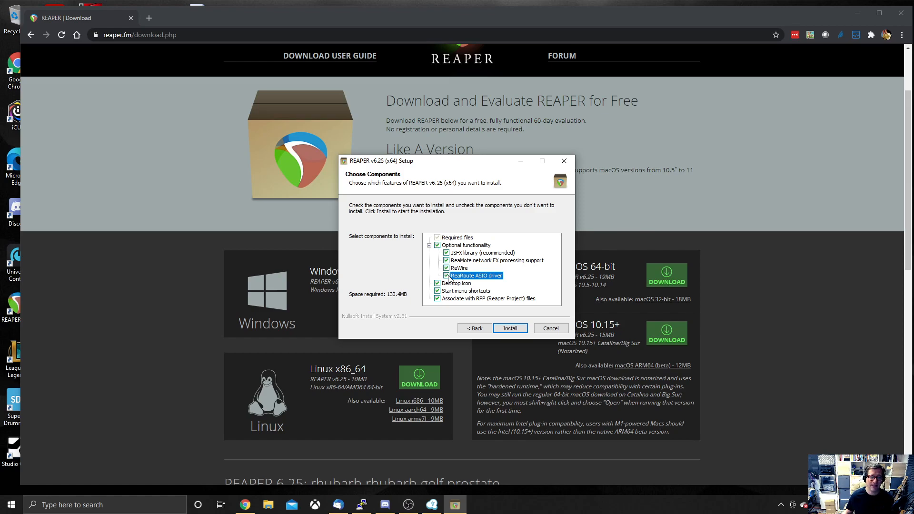
mouse_move(467, 279)
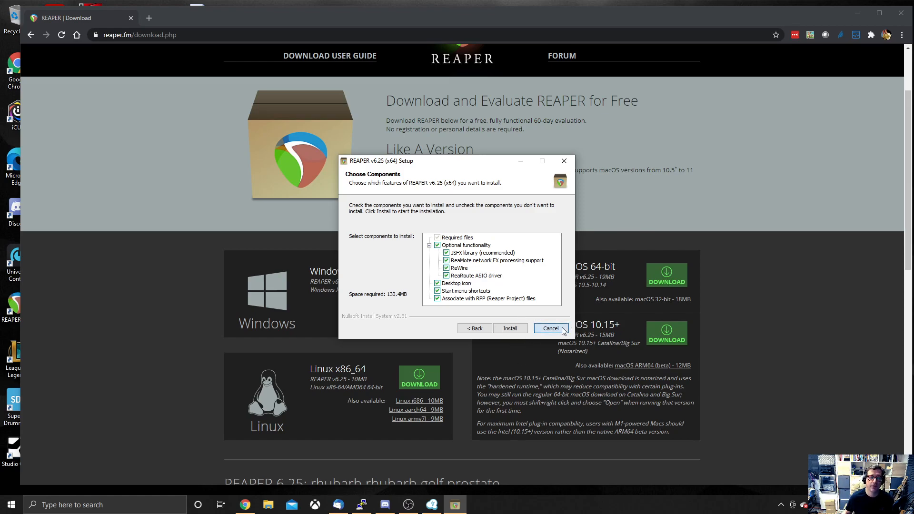
left_click(548, 328)
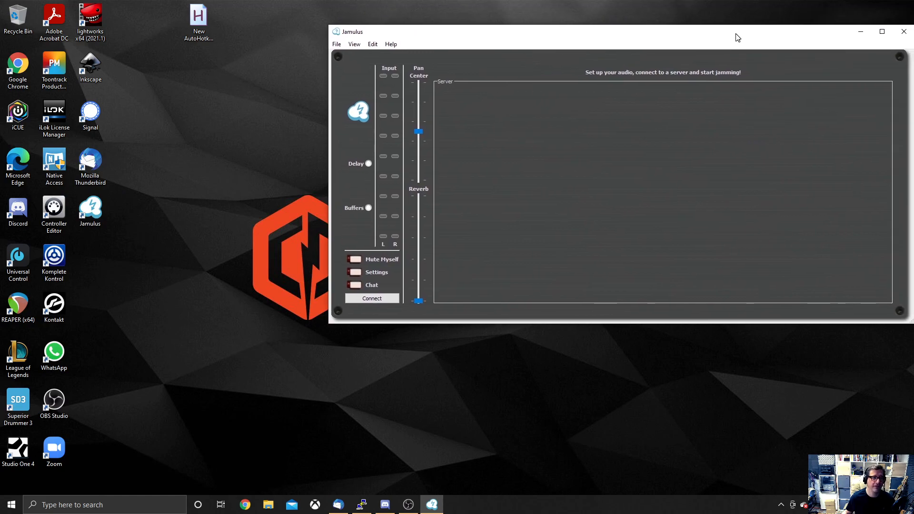
Step: Move the Jamulus window up and left, then launch REAPER (x64) from the desktop
left_click_drag(737, 37, 726, 26)
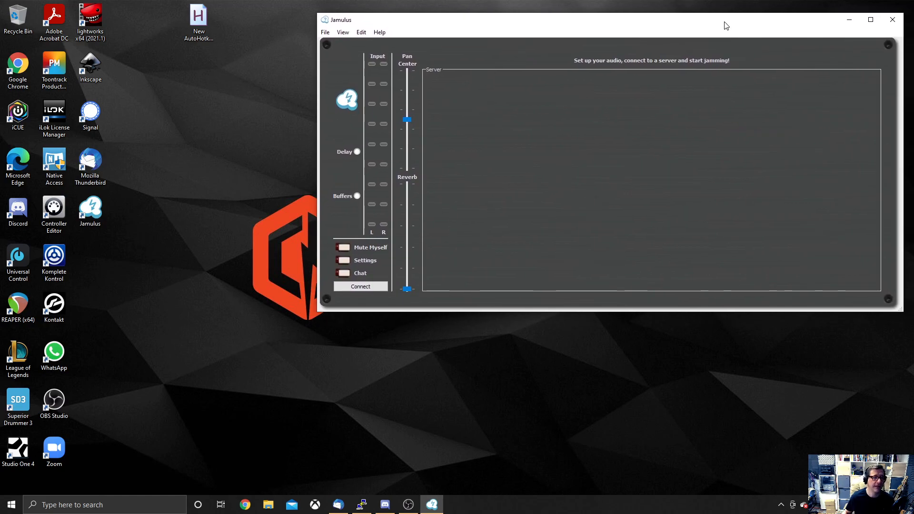
mouse_move(27, 342)
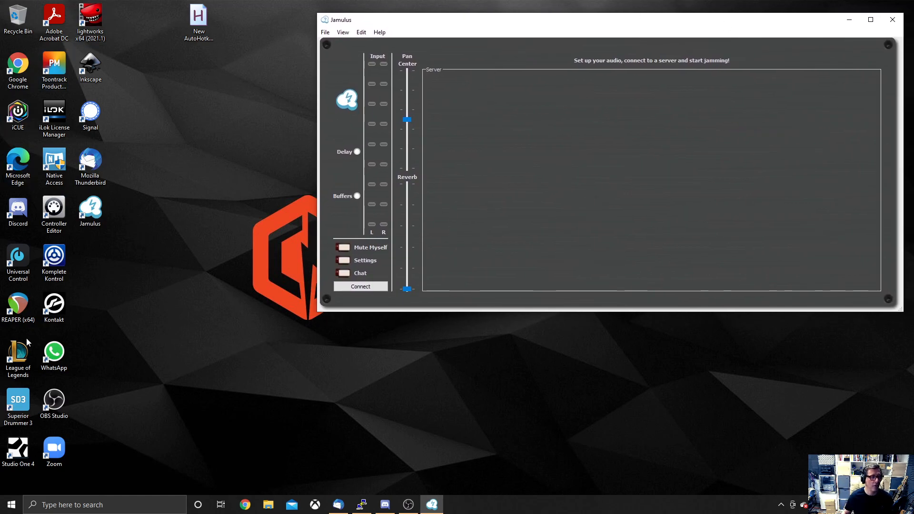
left_click(18, 303)
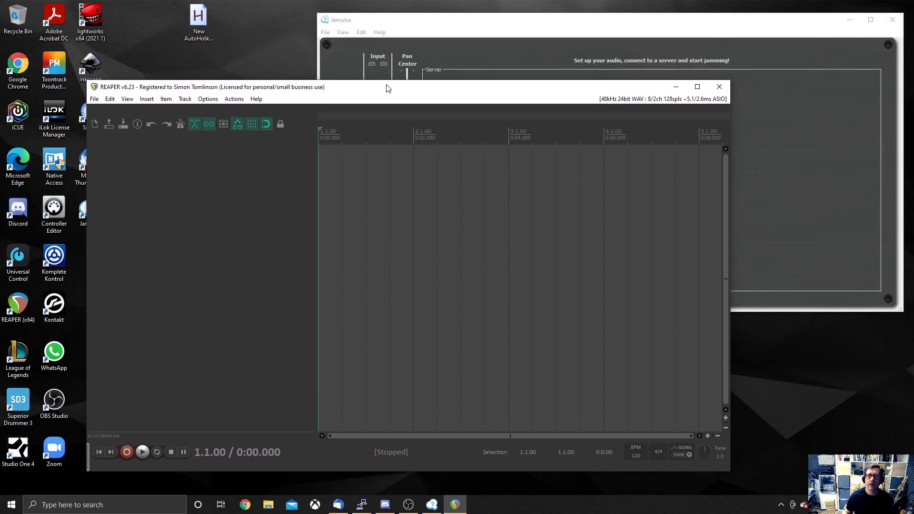
left_click(256, 99)
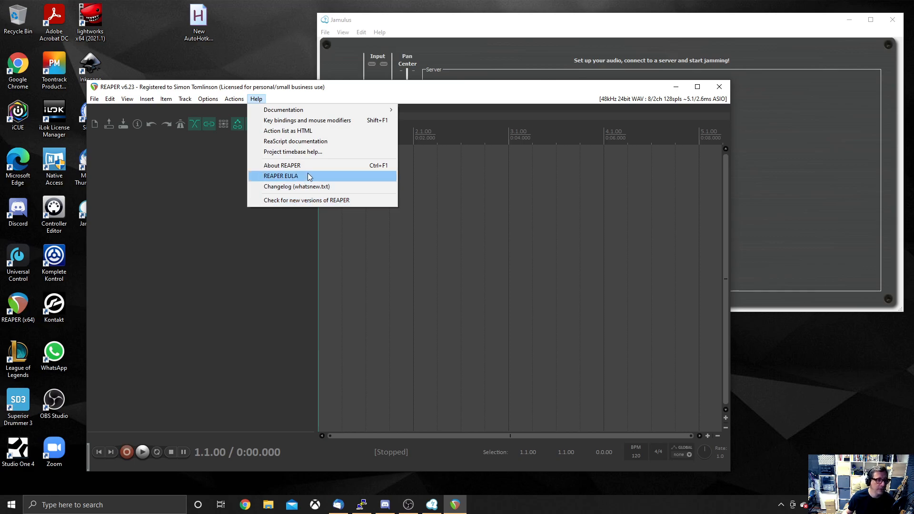
left_click(282, 165)
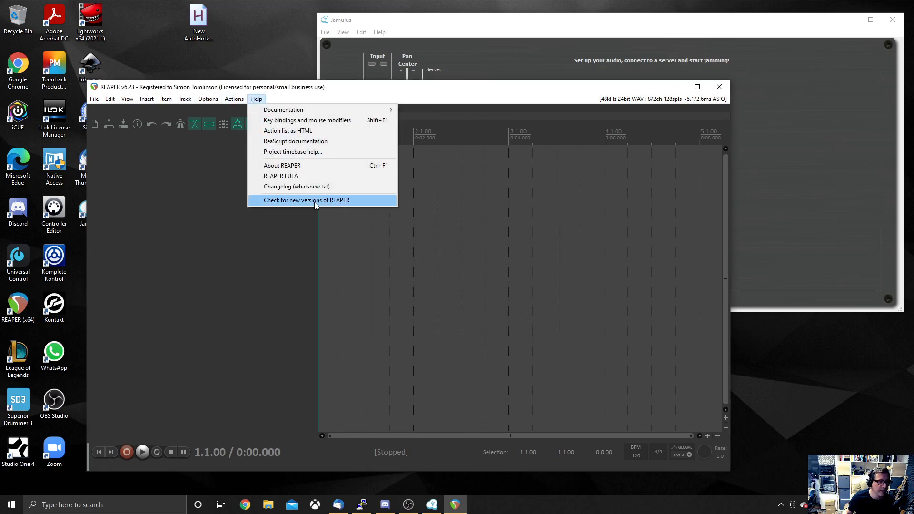
mouse_move(308, 151)
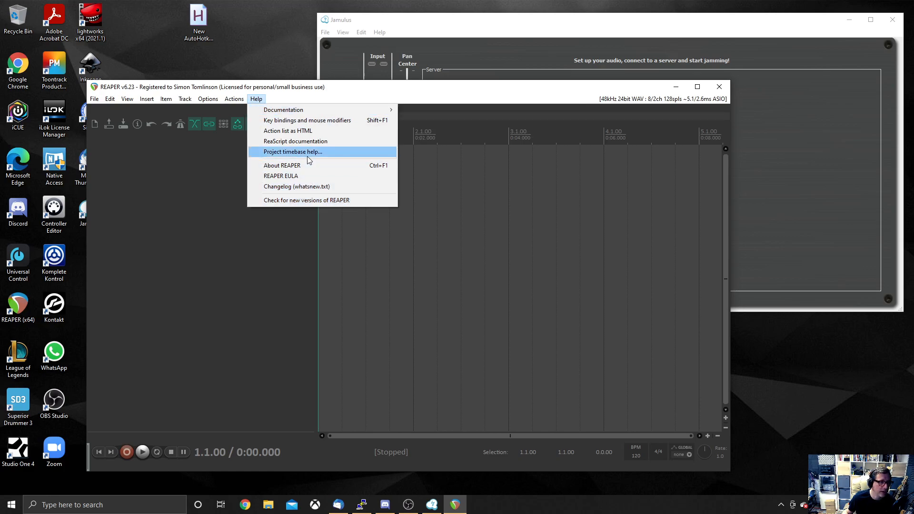
left_click(274, 76)
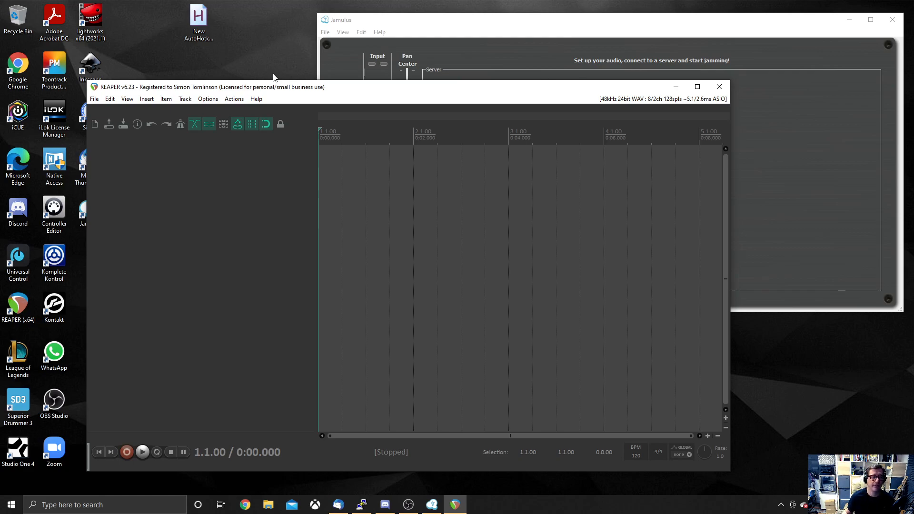
mouse_move(327, 68)
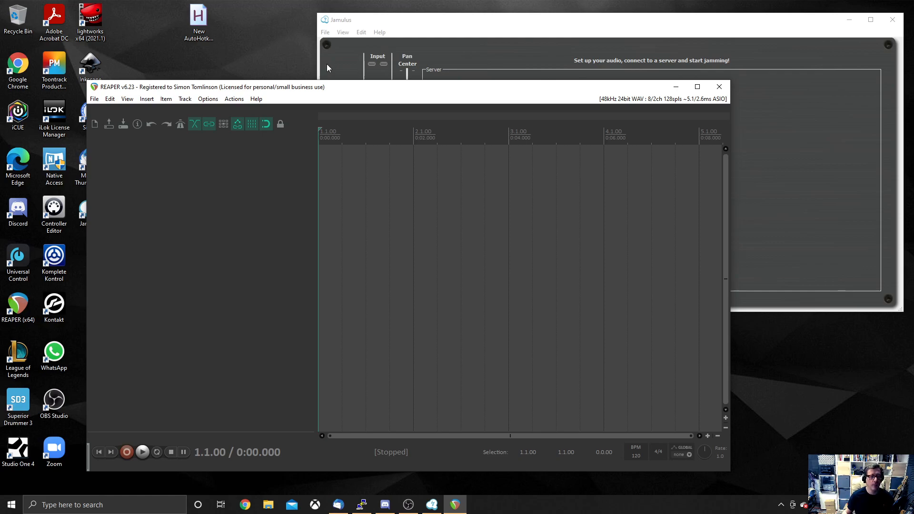
mouse_move(216, 260)
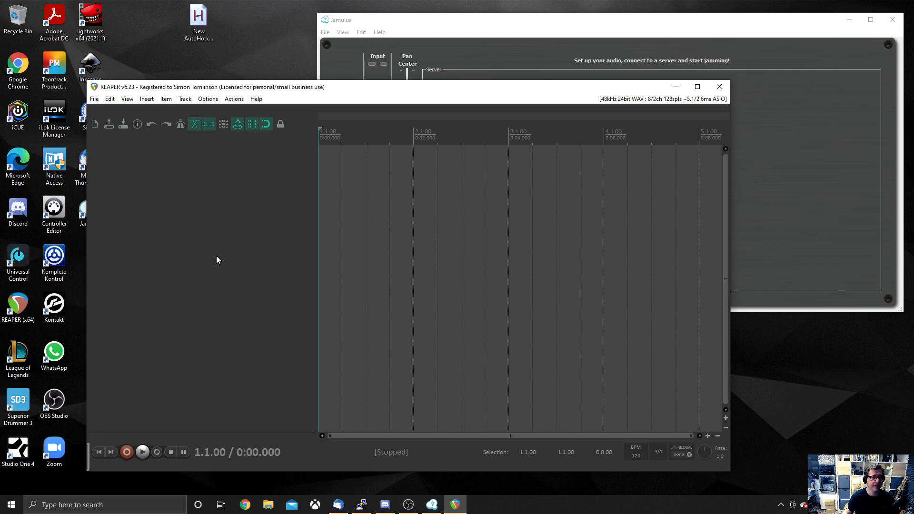
mouse_move(175, 157)
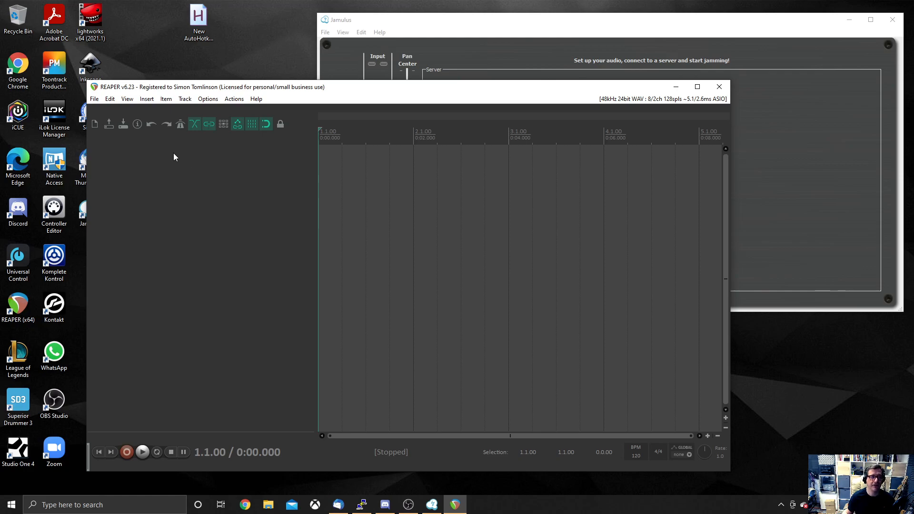
mouse_move(196, 217)
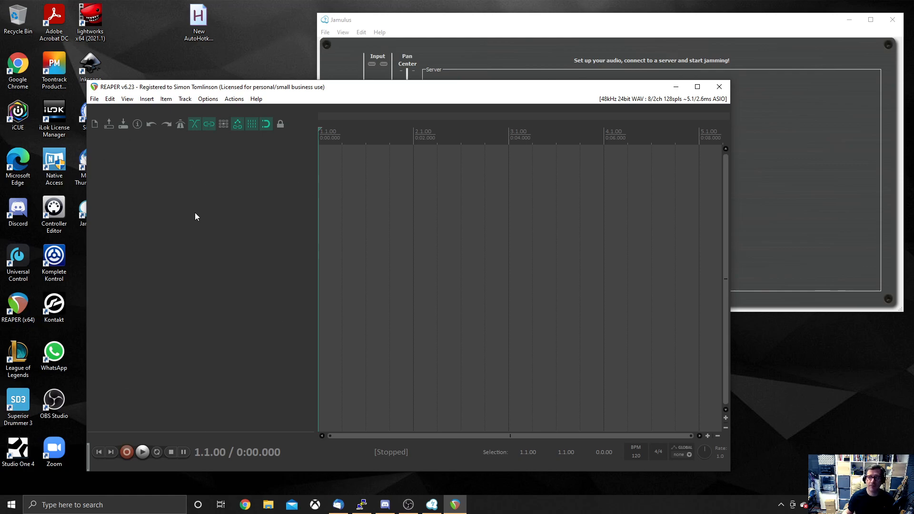
Step: Insert new tracks from the track panel context menu until the project has four
right_click(204, 216)
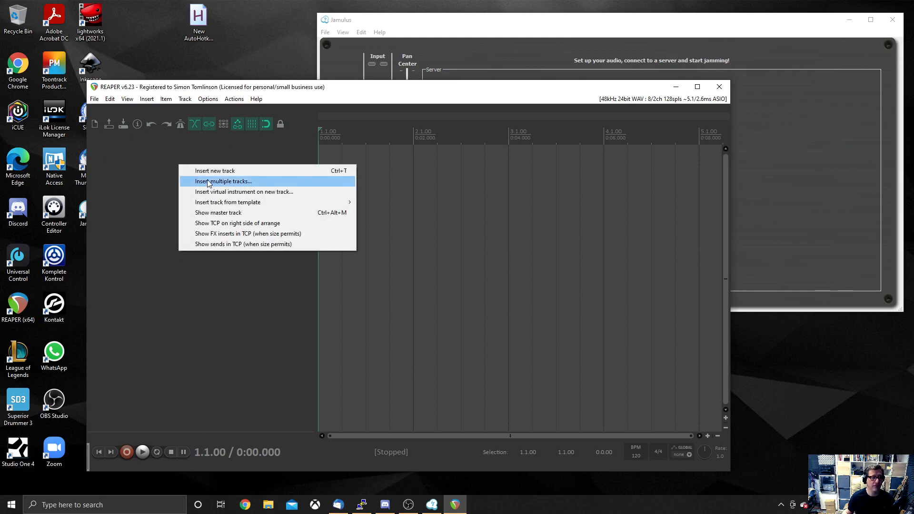
left_click(214, 170)
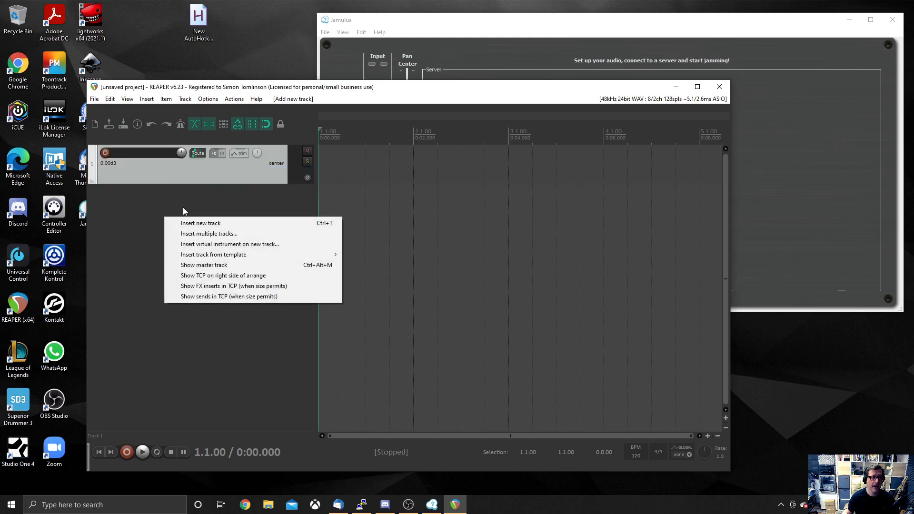
left_click(200, 223)
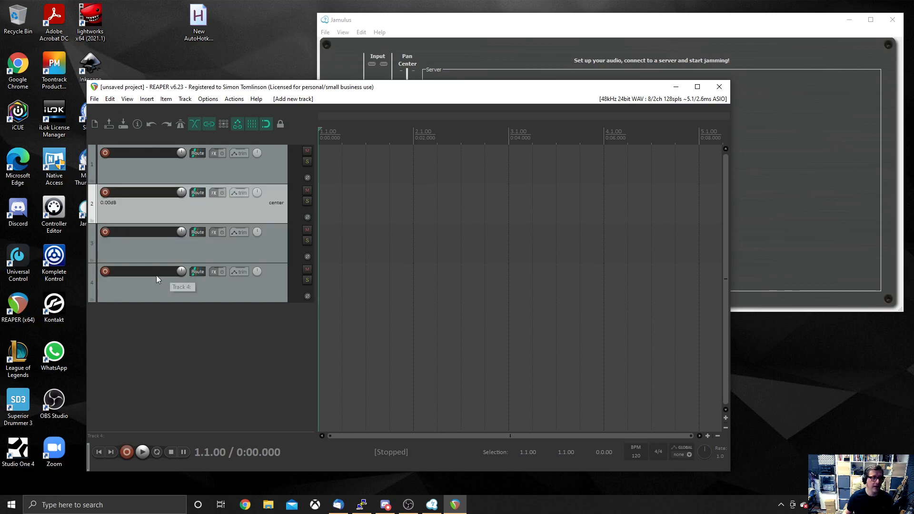
mouse_move(140, 154)
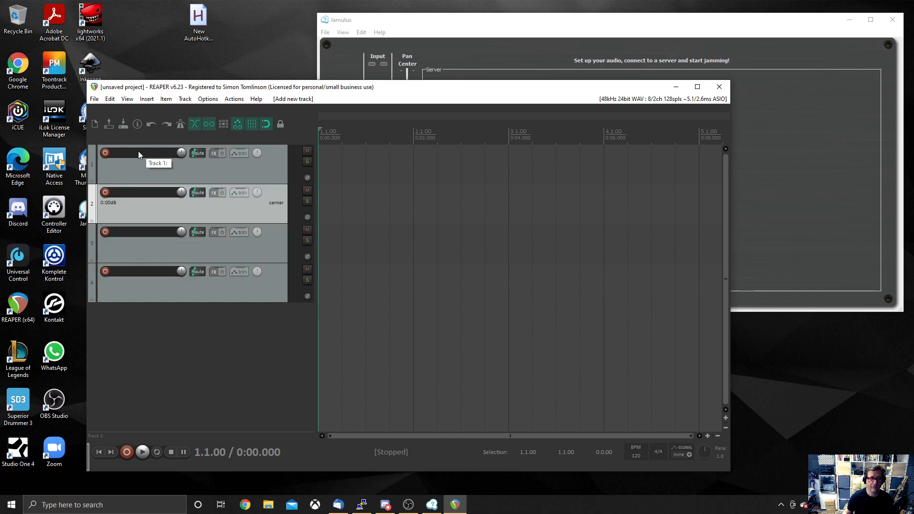
Step: Name track 1 'To Jamulus' and track 4 'From Jamulus'
double_click(142, 152)
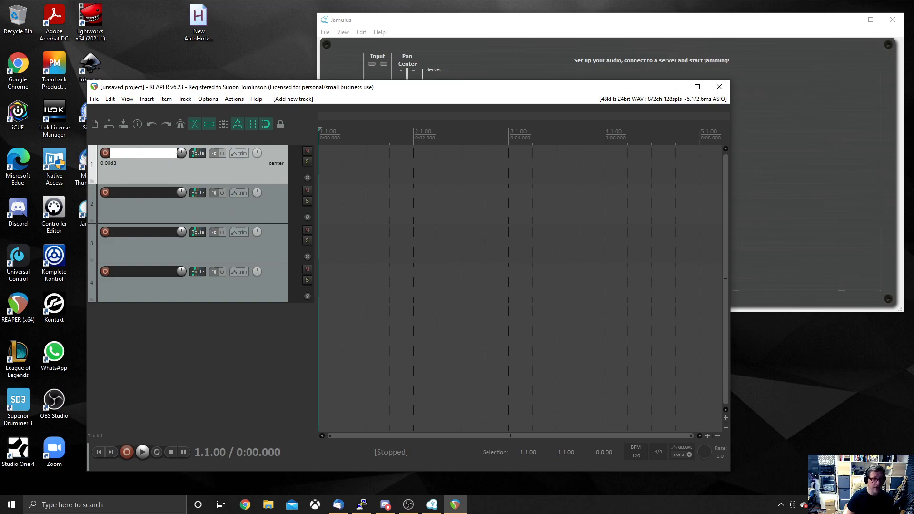
type("To Jamulusxz")
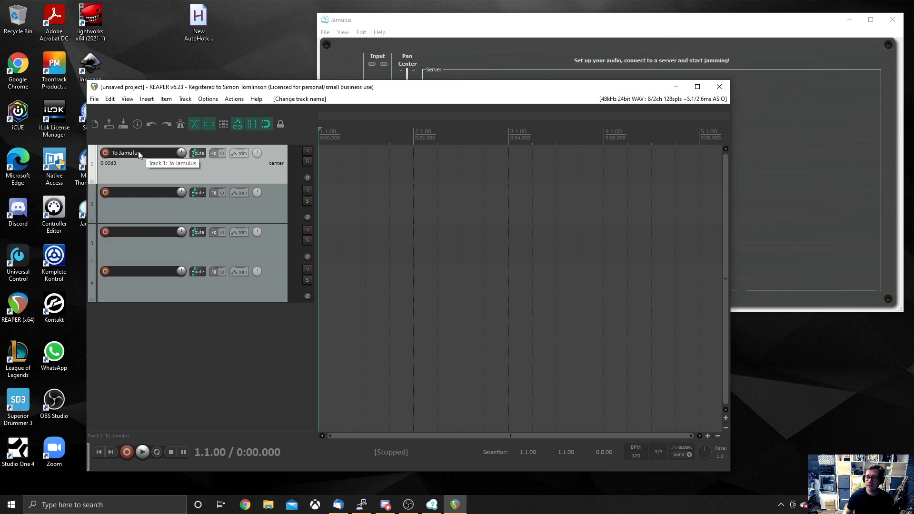
mouse_move(179, 173)
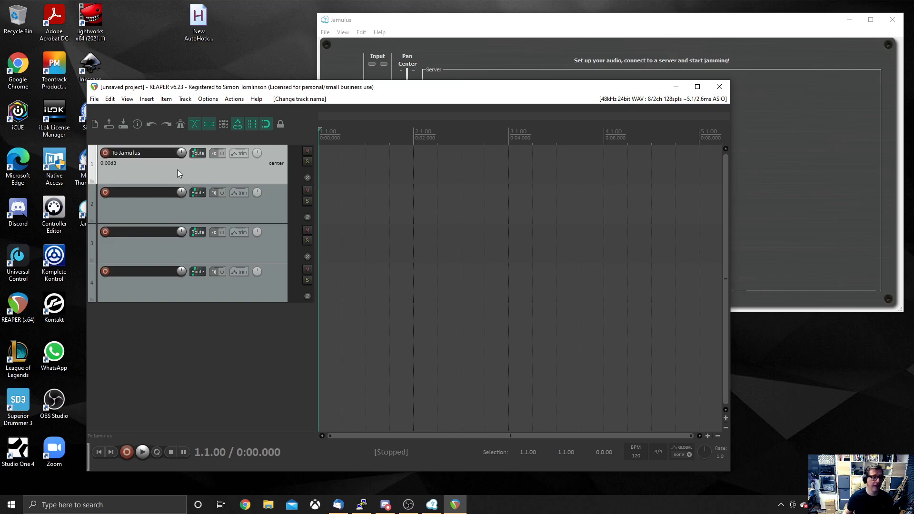
type("From Jamulus")
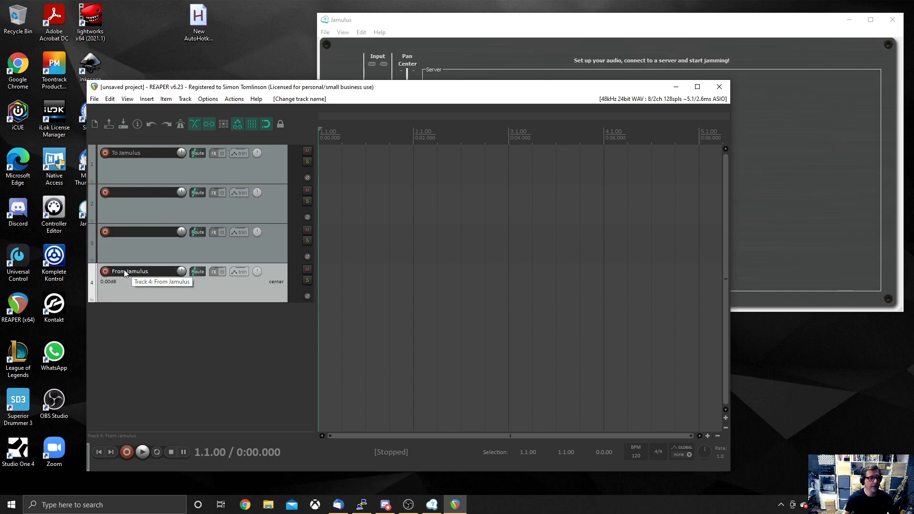
mouse_move(269, 220)
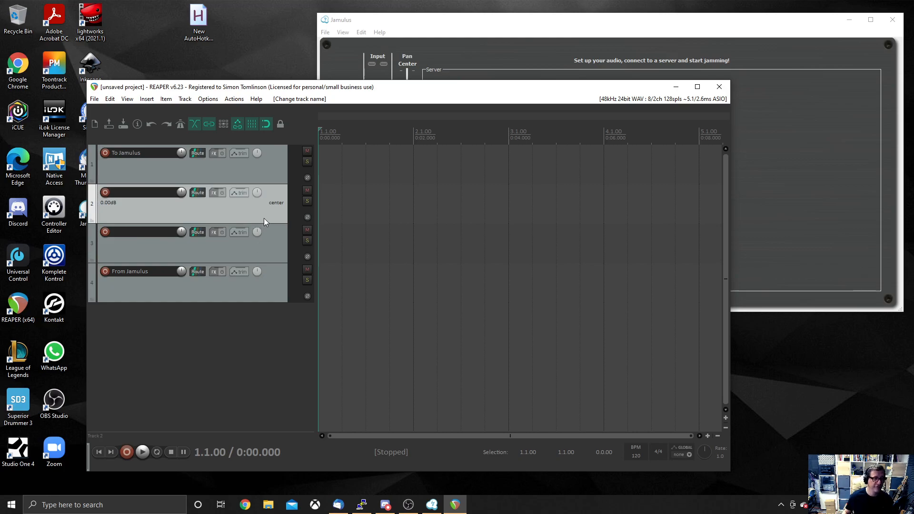
mouse_move(202, 221)
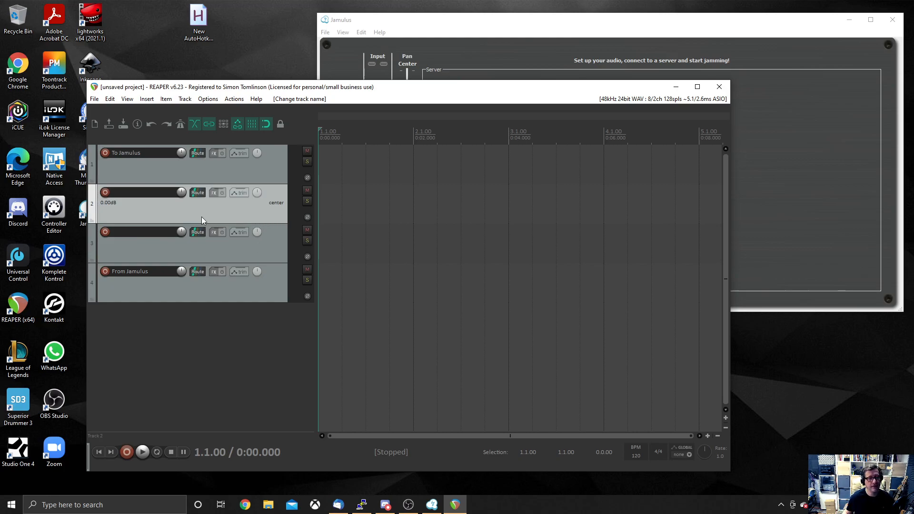
left_click(146, 163)
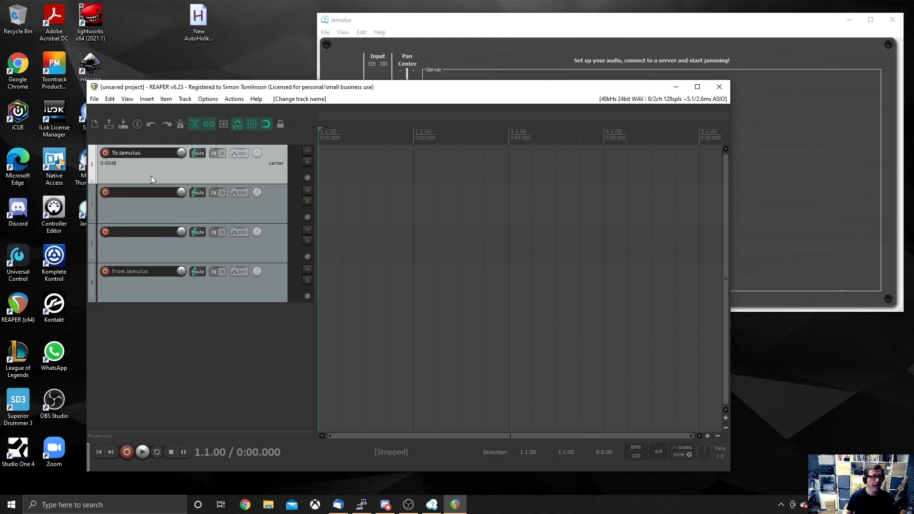
mouse_move(353, 74)
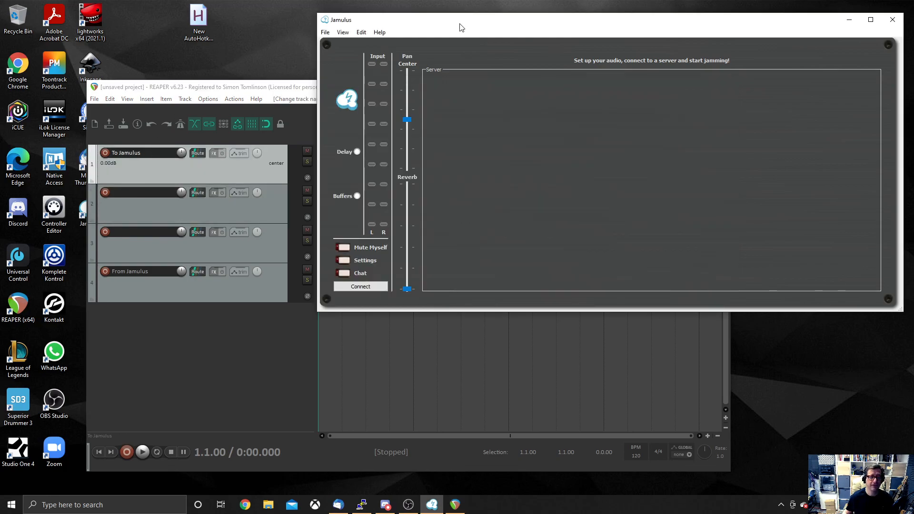
mouse_move(657, 85)
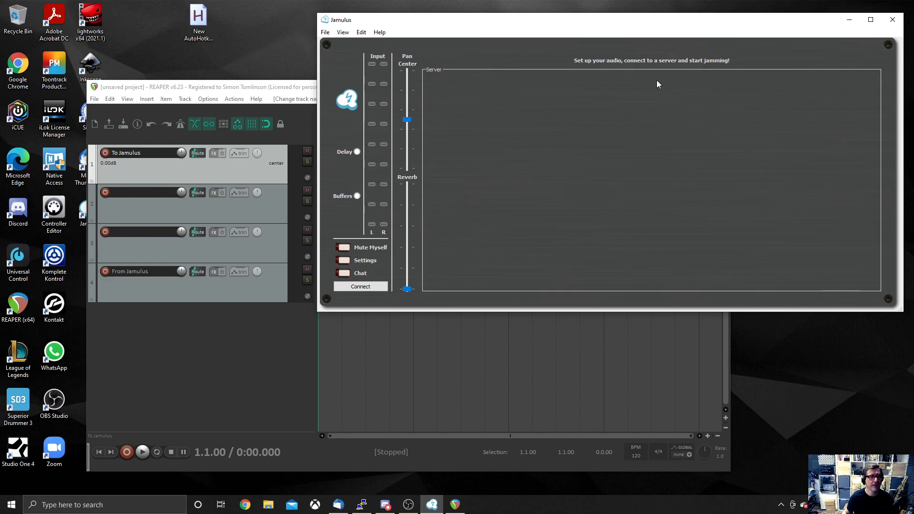
mouse_move(691, 68)
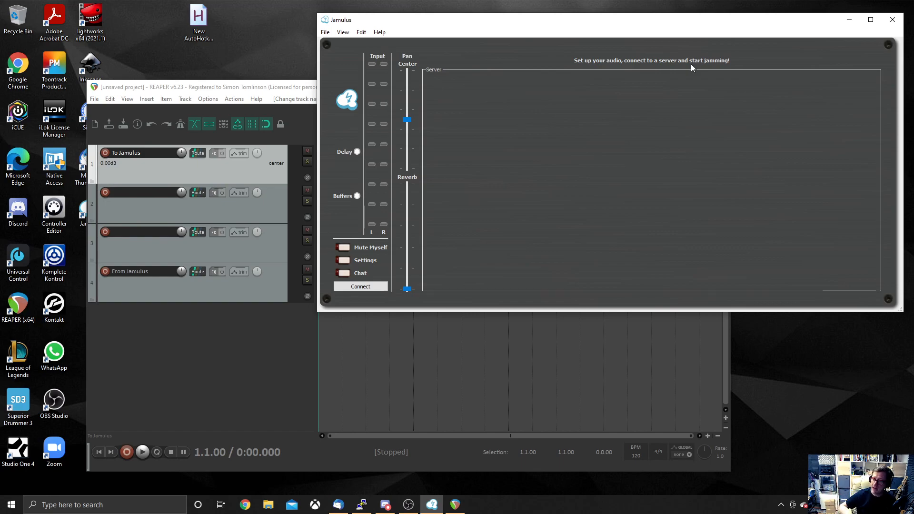
mouse_move(276, 106)
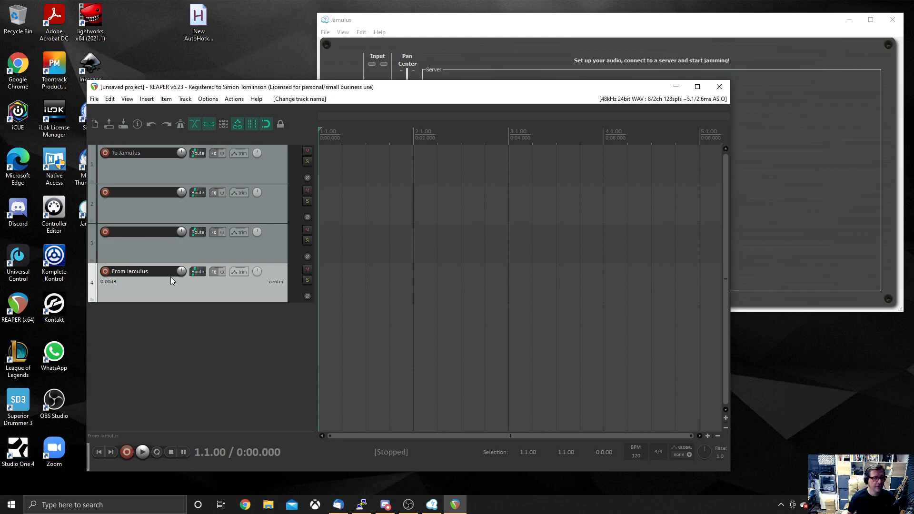
Step: Focus the REAPER window so the four-track project sits in front of Jamulus
left_click(126, 99)
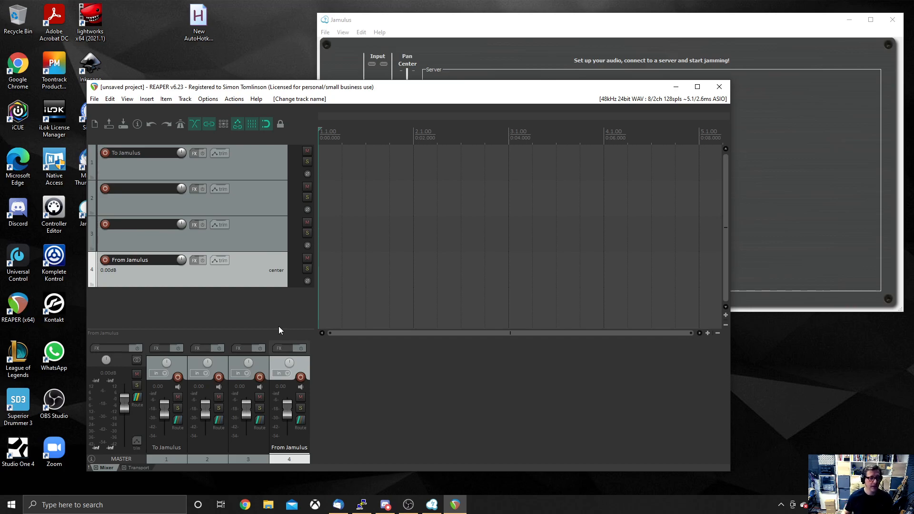
mouse_move(176, 464)
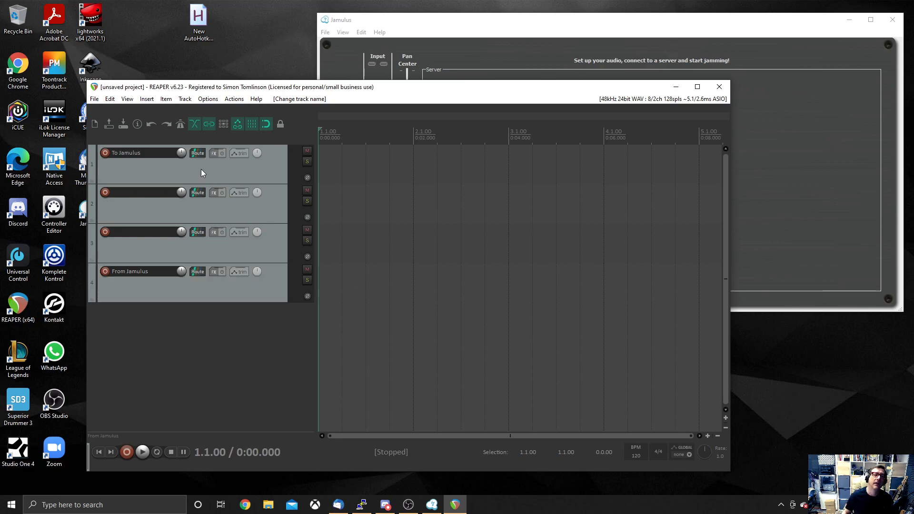
mouse_move(229, 286)
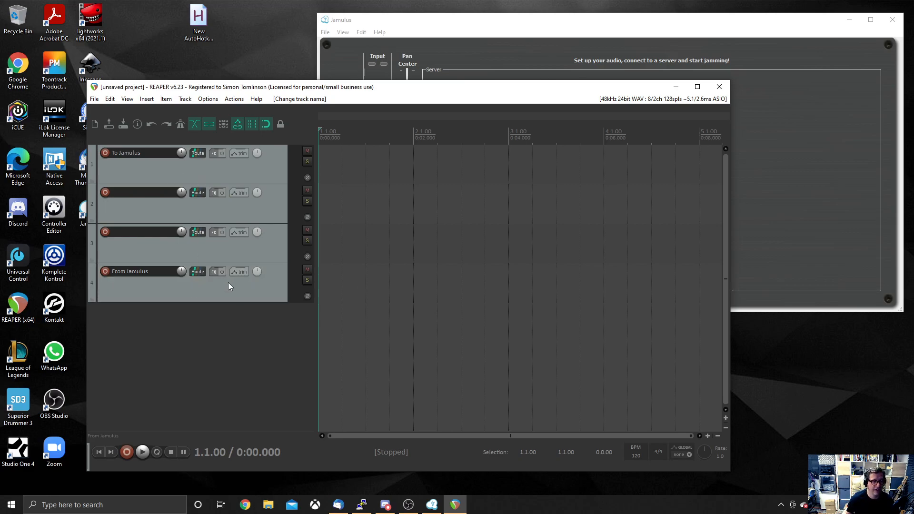
mouse_move(204, 175)
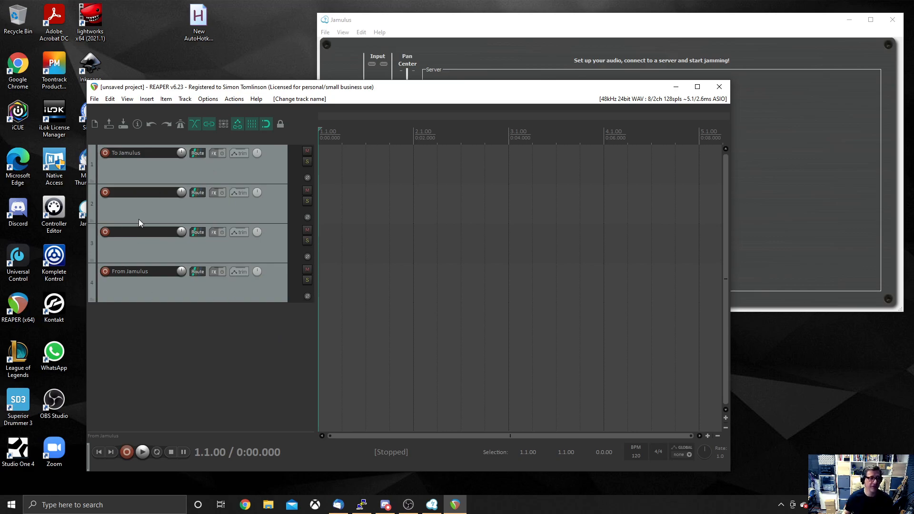
Step: Name track 2 'Mic' and track 3 'PlayTracks'
left_click(143, 232)
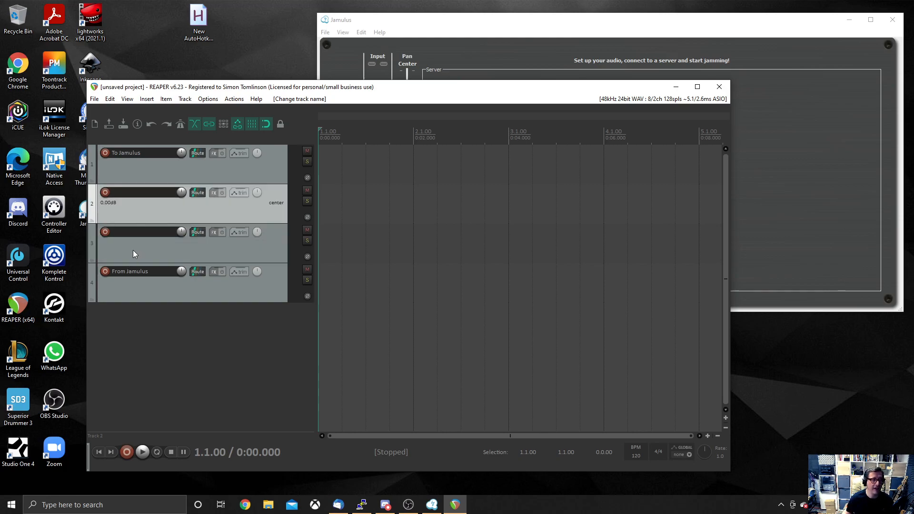
double_click(143, 192)
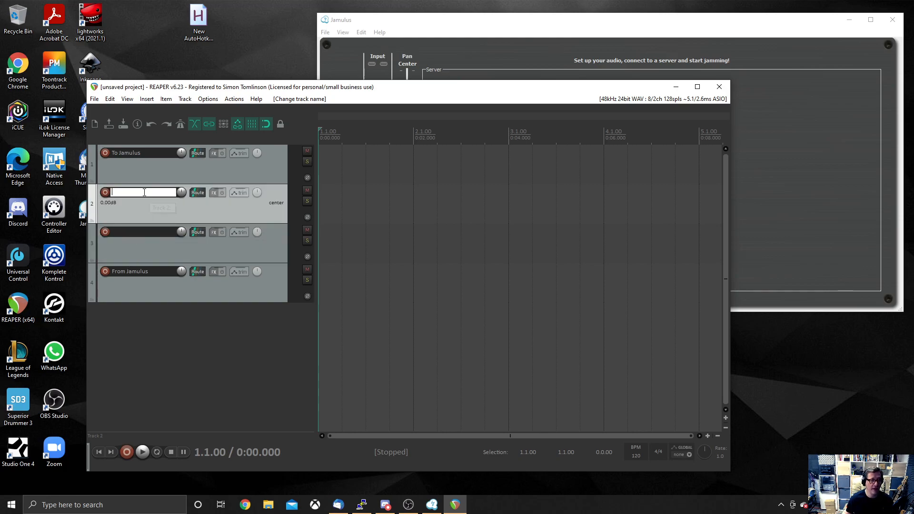
type("Mic")
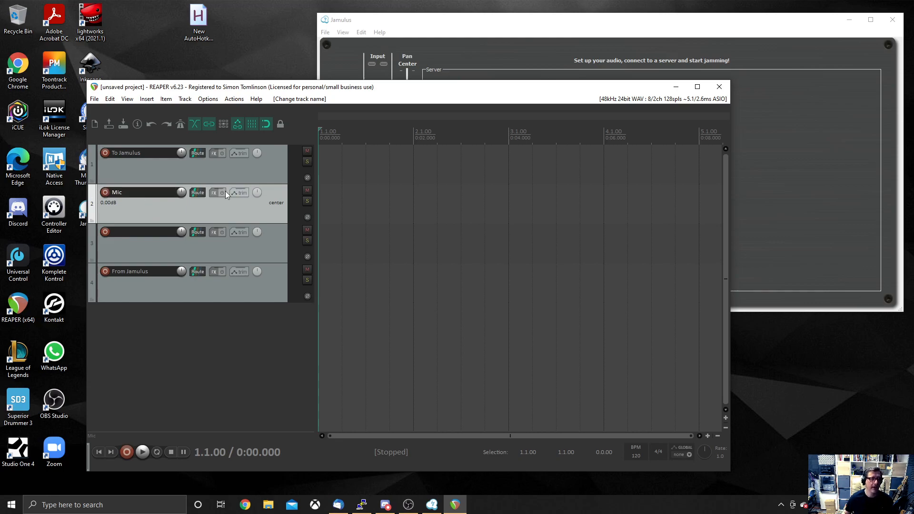
double_click(143, 231)
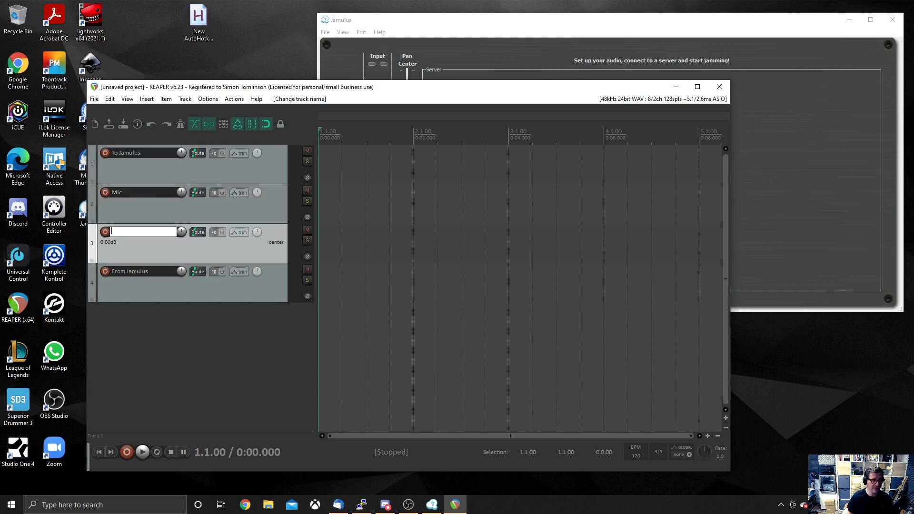
type("PlayTracks")
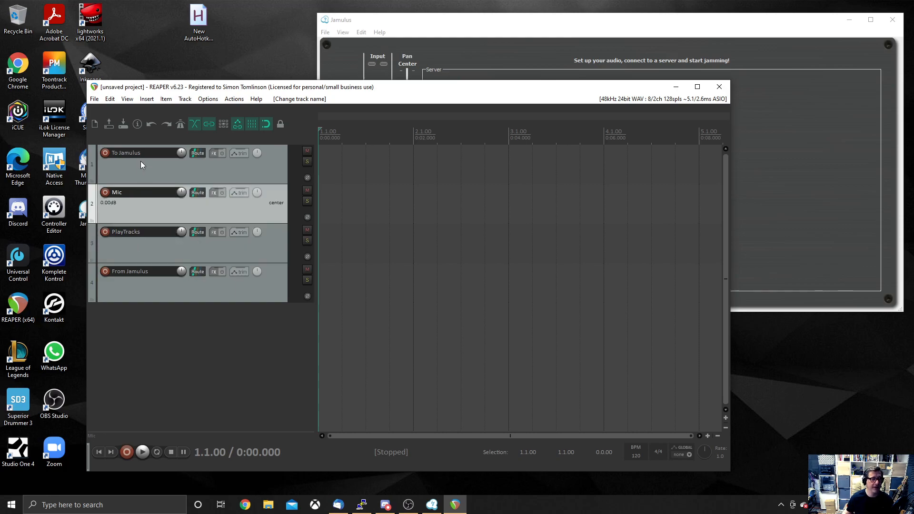
mouse_move(91, 191)
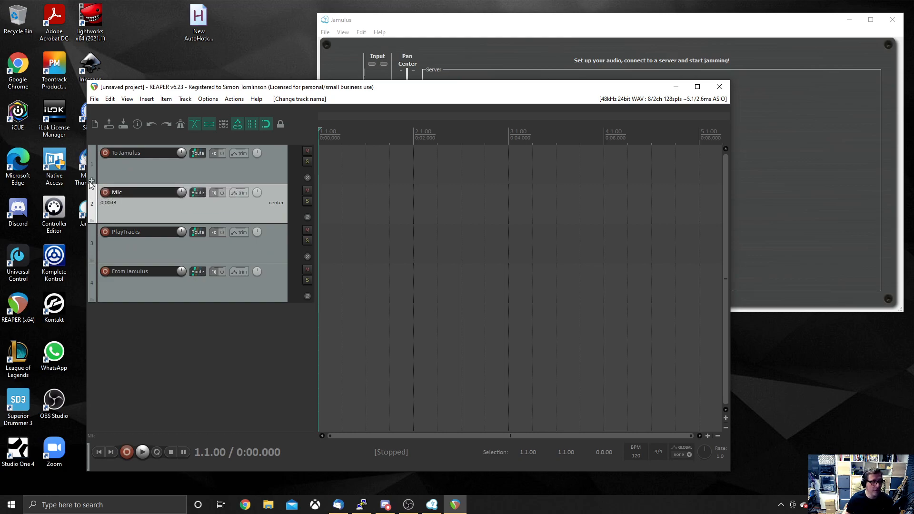
mouse_move(92, 182)
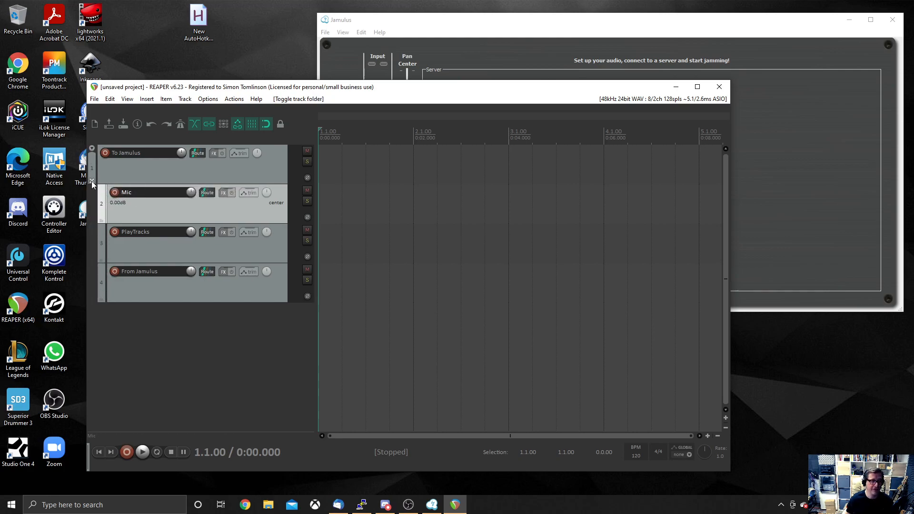
mouse_move(91, 182)
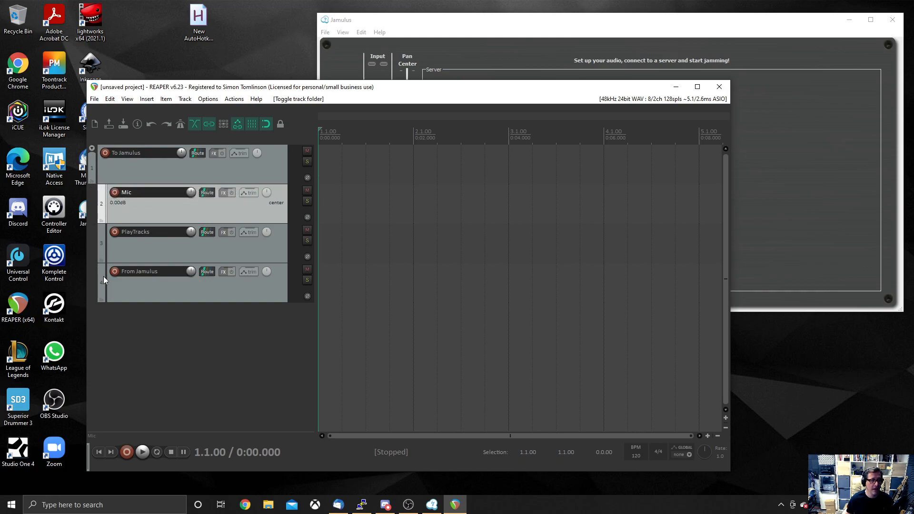
mouse_move(104, 282)
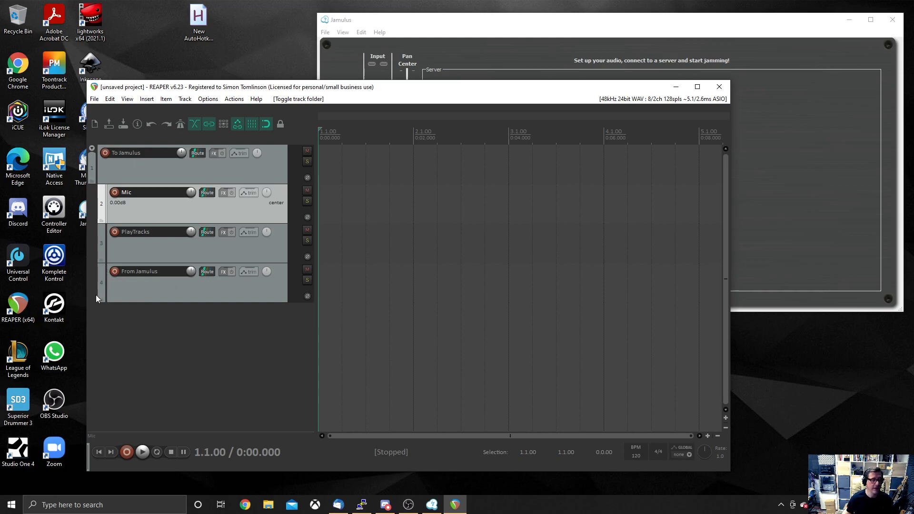
mouse_move(100, 261)
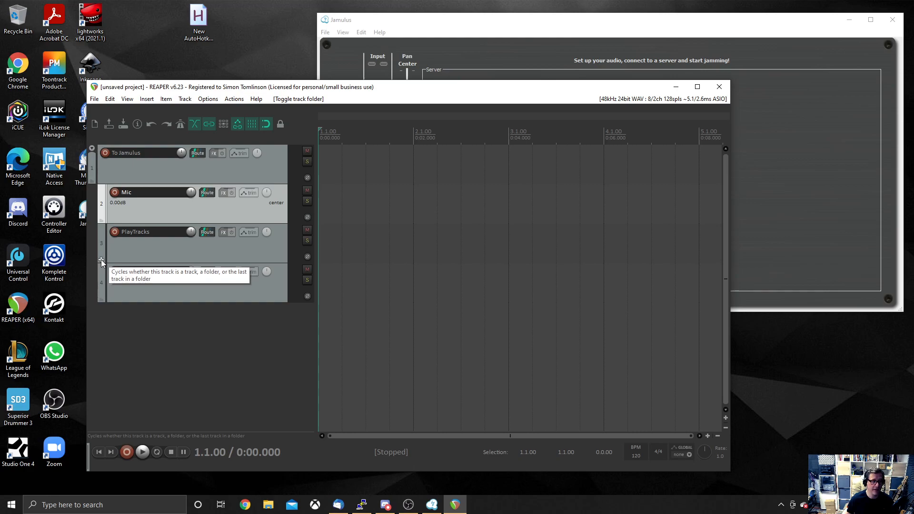
Step: Make PlayTracks the last track in the To Jamulus folder and review the folder's tracks
left_click(101, 263)
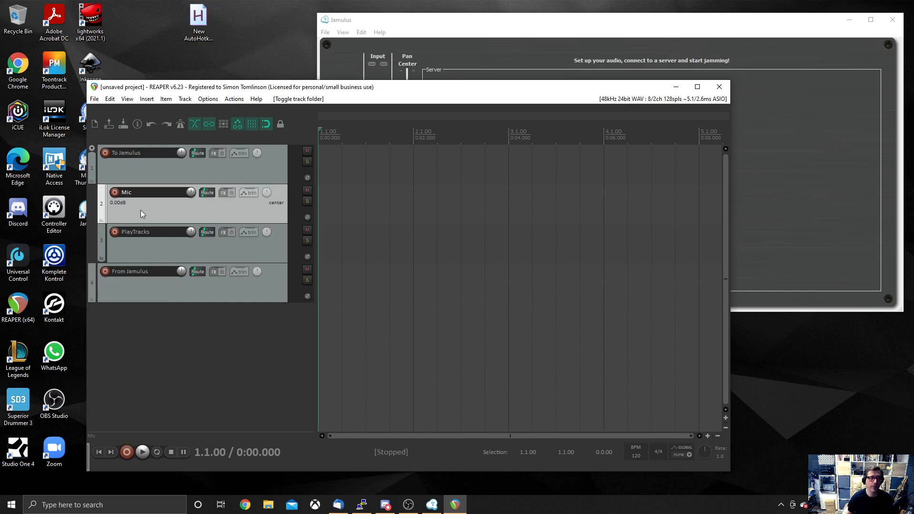
left_click(146, 231)
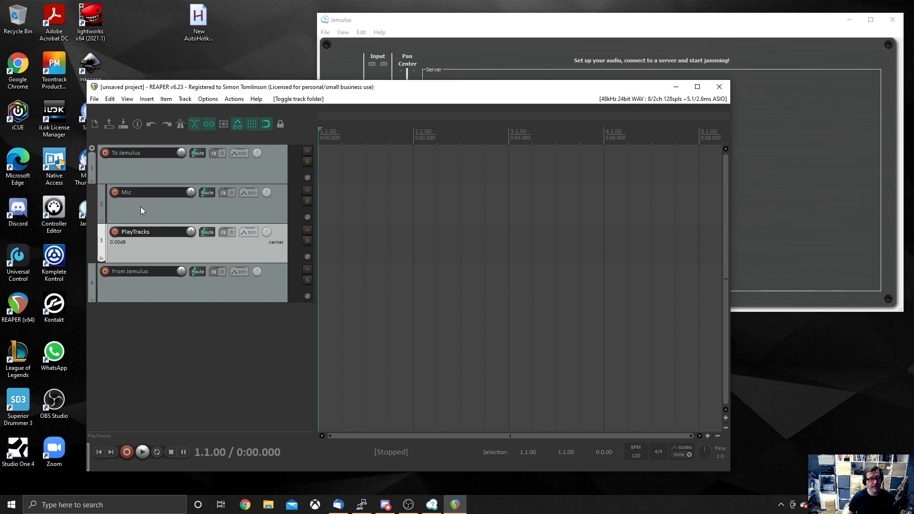
left_click(142, 153)
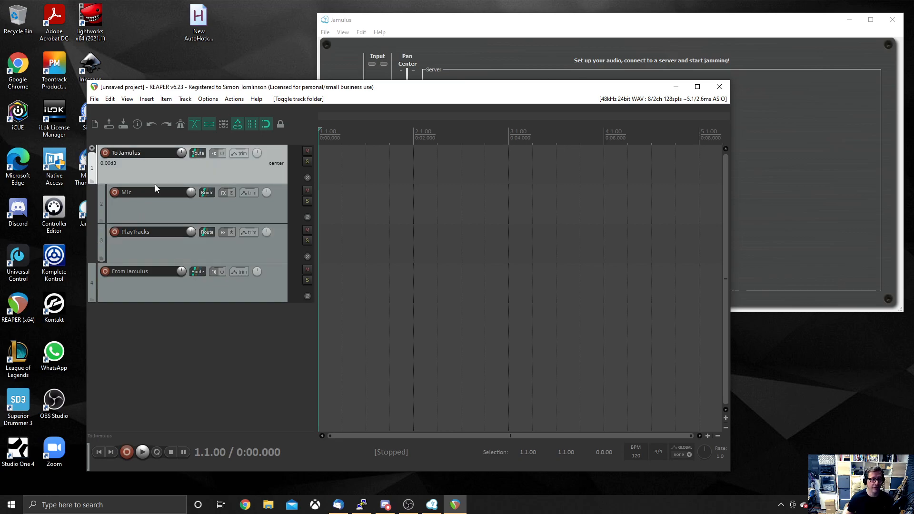
left_click(151, 204)
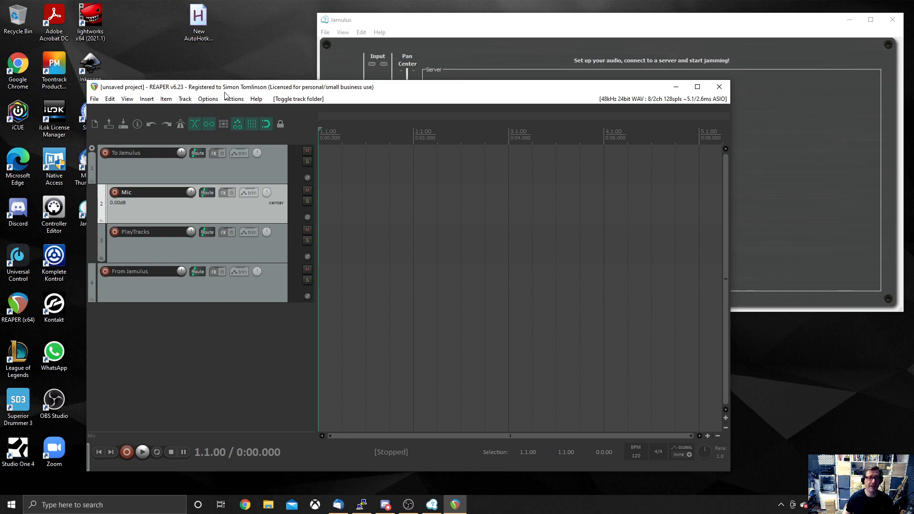
Step: In Preferences > Audio > Device, try DirectSound then set the audio system back to ASIO with the Studio USB ASIO Driver
left_click(208, 98)
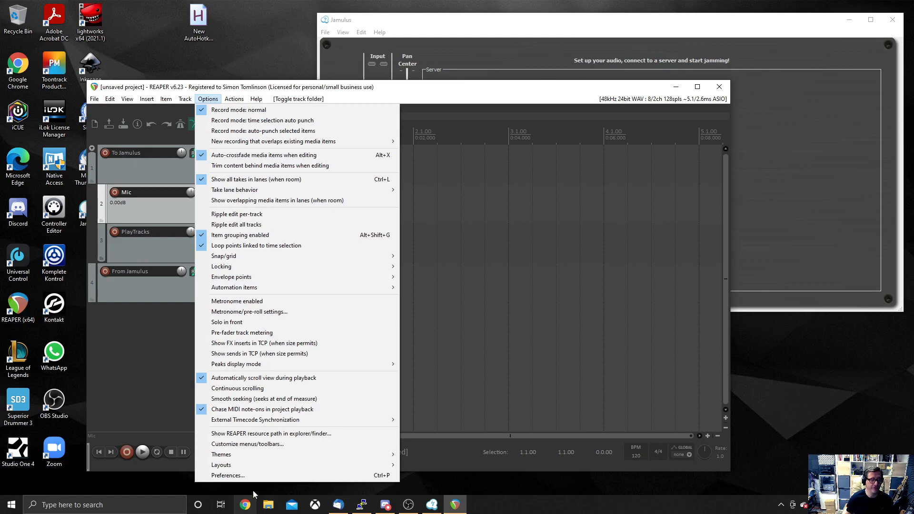
left_click(227, 475)
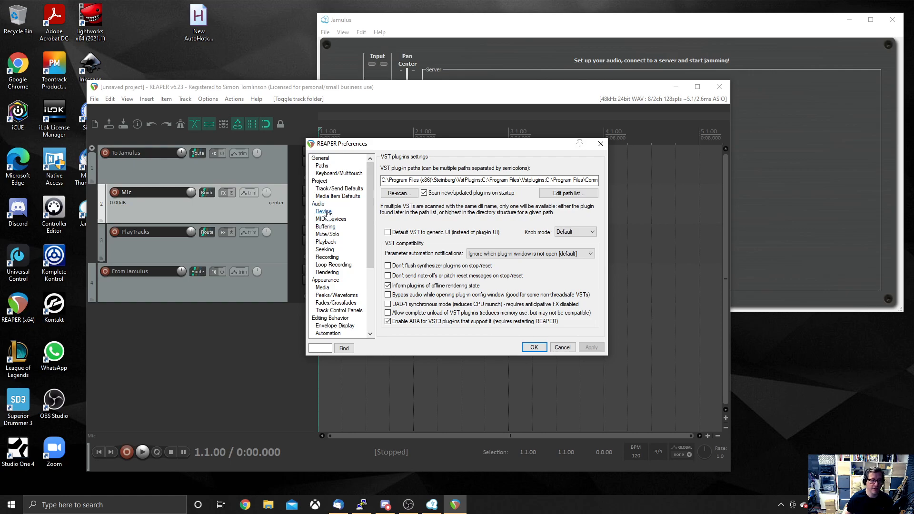
left_click(324, 211)
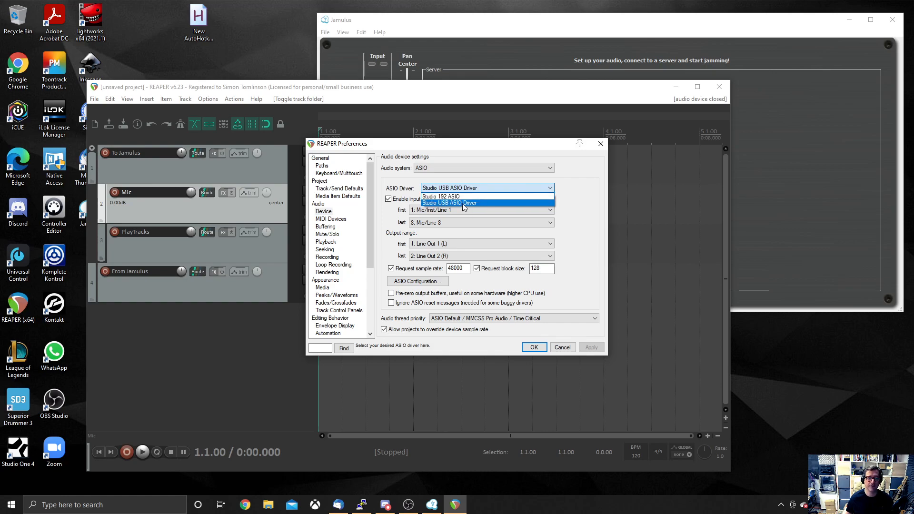
left_click(484, 168)
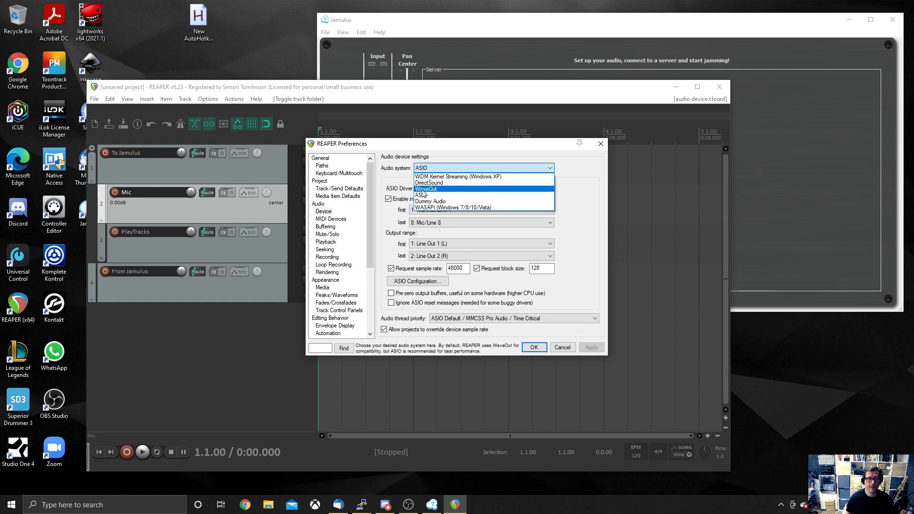
left_click(428, 182)
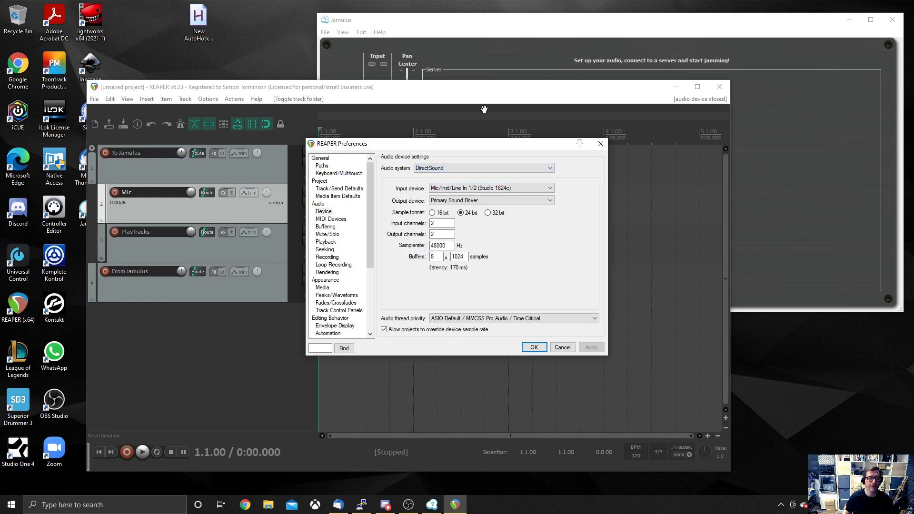
left_click(483, 168)
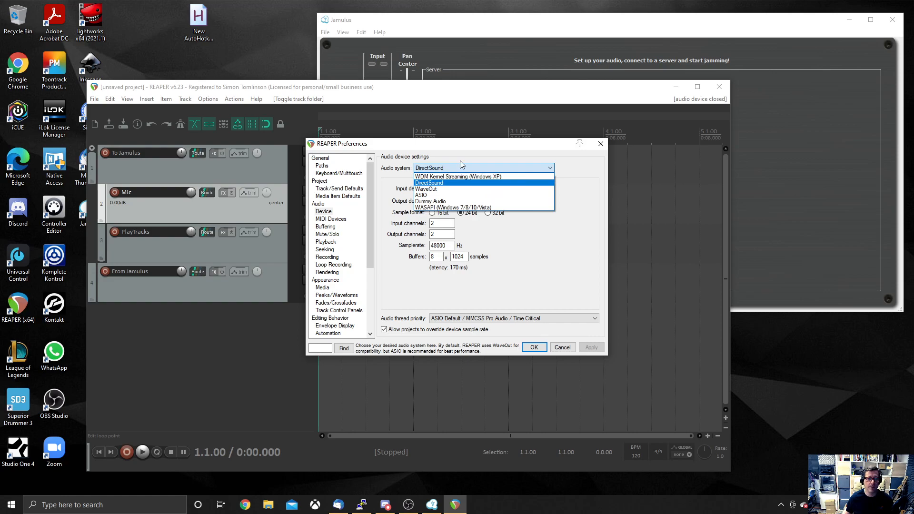
left_click(428, 182)
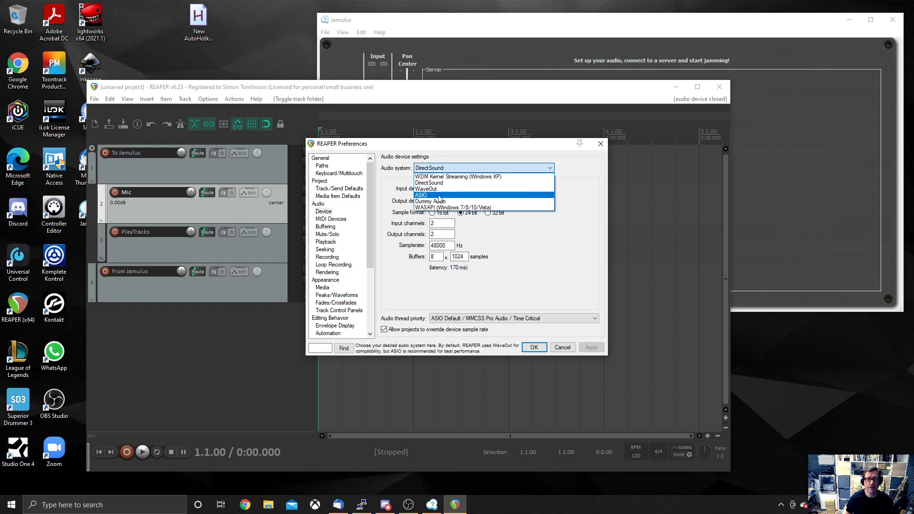
left_click(420, 195)
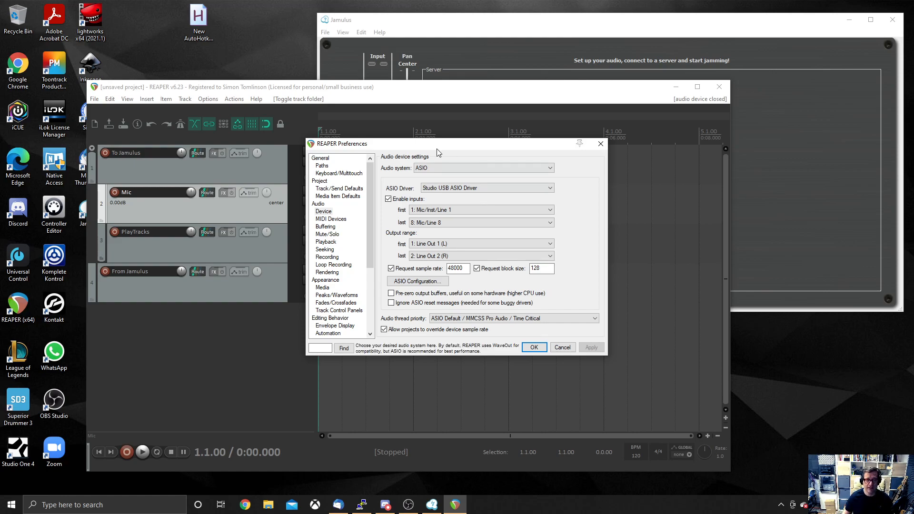
Step: Keep inputs 1–8 and outputs 1–2, 48000 Hz sample rate and 128 block size, and apply with OK
left_click(485, 188)
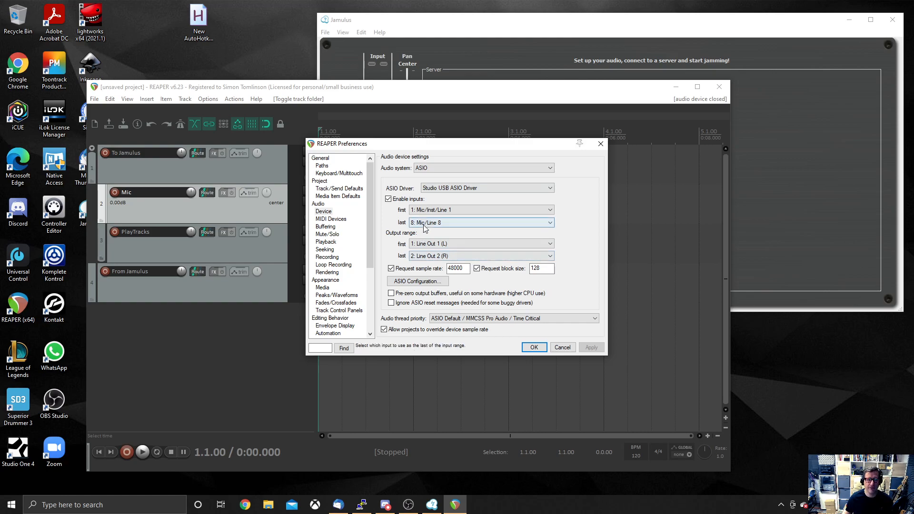
left_click(477, 210)
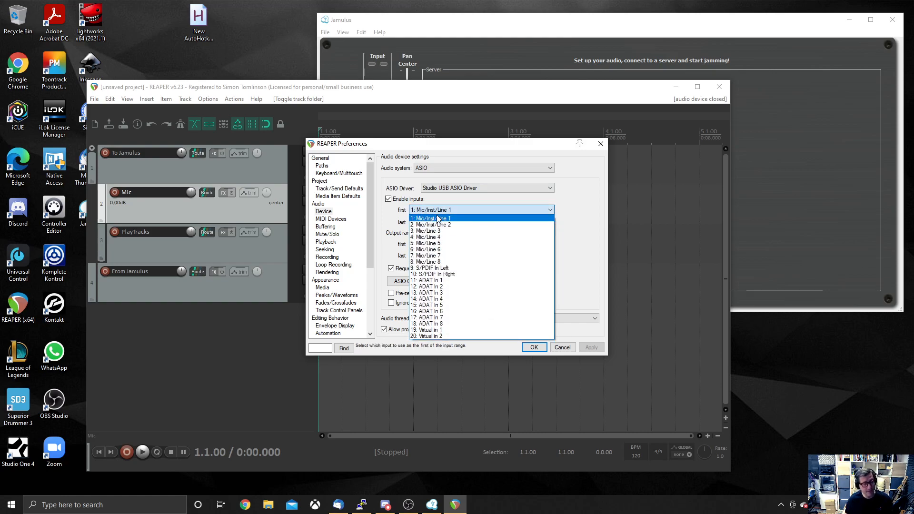
left_click(436, 218)
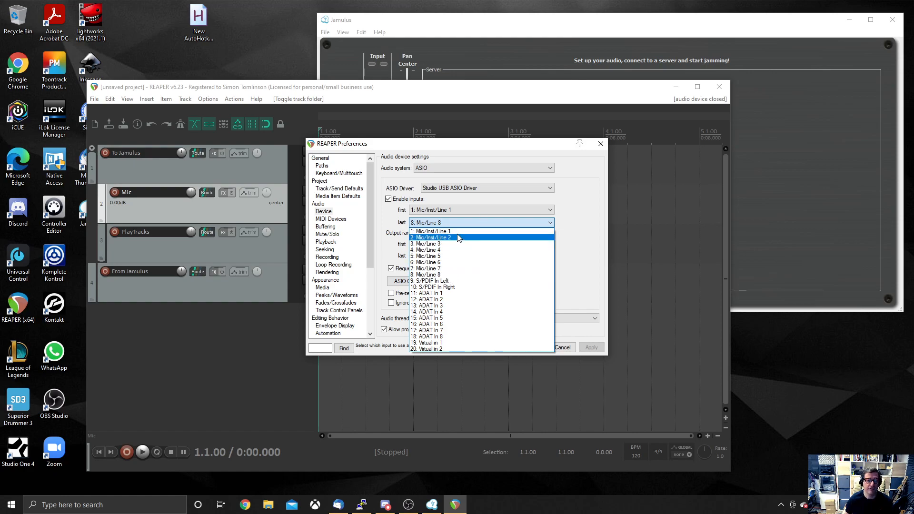
left_click(427, 244)
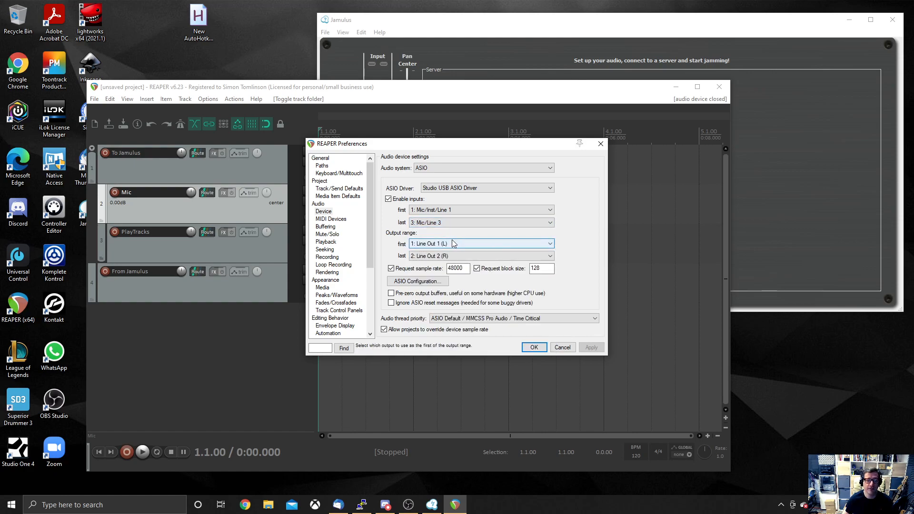
left_click(480, 222)
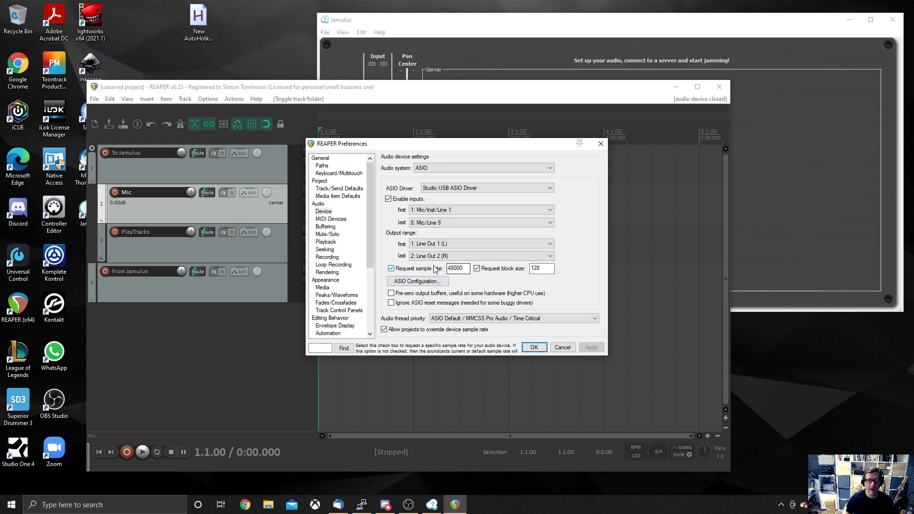
mouse_move(443, 277)
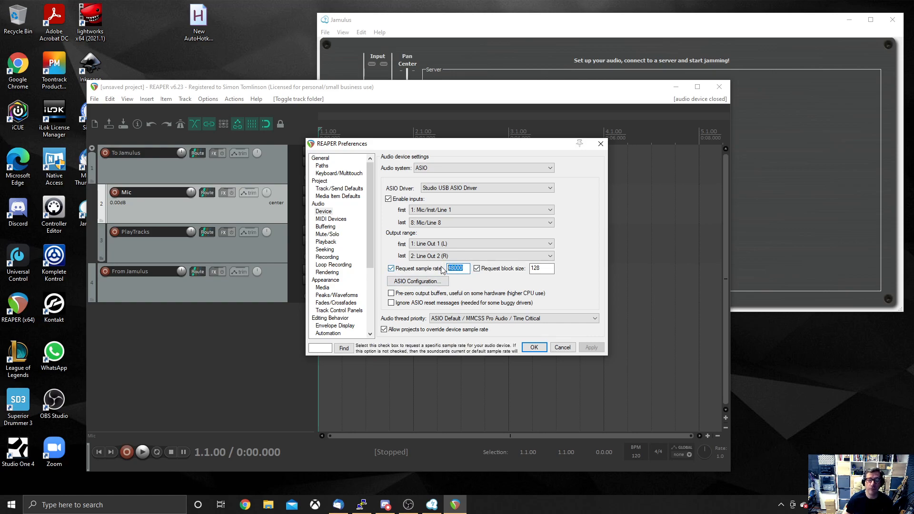
left_click(540, 268)
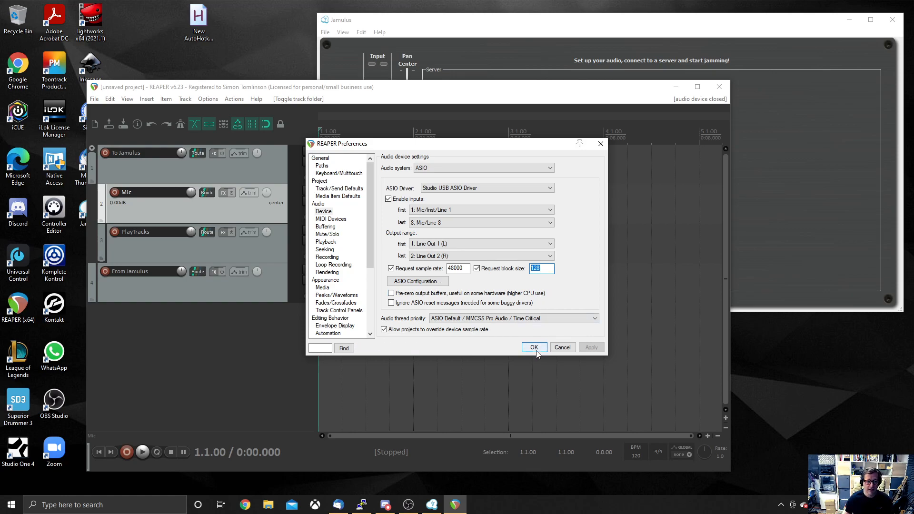
left_click(532, 347)
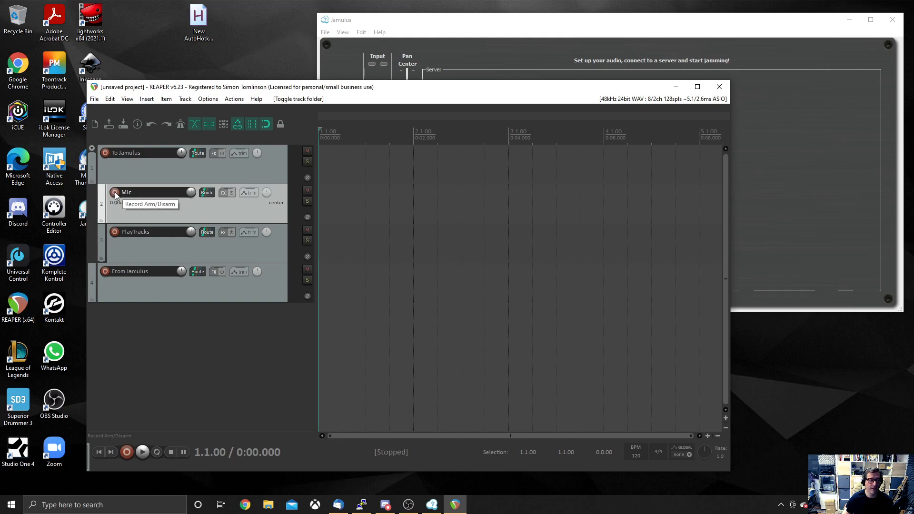
Step: Record-arm the Mic track and keep its input as mono Mic/Inst/Line 1
left_click(115, 192)
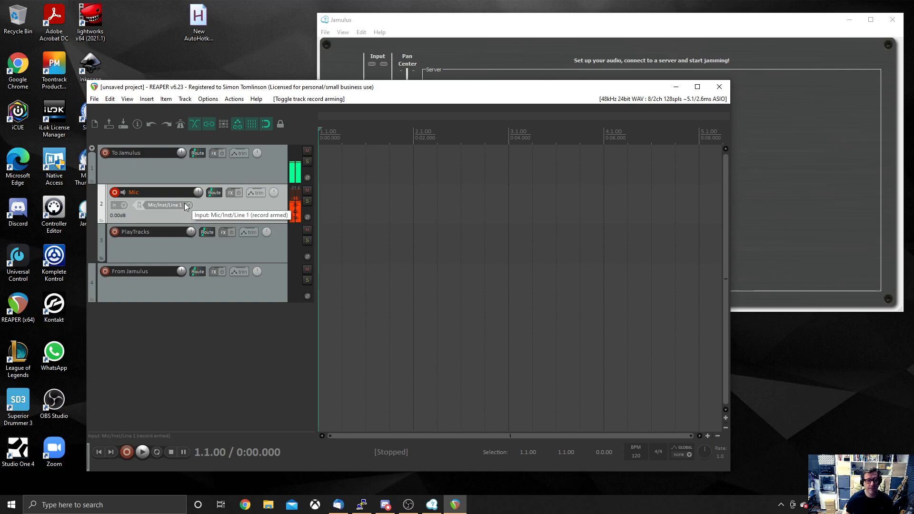
left_click(163, 205)
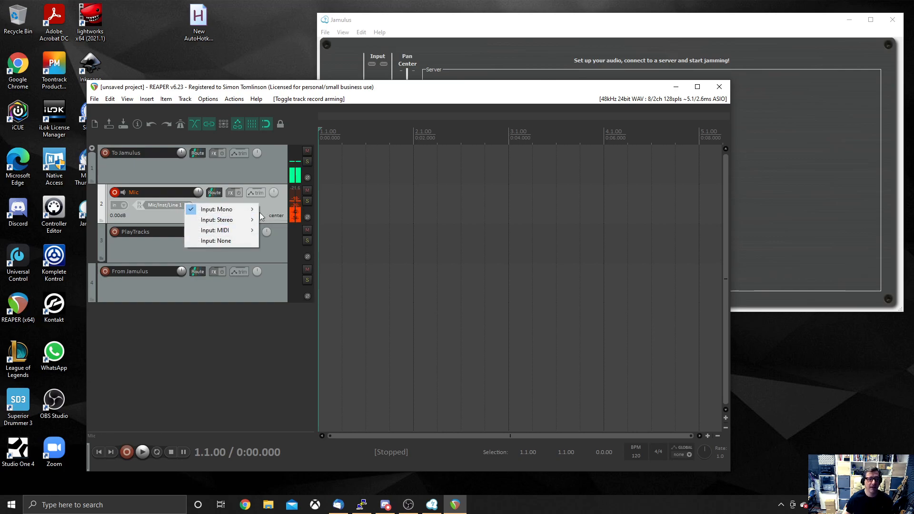
mouse_move(216, 210)
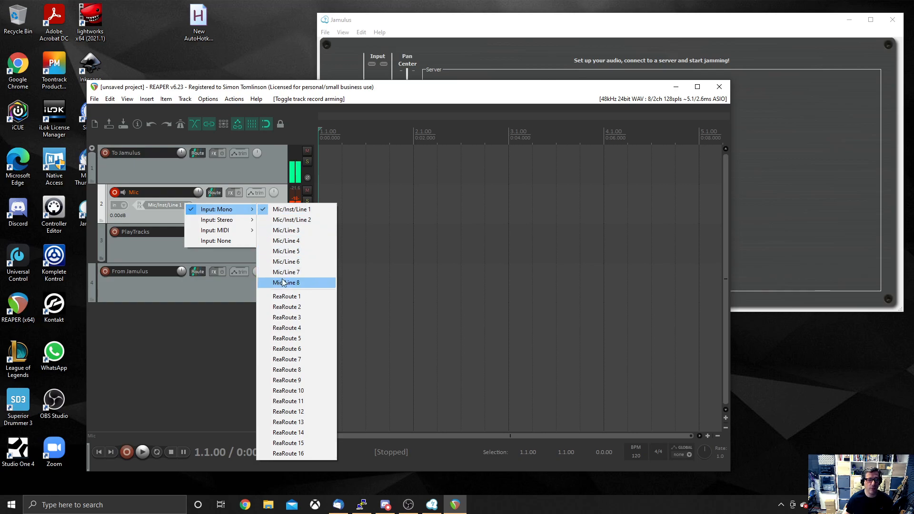
mouse_move(291, 210)
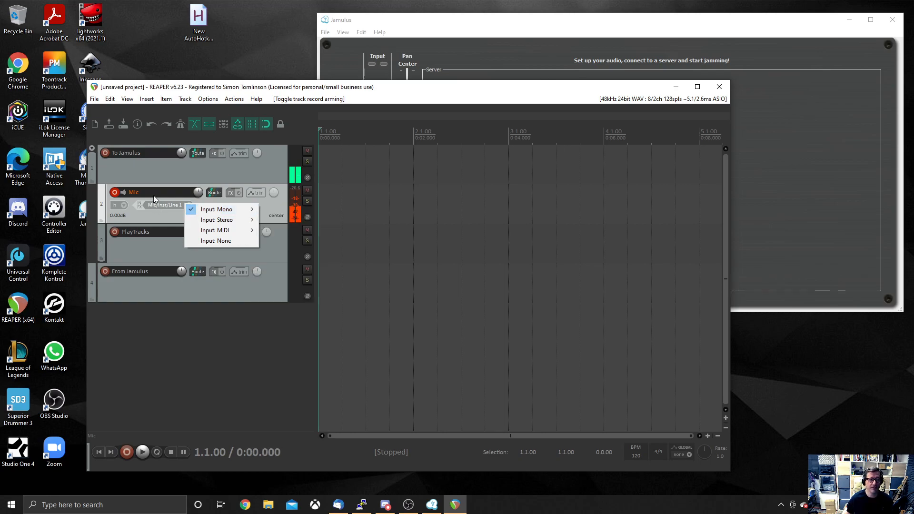
mouse_move(220, 220)
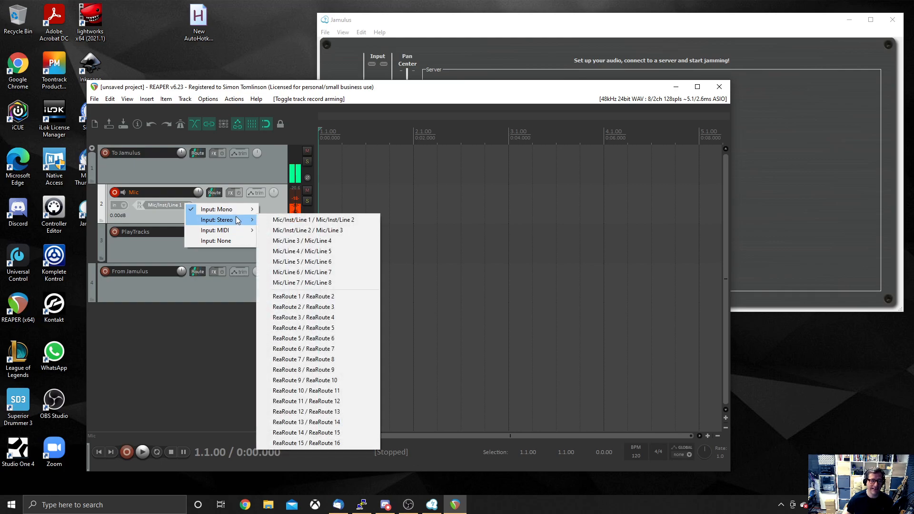
mouse_move(220, 209)
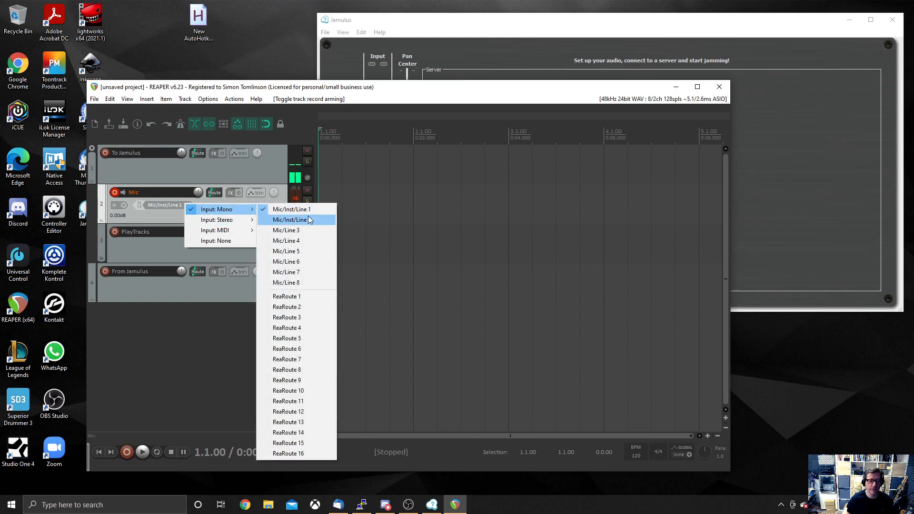
left_click(291, 209)
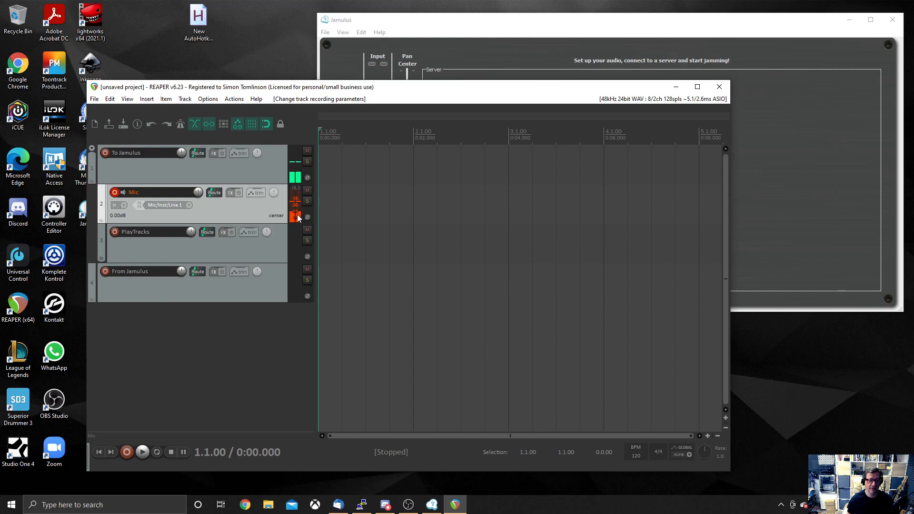
mouse_move(297, 208)
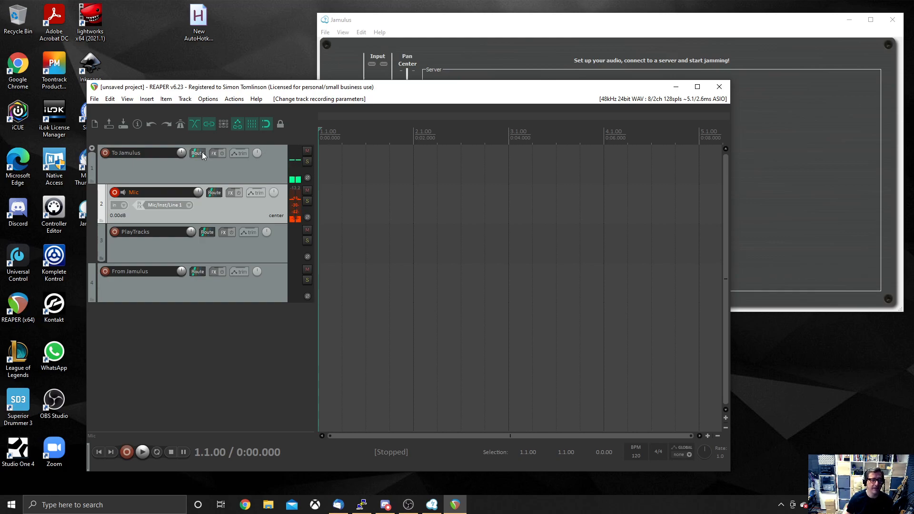
mouse_move(197, 153)
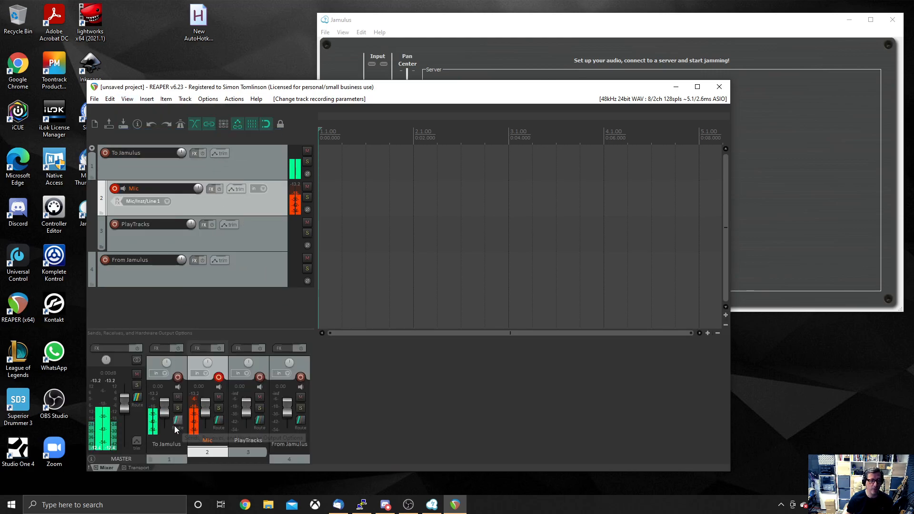
left_click(126, 98)
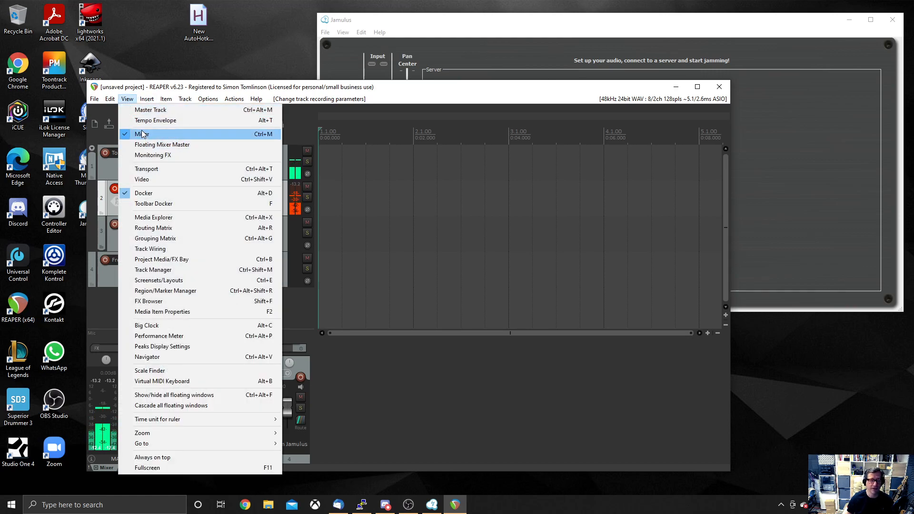
left_click(141, 134)
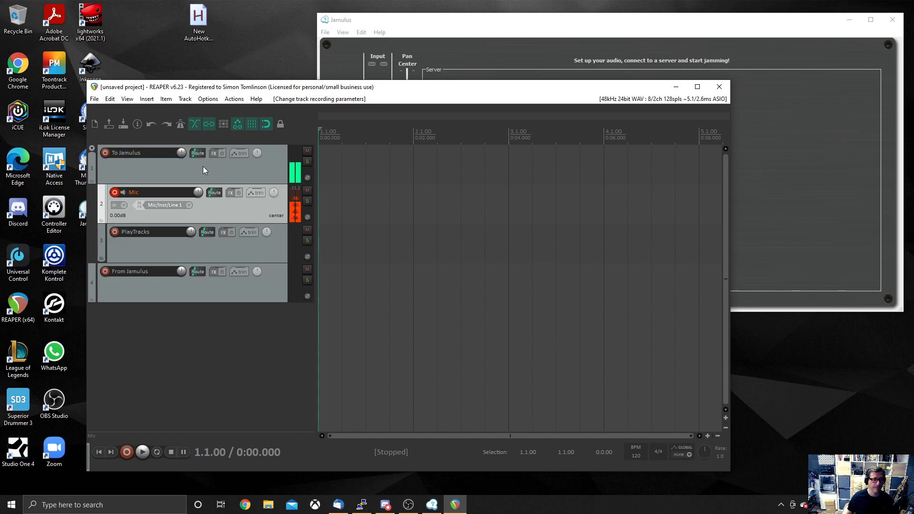
left_click(197, 153)
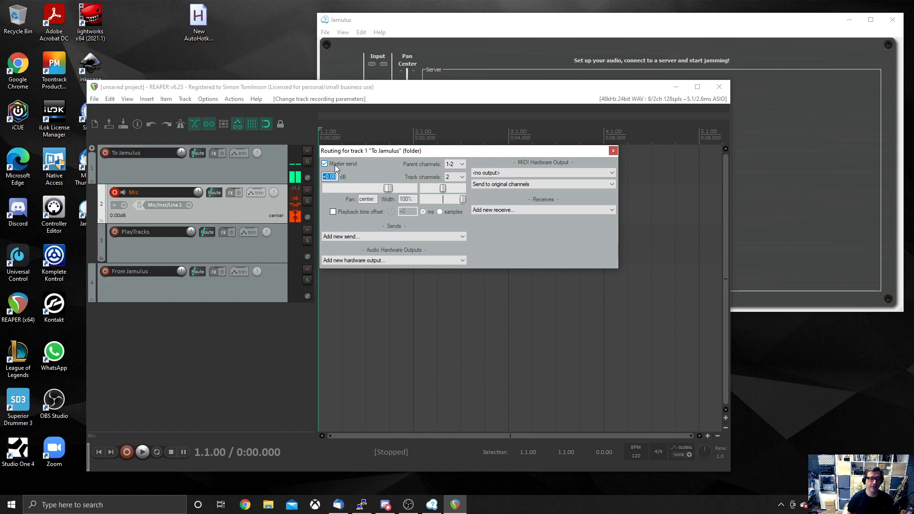
Step: Untick To Jamulus's master send and add hardware output ReaRoute 1 / ReaRoute 2
left_click(324, 163)
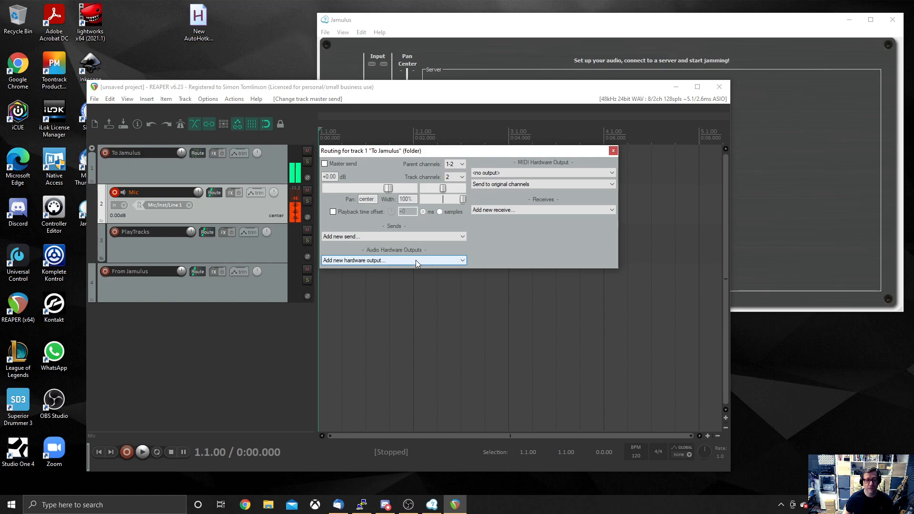
left_click(394, 260)
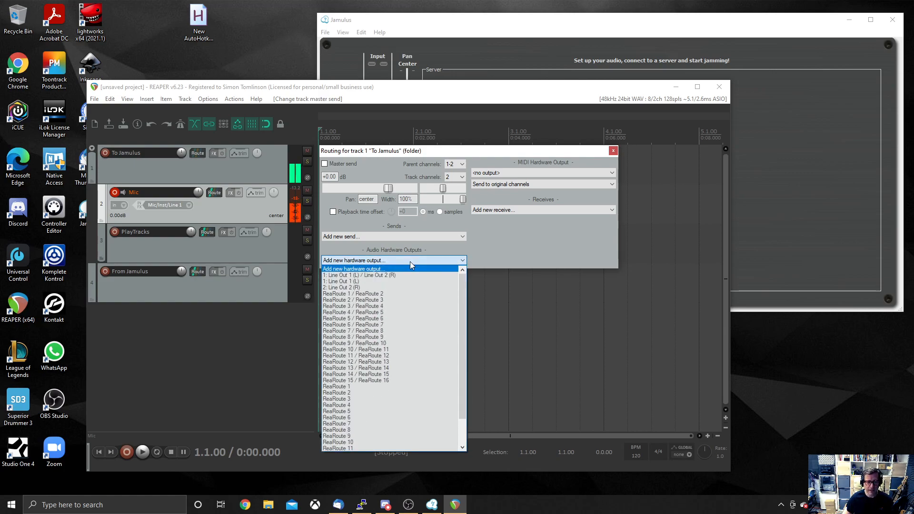
mouse_move(375, 288)
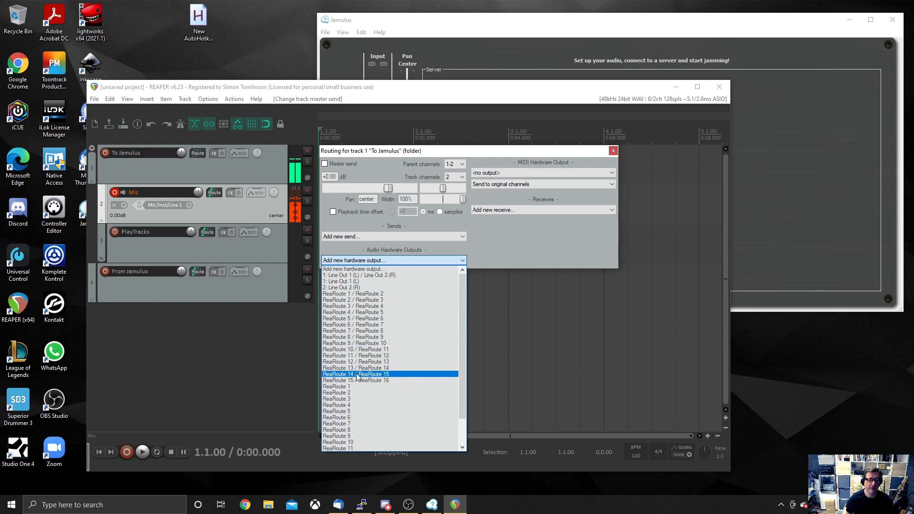
left_click(353, 293)
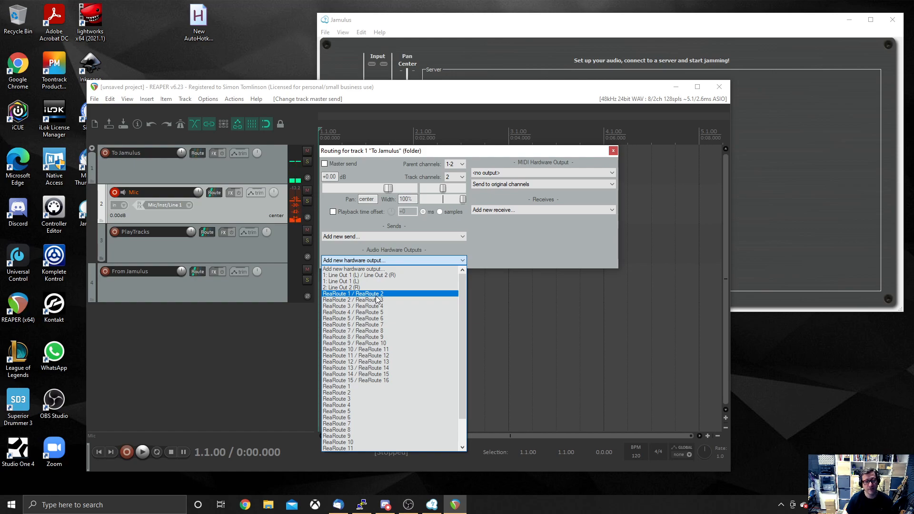
left_click(352, 293)
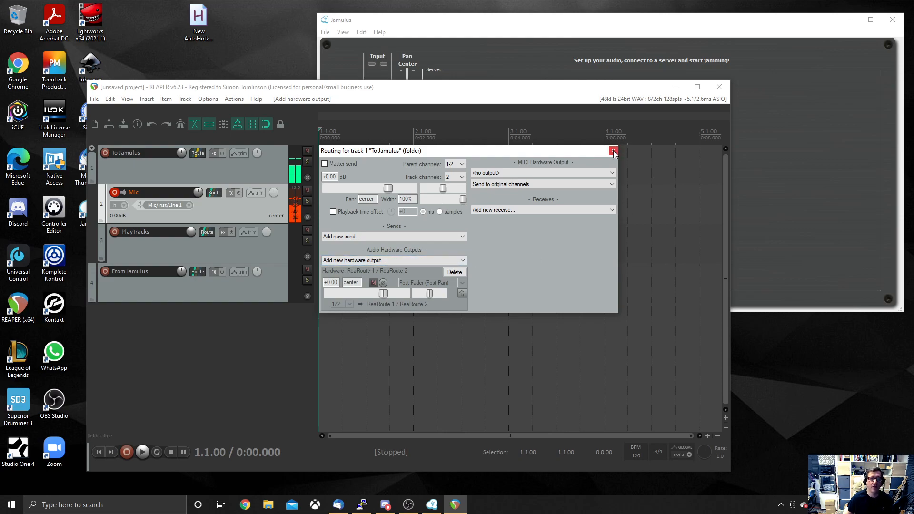
left_click(613, 151)
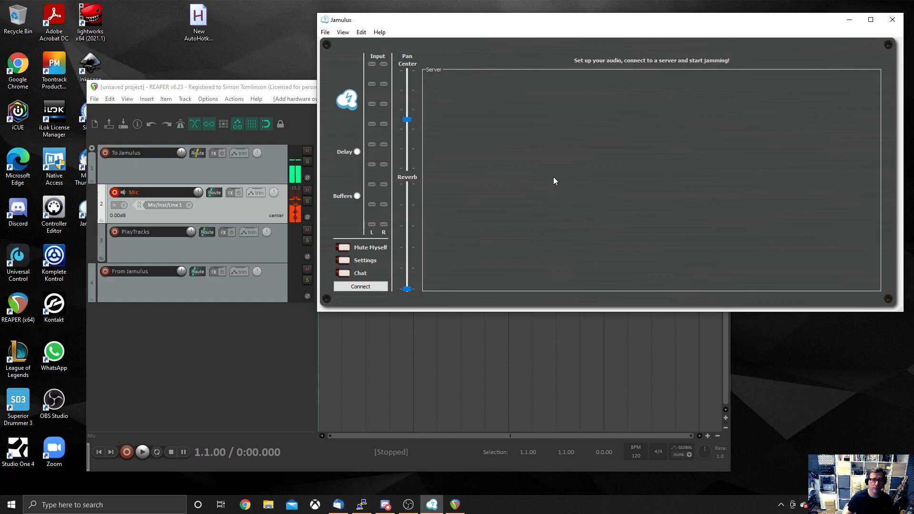
left_click(364, 260)
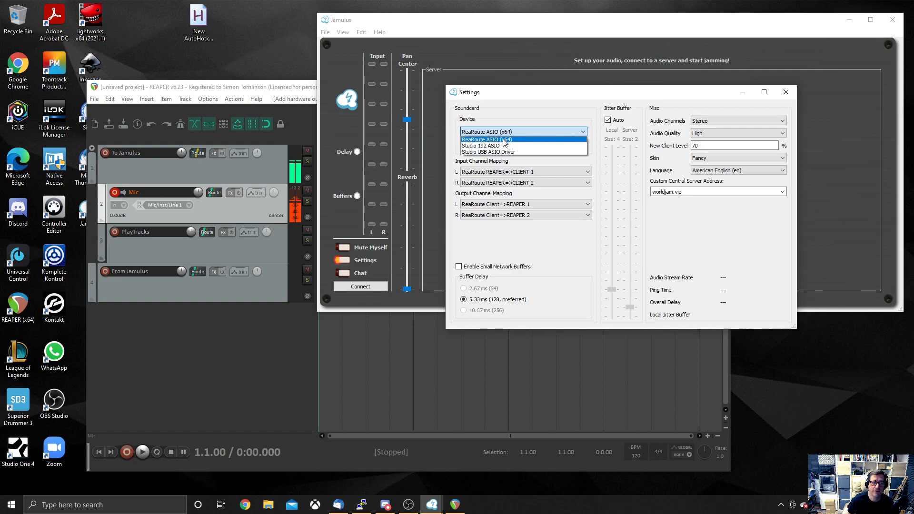
left_click(485, 138)
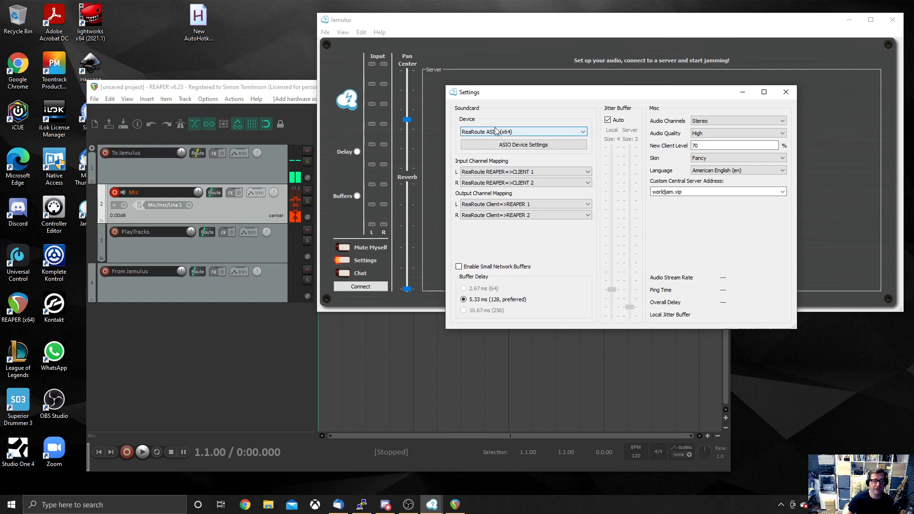
mouse_move(521, 131)
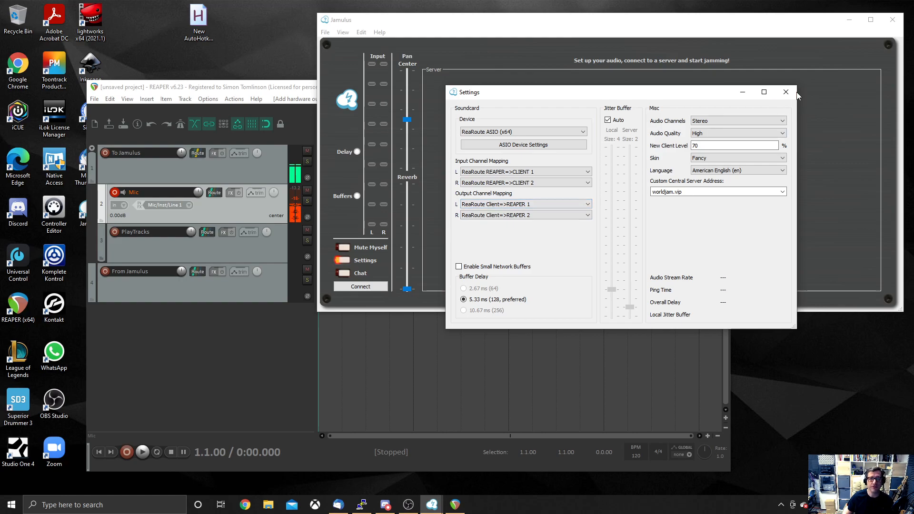
left_click(784, 92)
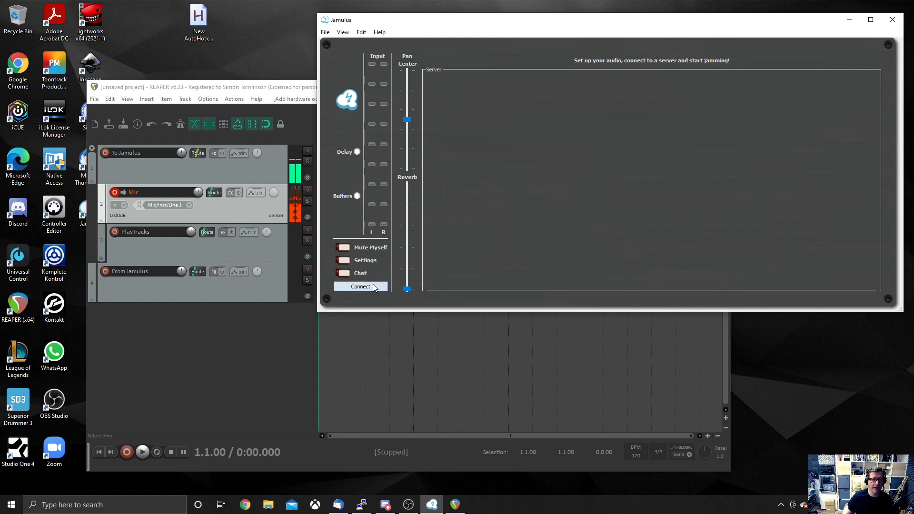
Step: Connect Jamulus to the 8: Waiting Rm2 server and bring REAPER back to the front
left_click(360, 286)
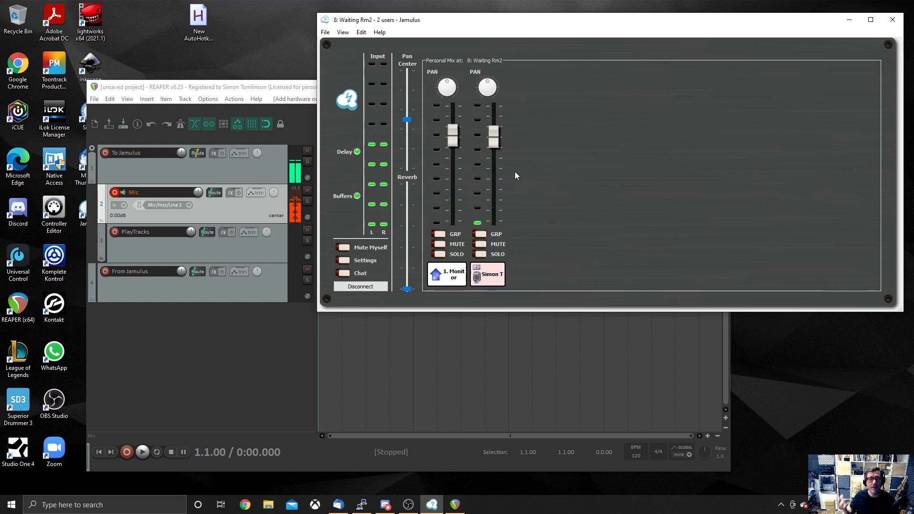
left_click_drag(491, 137, 493, 117)
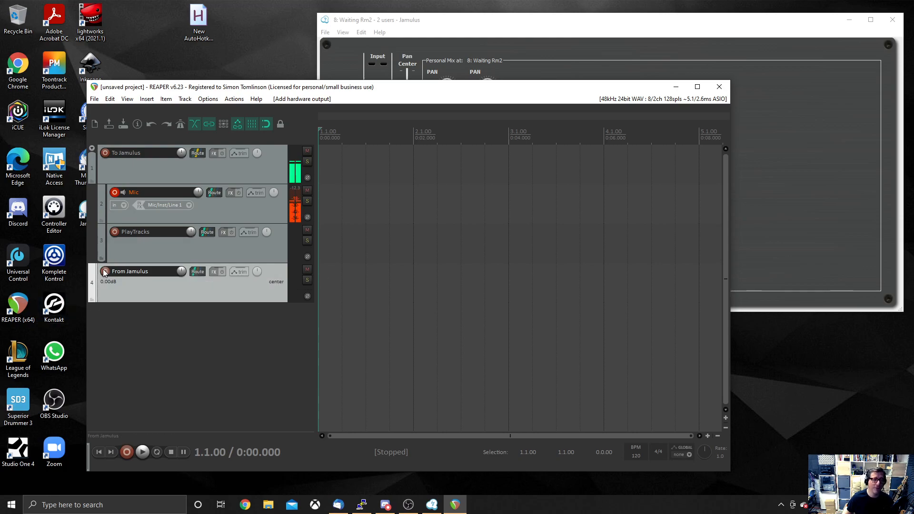
Step: Record-arm From Jamulus with stereo input ReaRoute 1/ReaRoute 2, leaving its master send on
left_click(104, 270)
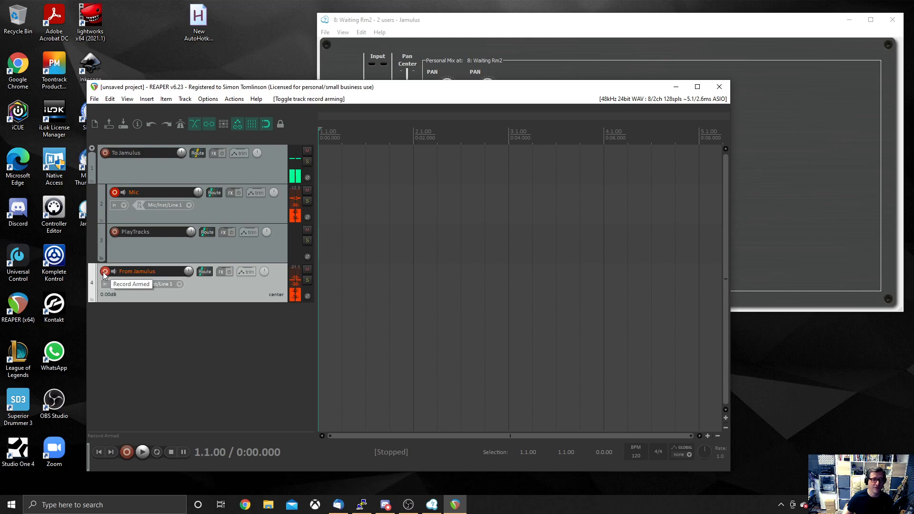
left_click(104, 272)
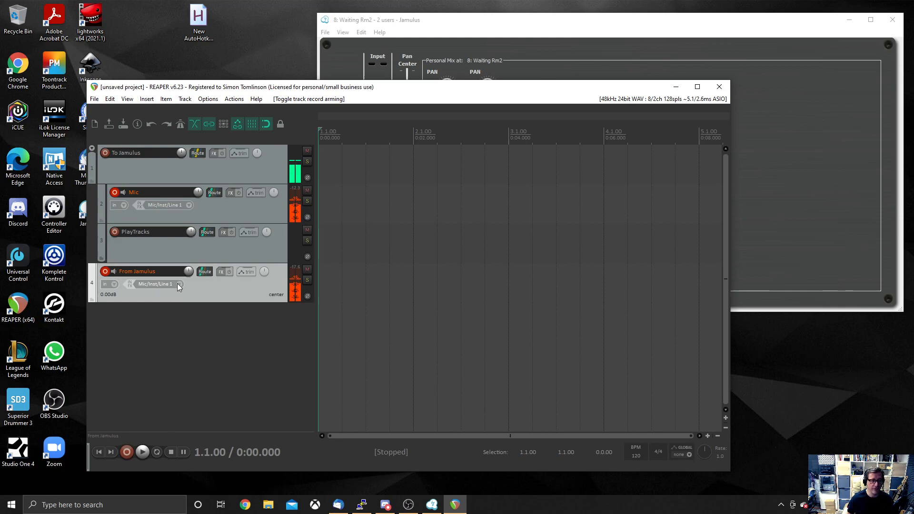
left_click(155, 284)
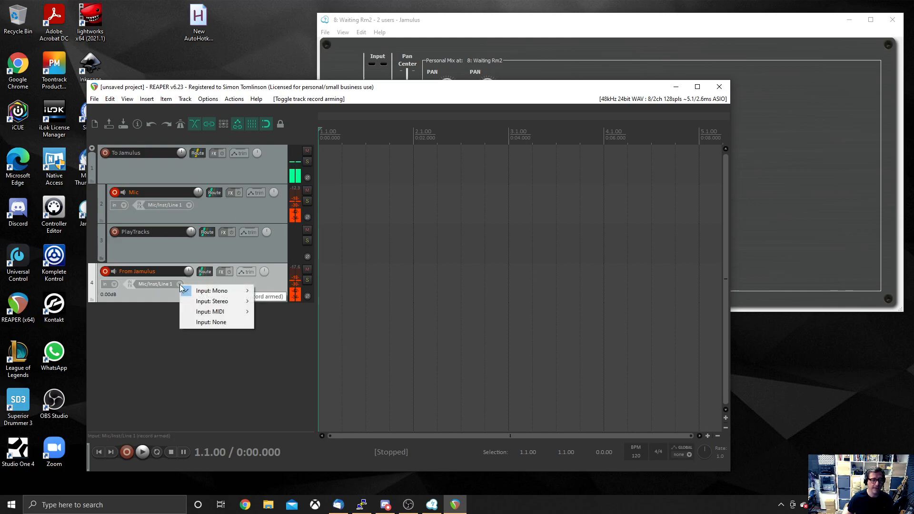
mouse_move(213, 301)
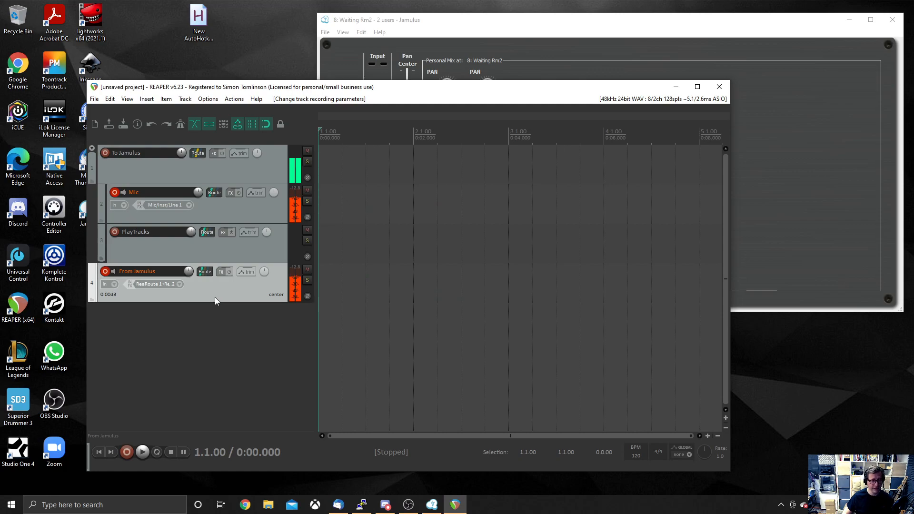
left_click(204, 270)
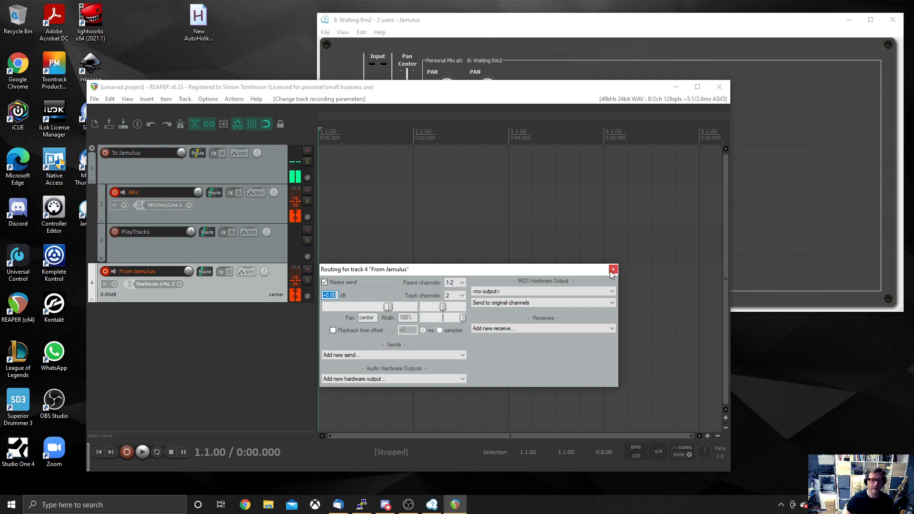
mouse_move(612, 269)
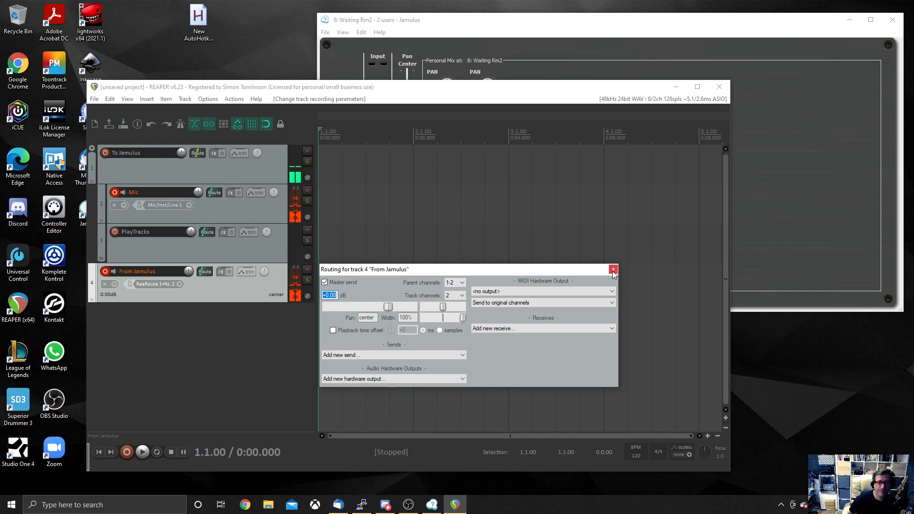
left_click(612, 269)
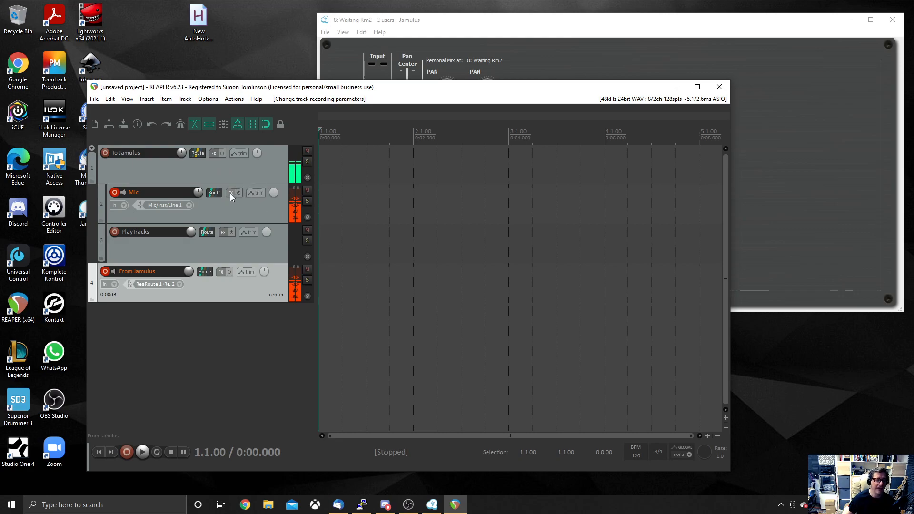
mouse_move(236, 192)
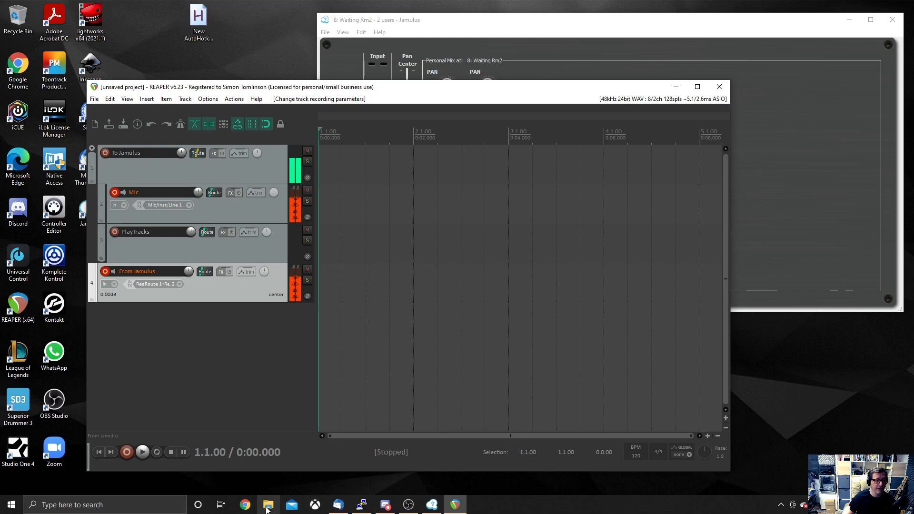
Step: Browse to D: > Music in File Explorer and place the Lady of Shalot mp3 on PlayTracks
left_click(267, 504)
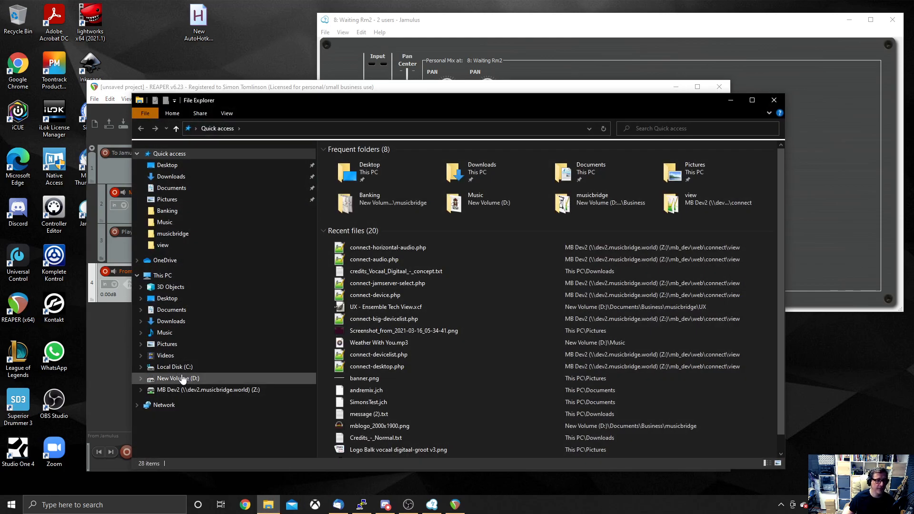
mouse_move(187, 338)
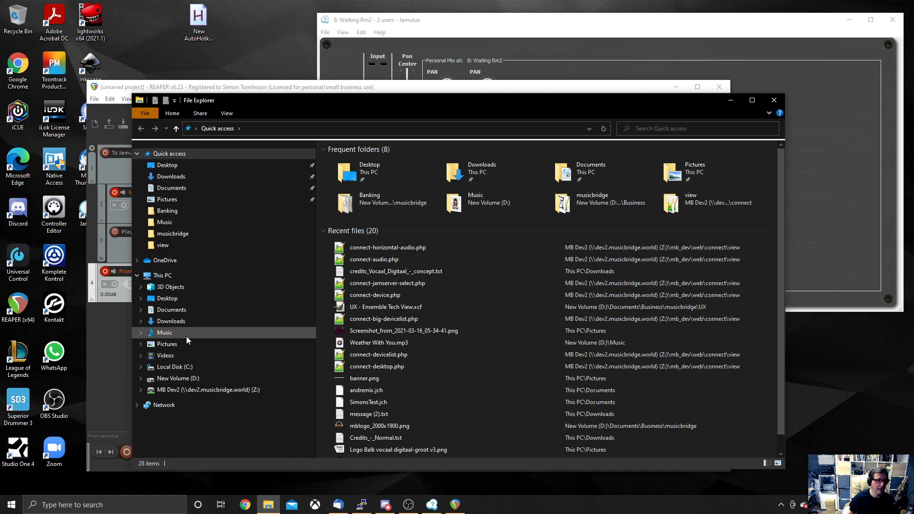
left_click(178, 377)
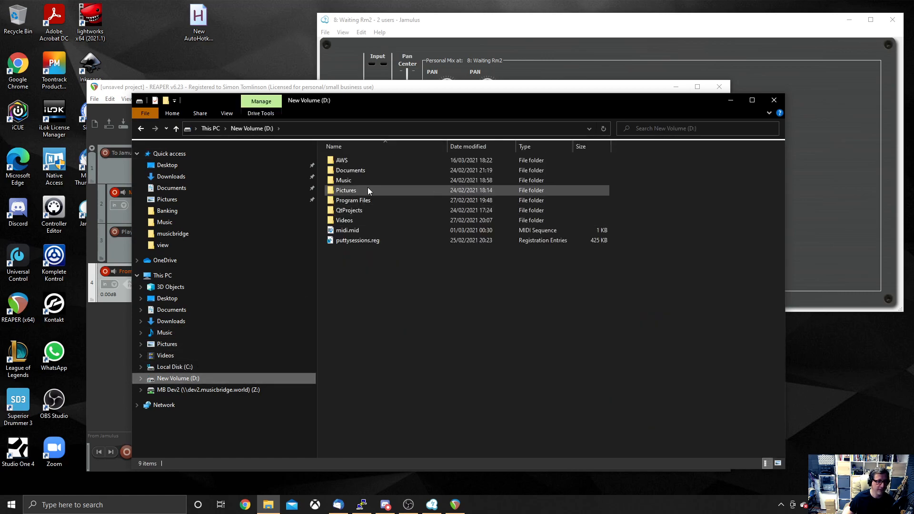
double_click(343, 179)
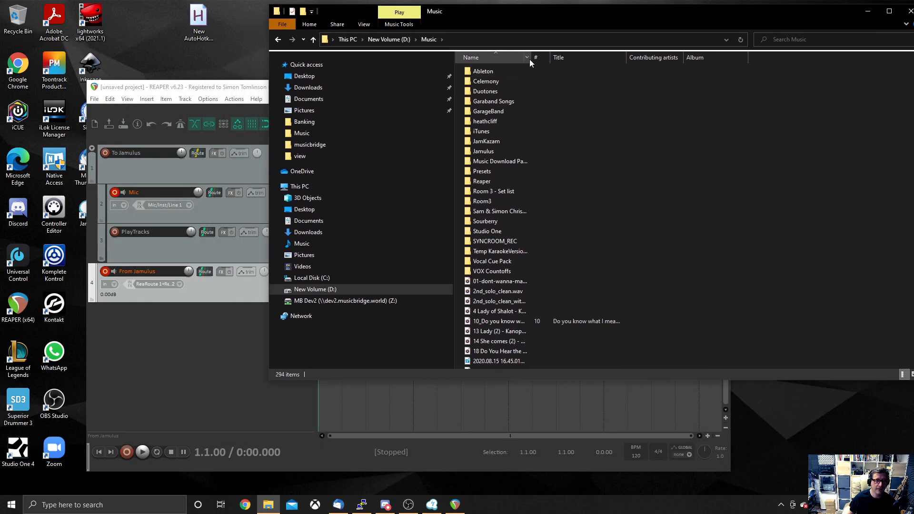
scroll("down", 3)
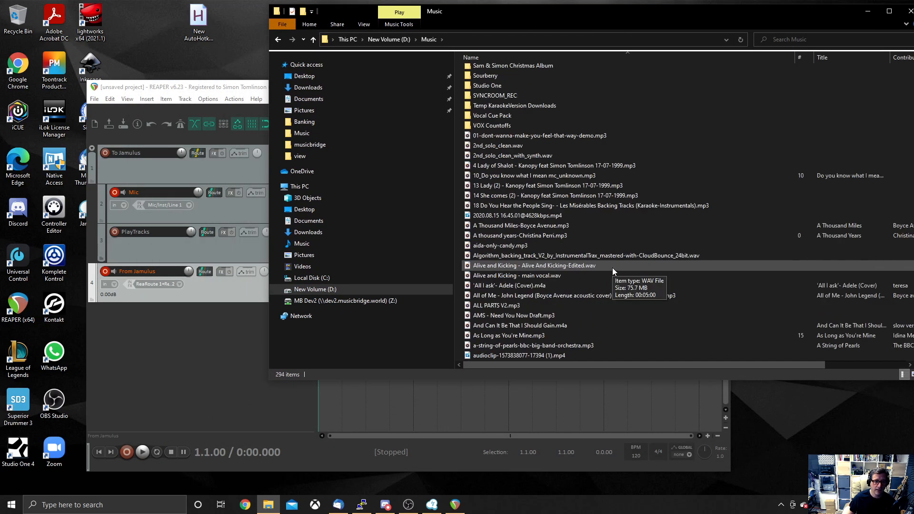
left_click(552, 165)
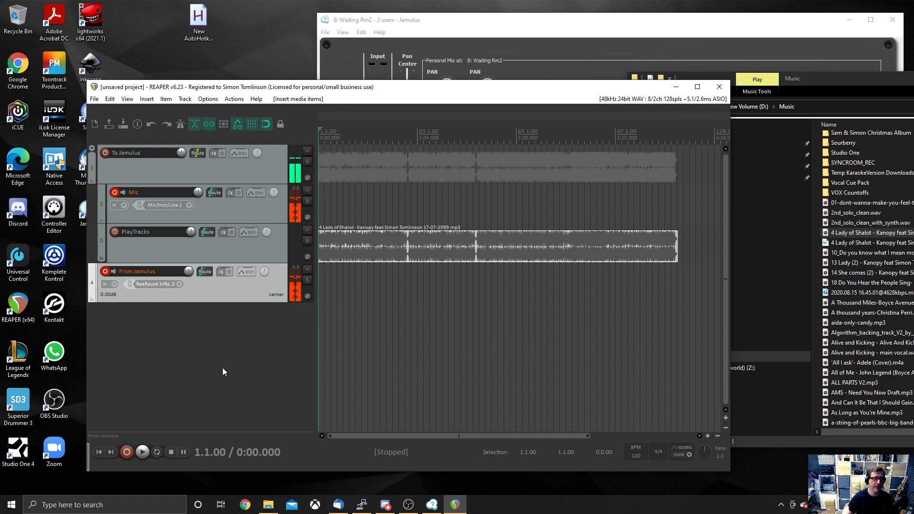
Step: Test-play the song, lower PlayTracks to about -8.15 dB, and check playback again
left_click(142, 452)
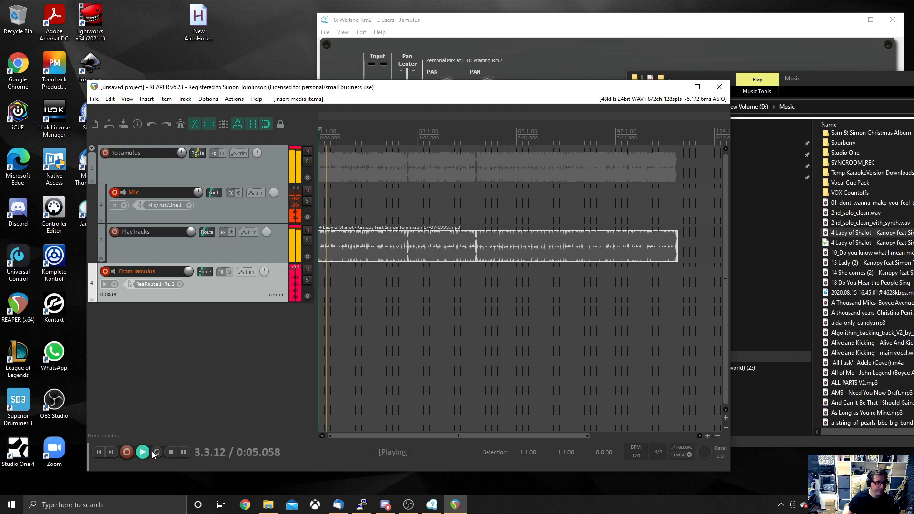
left_click(170, 452)
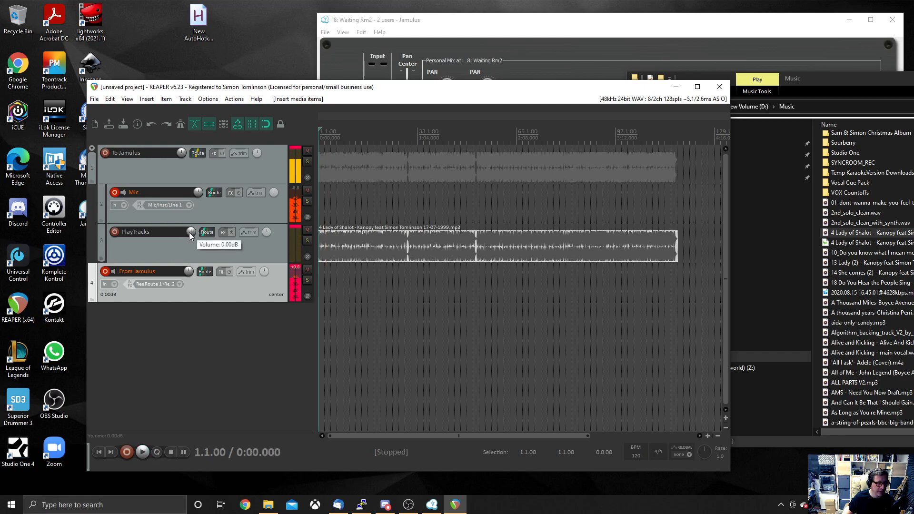
left_click_drag(200, 231, 189, 231)
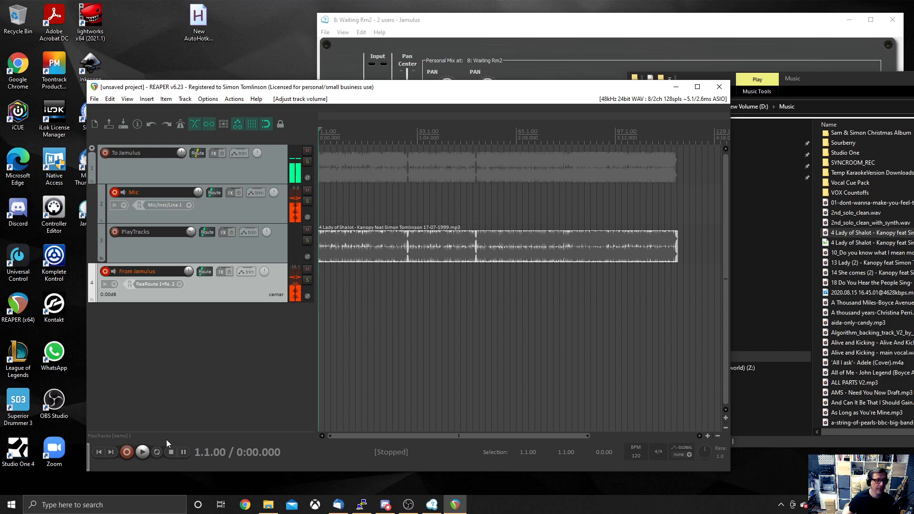
left_click(141, 452)
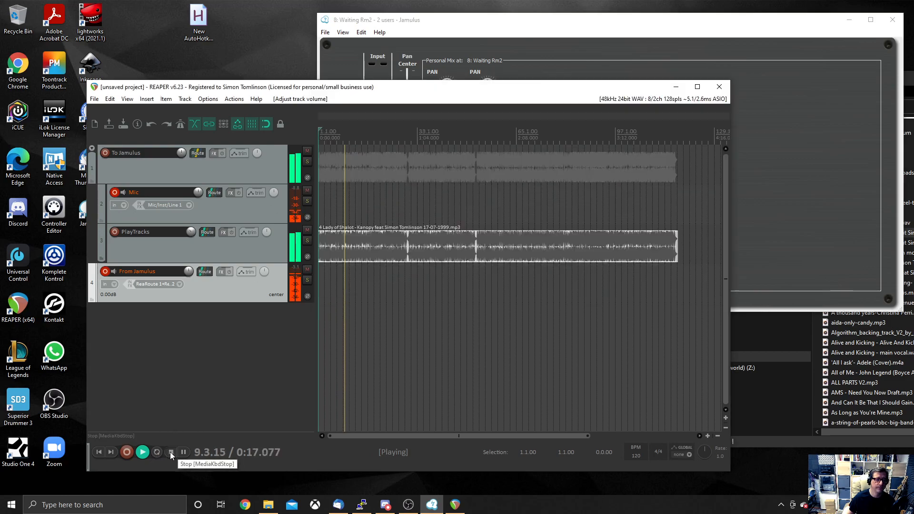
left_click(169, 452)
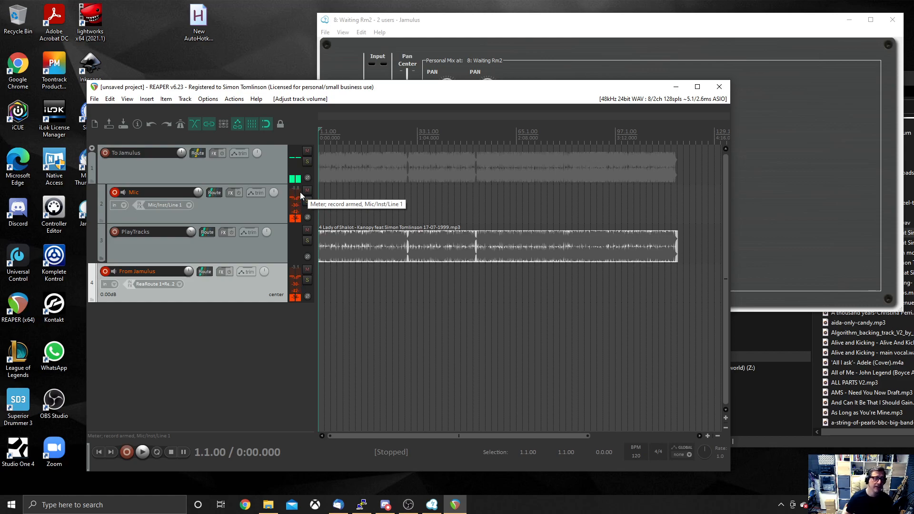
mouse_move(695, 15)
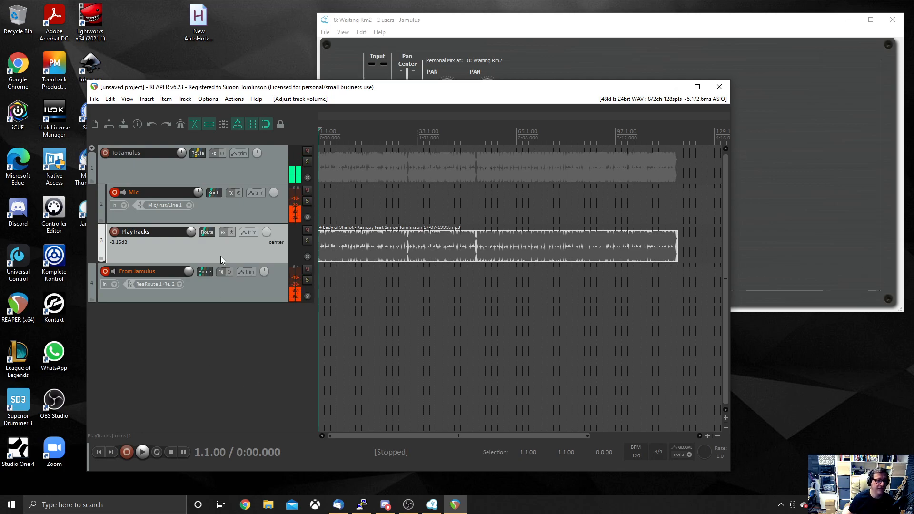
Step: Insert a track with stereo input Mic/Line 5 / Mic 6 and name it Piano
right_click(220, 259)
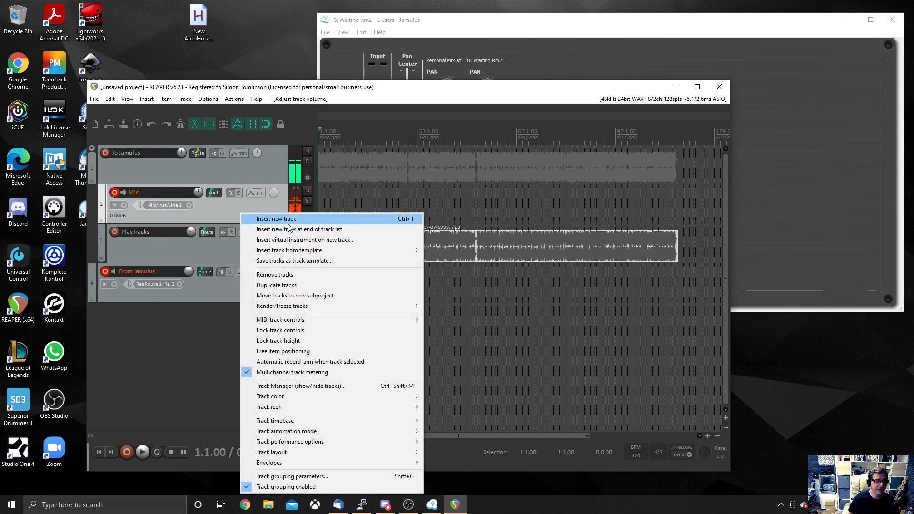
left_click(276, 219)
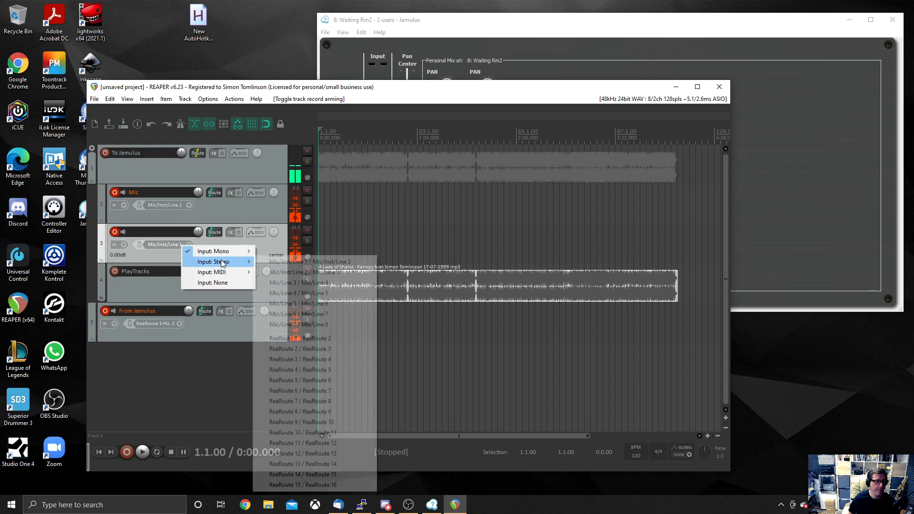
left_click(296, 304)
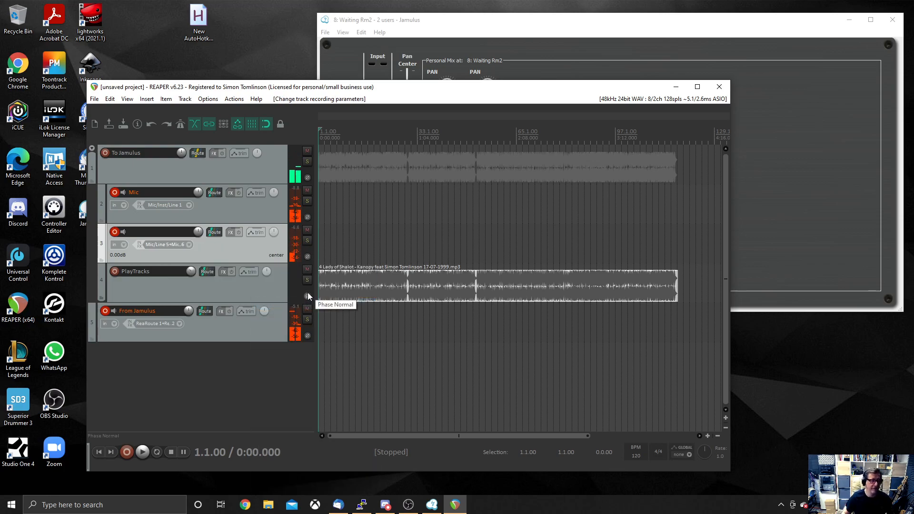
left_click(115, 244)
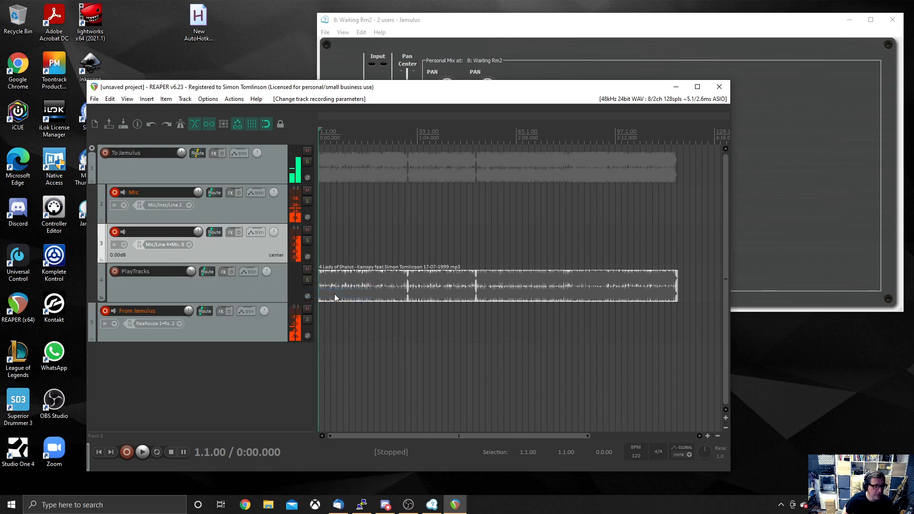
left_click(115, 244)
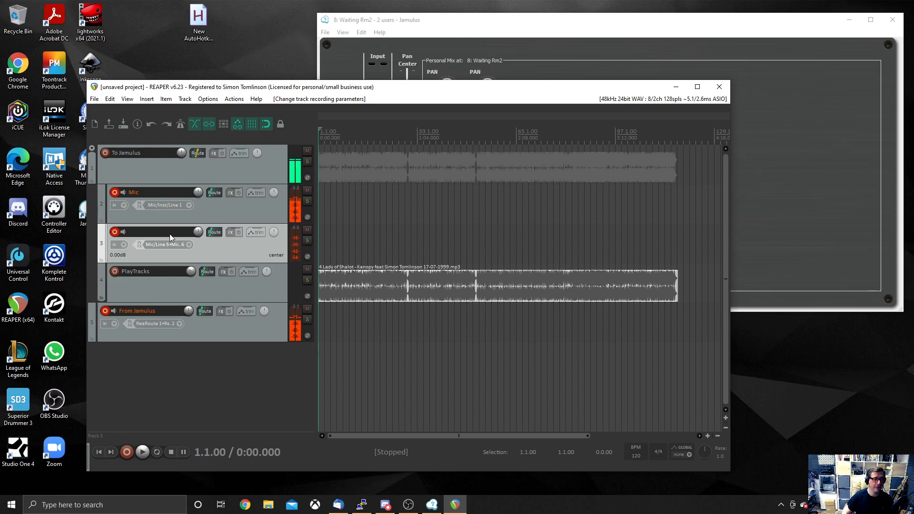
type("Piano")
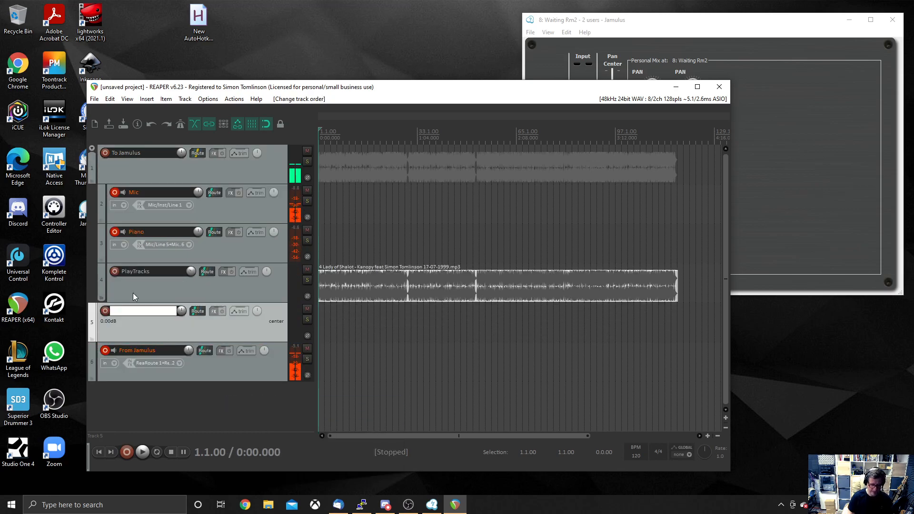
Step: Name the folder track To Jamulus 2 and add hardware output ReaRoute 3 / ReaRoute 4
type("To Jamulus 2")
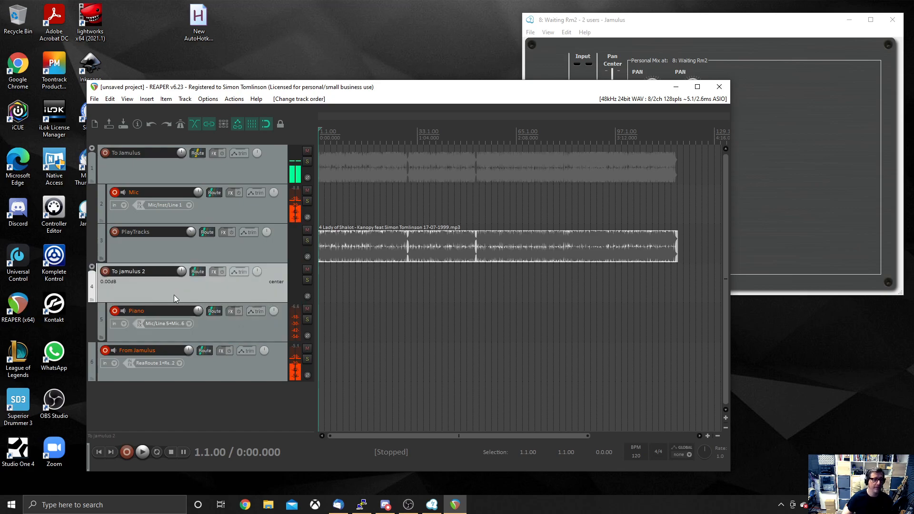
mouse_move(197, 272)
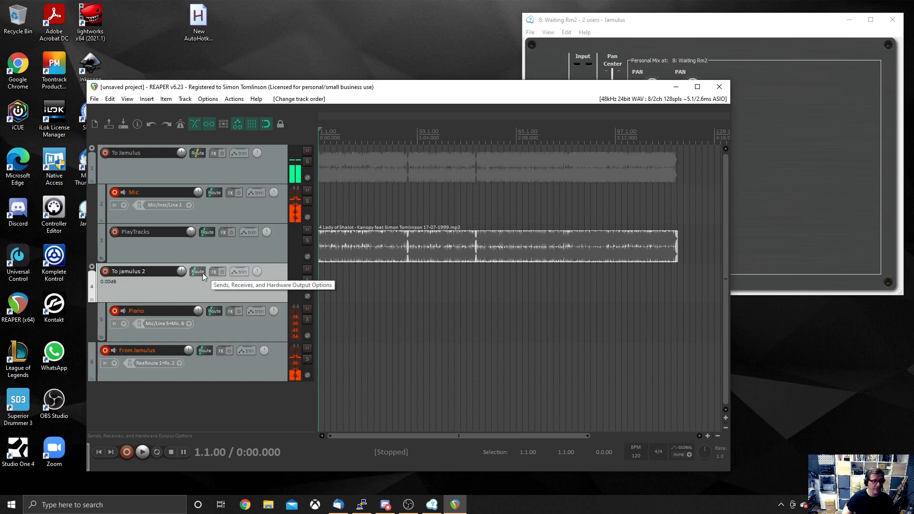
left_click(197, 271)
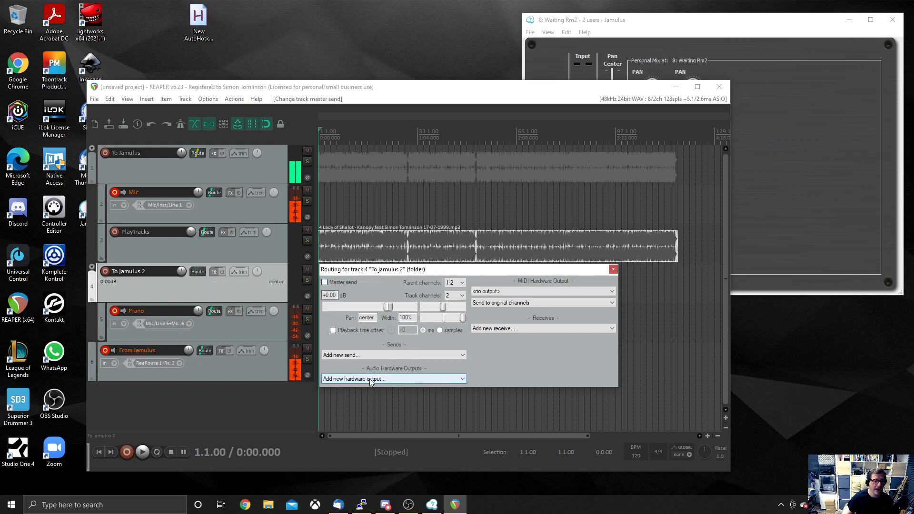
left_click(392, 378)
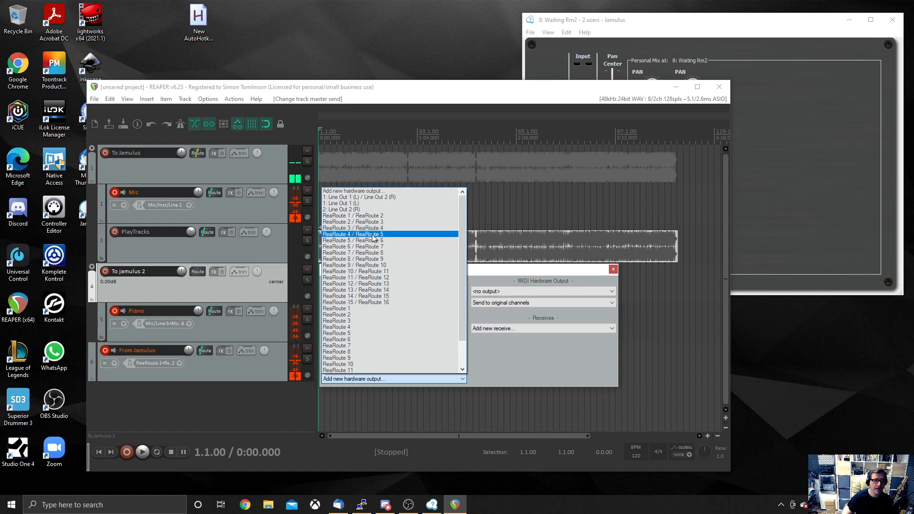
mouse_move(369, 228)
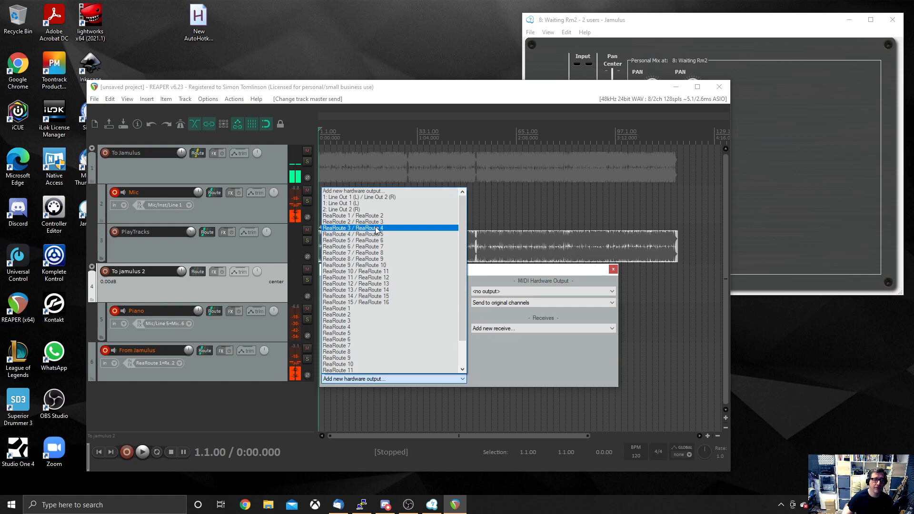
left_click(352, 227)
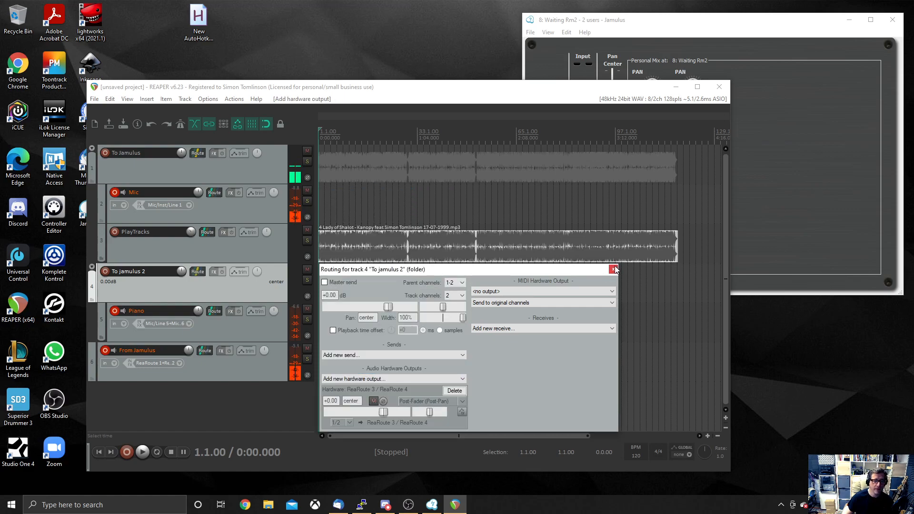
left_click(613, 269)
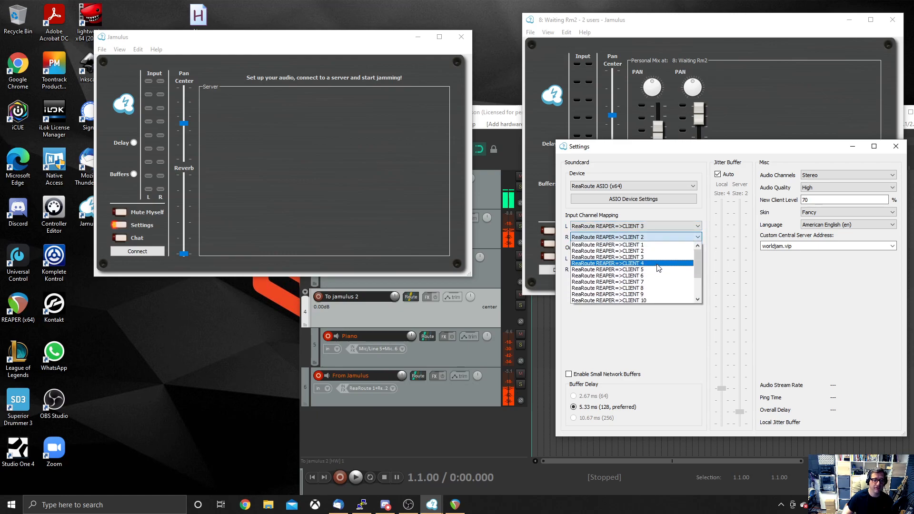
Step: Set the second Jamulus input mapping to CLIENT 3/4 and output mapping to REAPER 3/4
left_click(631, 262)
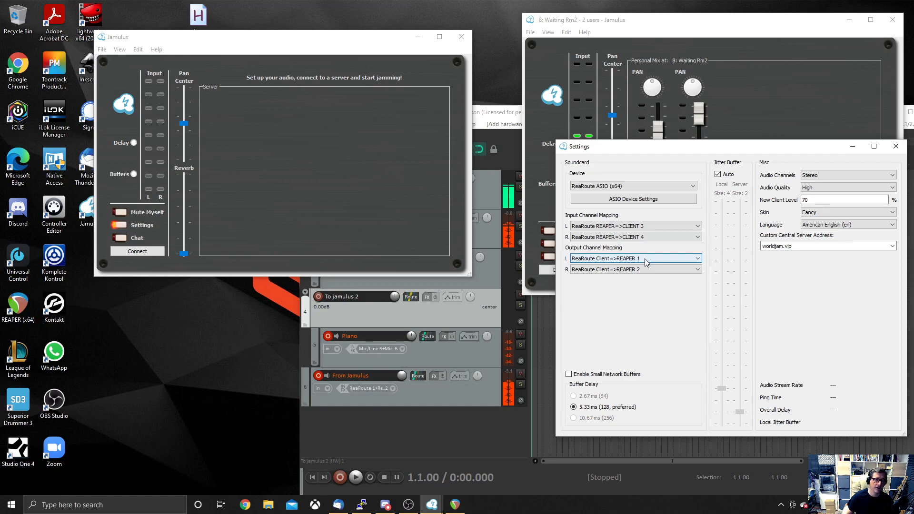
left_click(634, 258)
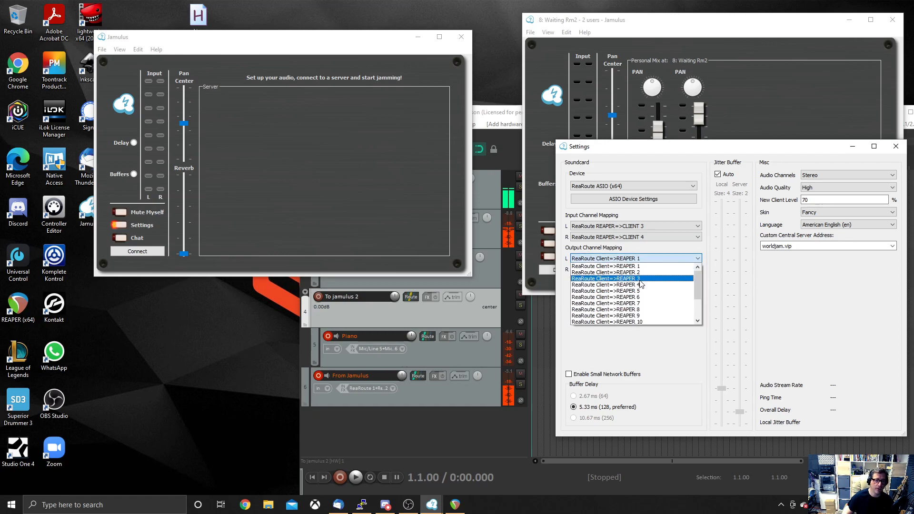
left_click(606, 272)
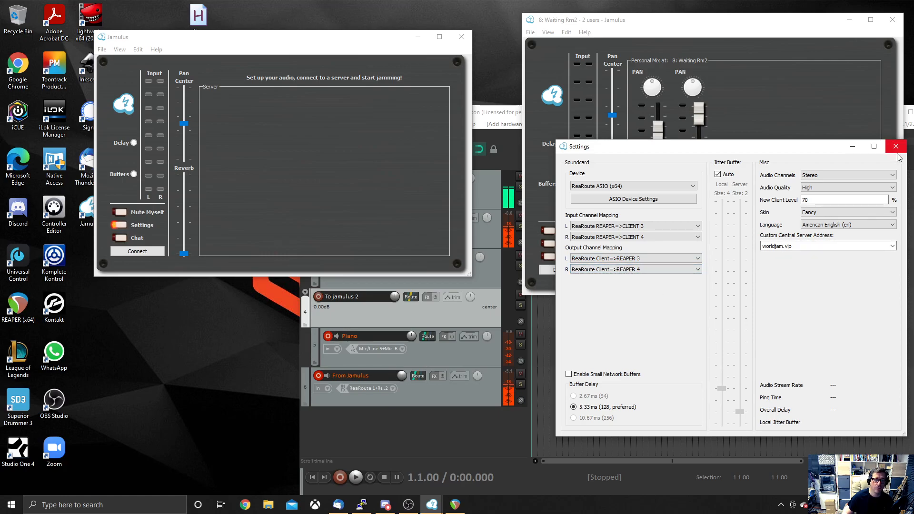
left_click(896, 146)
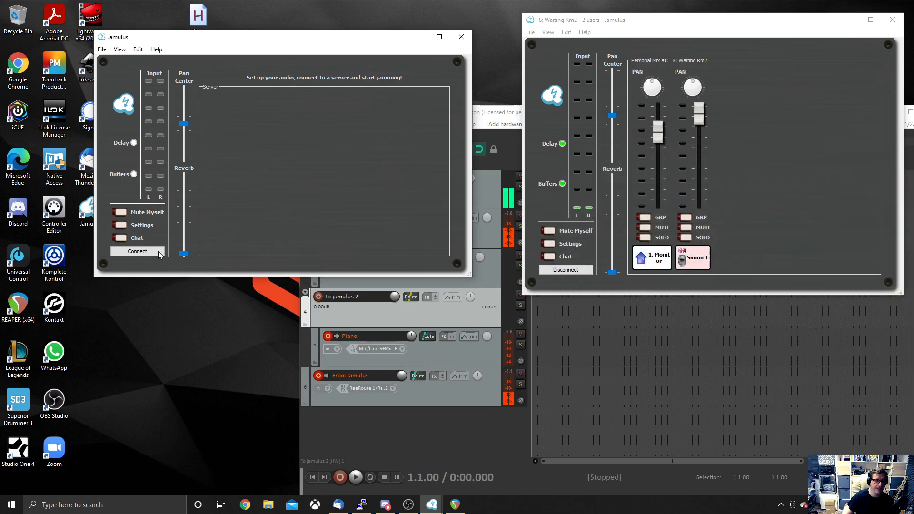
Step: Join the 8: Waiting Rm2 server from the second Jamulus instance
left_click(137, 251)
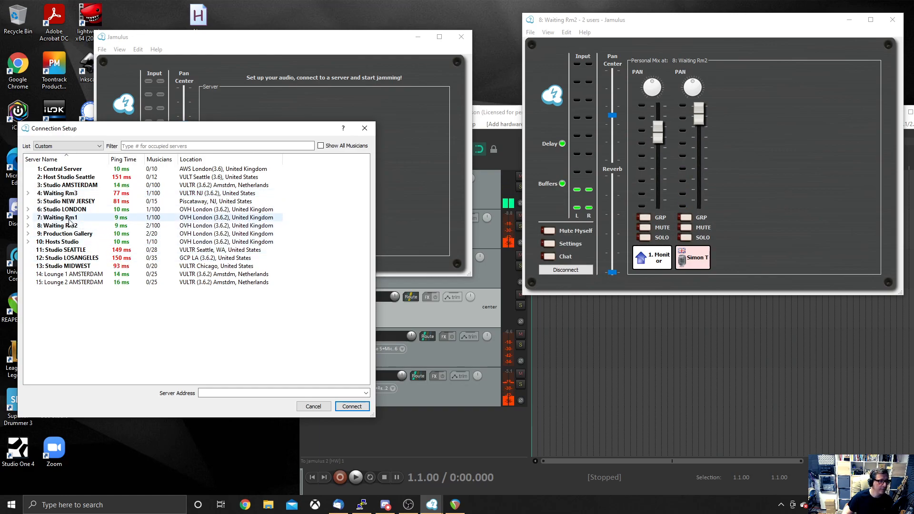
left_click(351, 406)
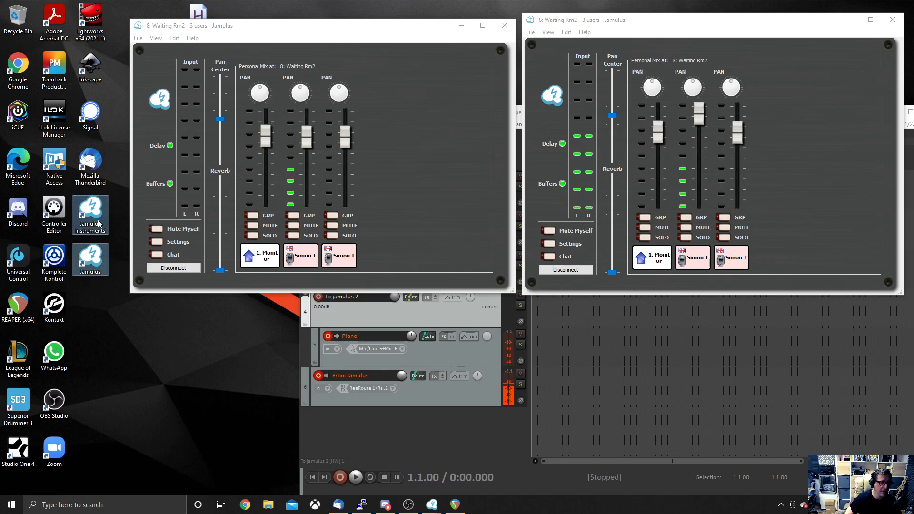
Step: View the Jamulus Instruments shortcut's Properties target with its launch options, then start File Explorer
right_click(90, 211)
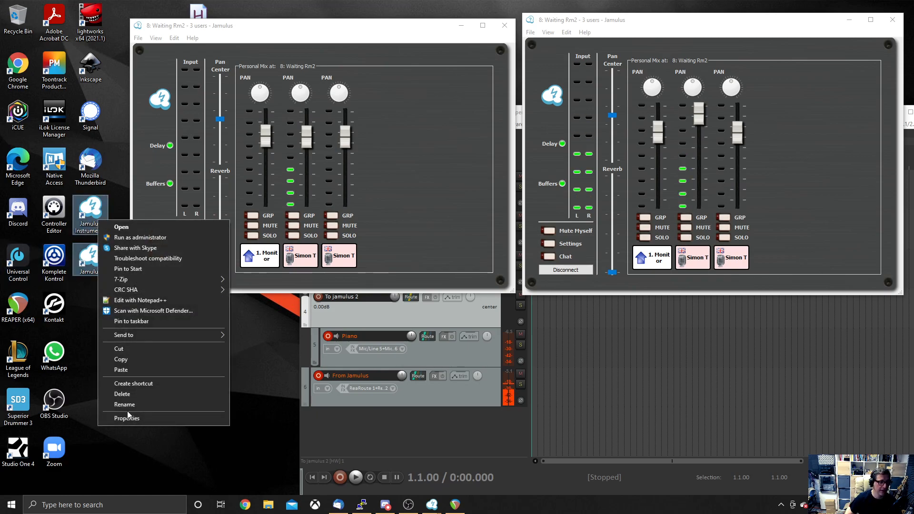
left_click(127, 418)
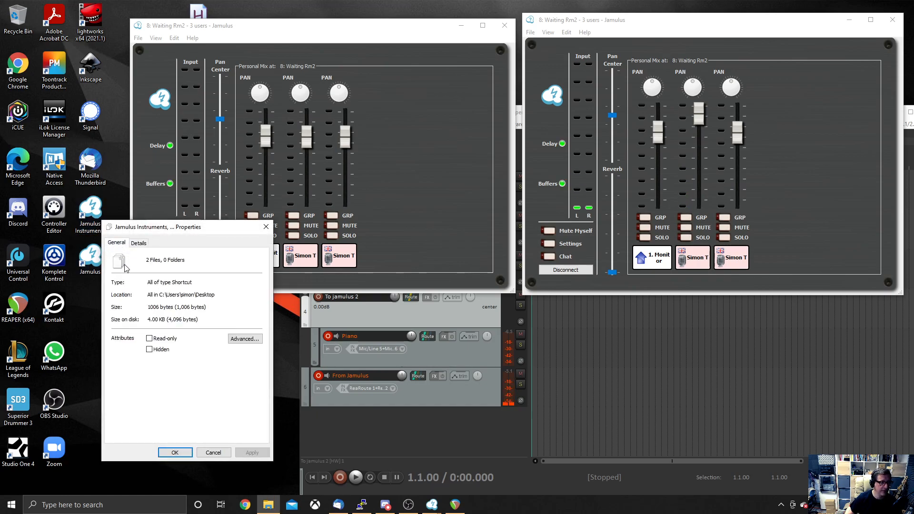
left_click(244, 339)
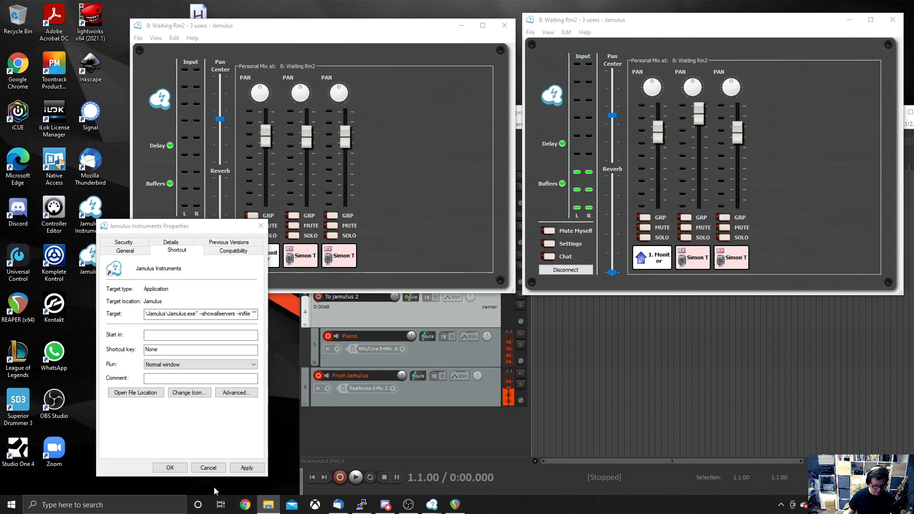
left_click(135, 392)
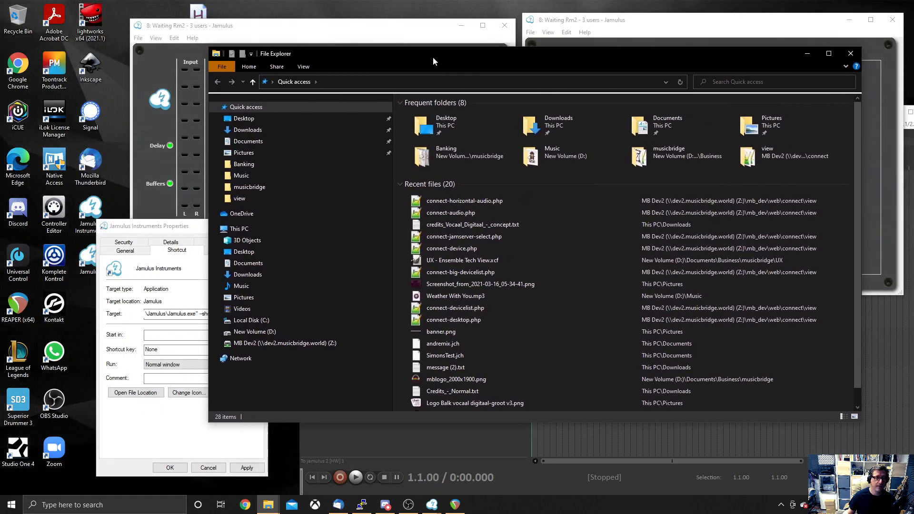
Step: Navigate to C:\Users\simon\AppData\Roaming\Jamulus with hidden items shown
left_click(245, 319)
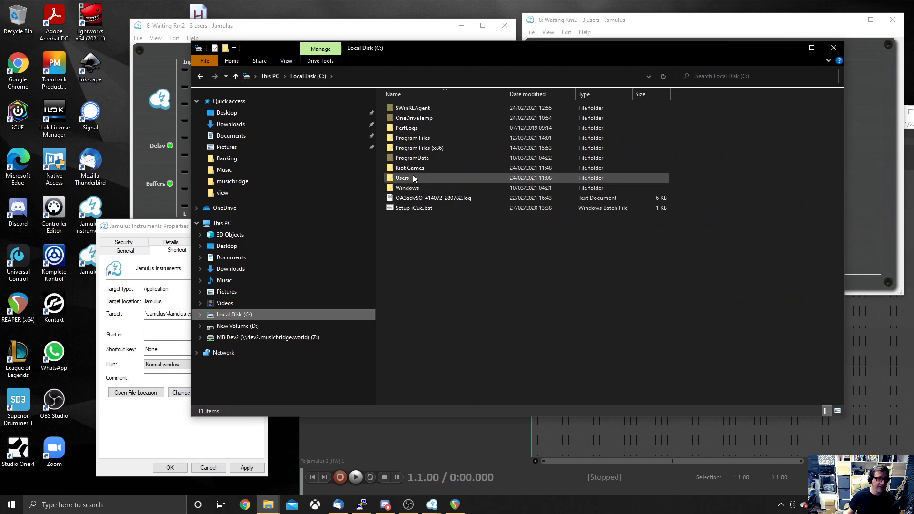
double_click(402, 177)
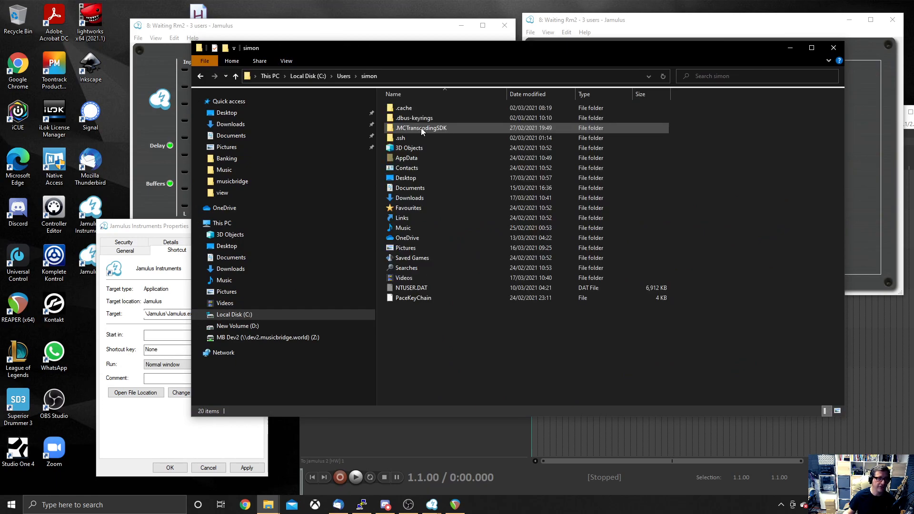
mouse_move(420, 127)
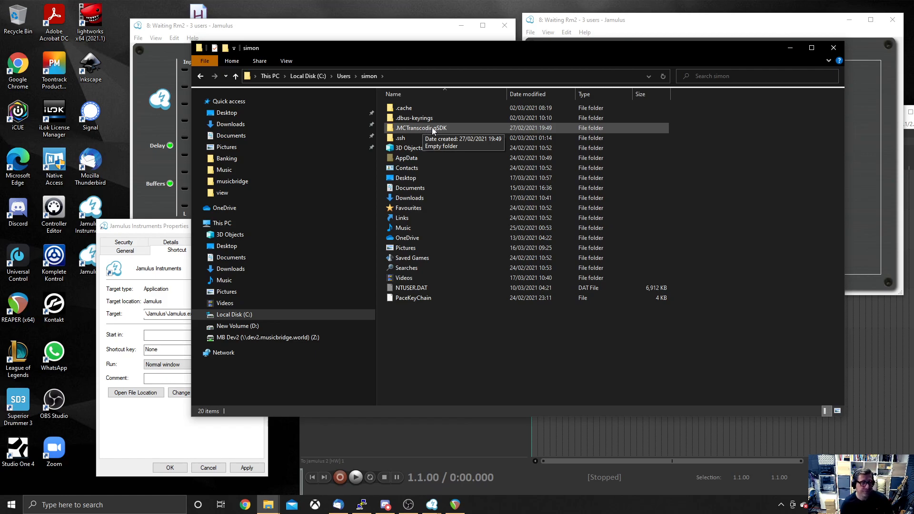
mouse_move(373, 138)
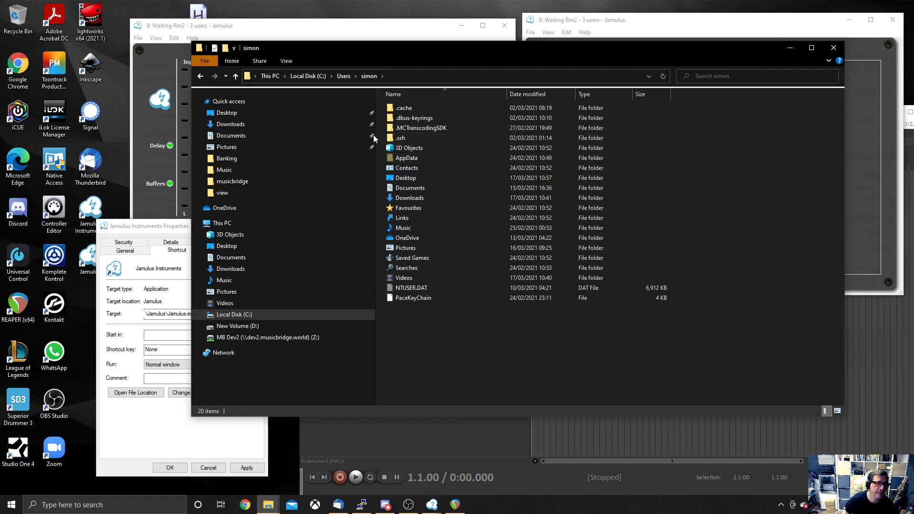
left_click(286, 61)
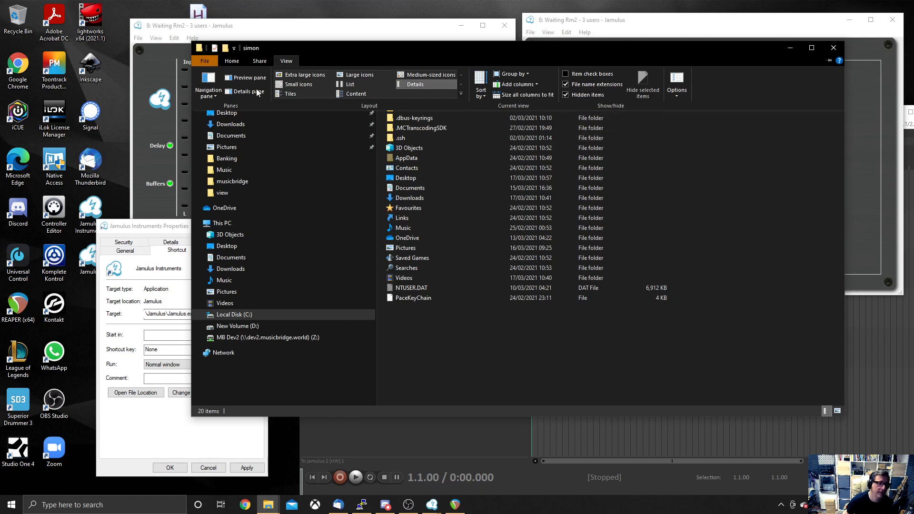
left_click(406, 158)
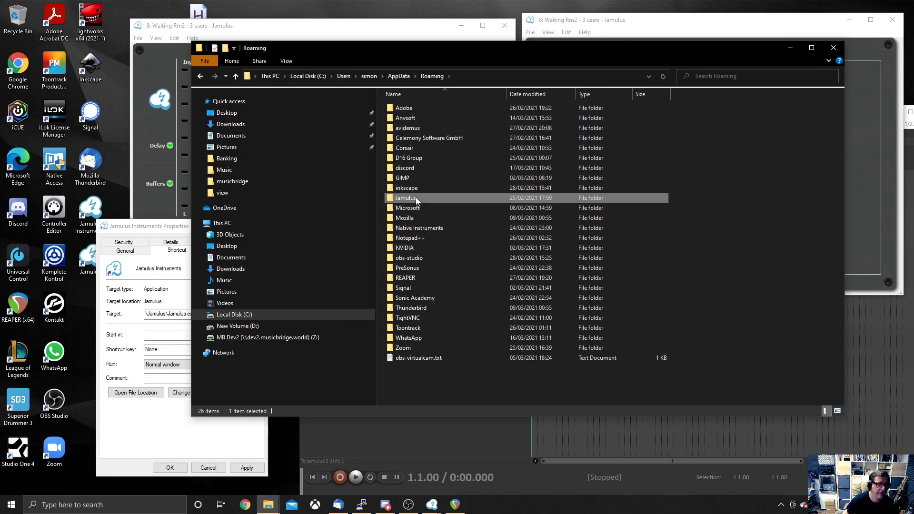
double_click(405, 198)
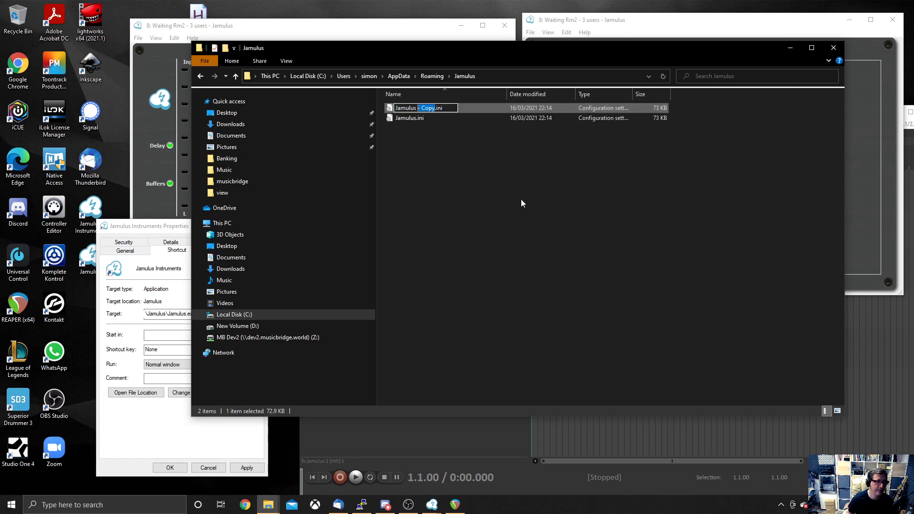
Step: Duplicate Jamulus.ini as JamulusInstruments.ini for the shortcut's --inifile path
type("JamulusInstruments")
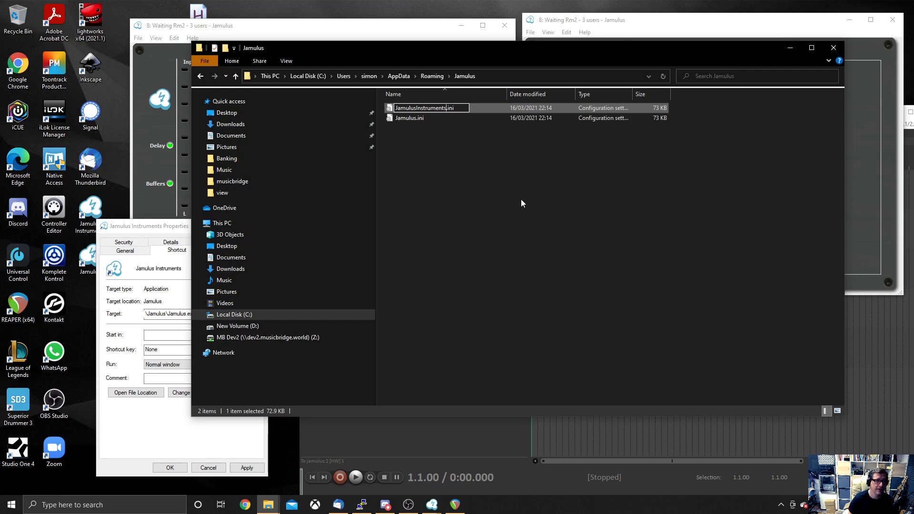
right_click(426, 118)
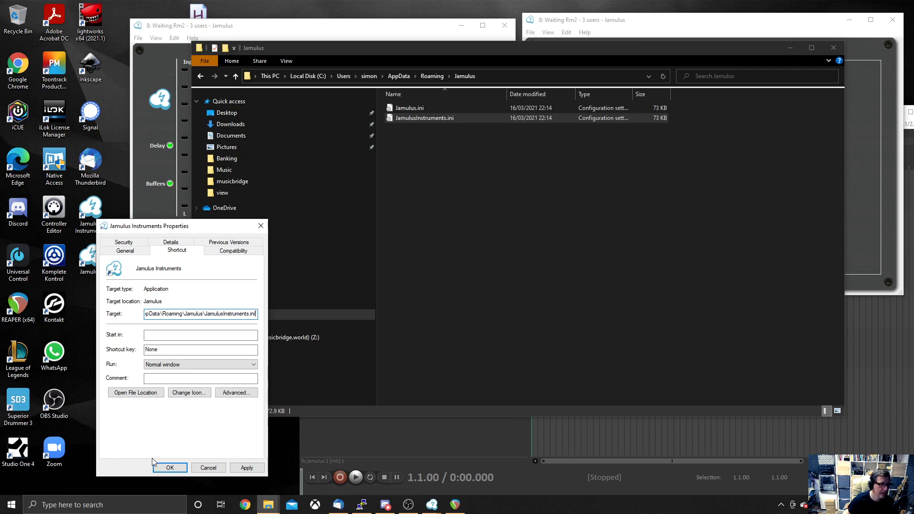
Step: Confirm the new shortcut target and close File Explorer before launching a second Jamulus client
left_click(170, 467)
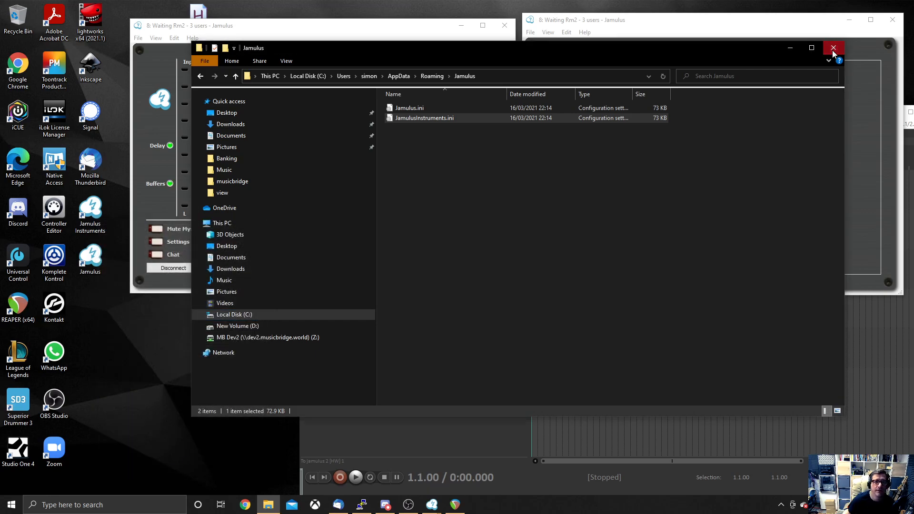
left_click(833, 47)
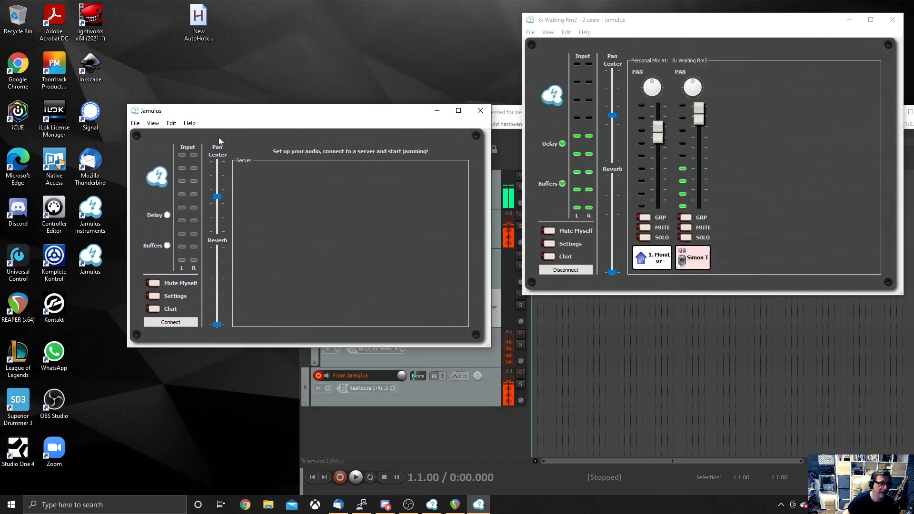
Step: Map the second client's output to REAPER 3 and 4 and review its musician profile
left_click(564, 244)
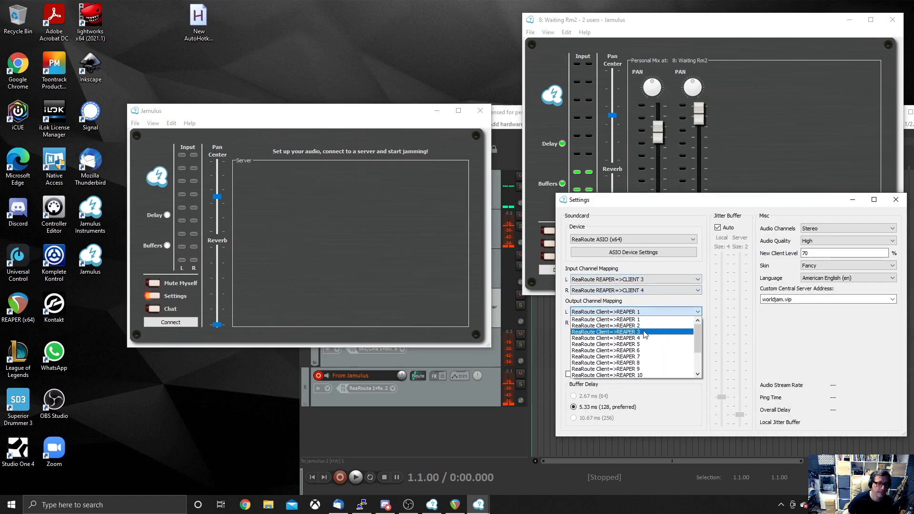
left_click(604, 332)
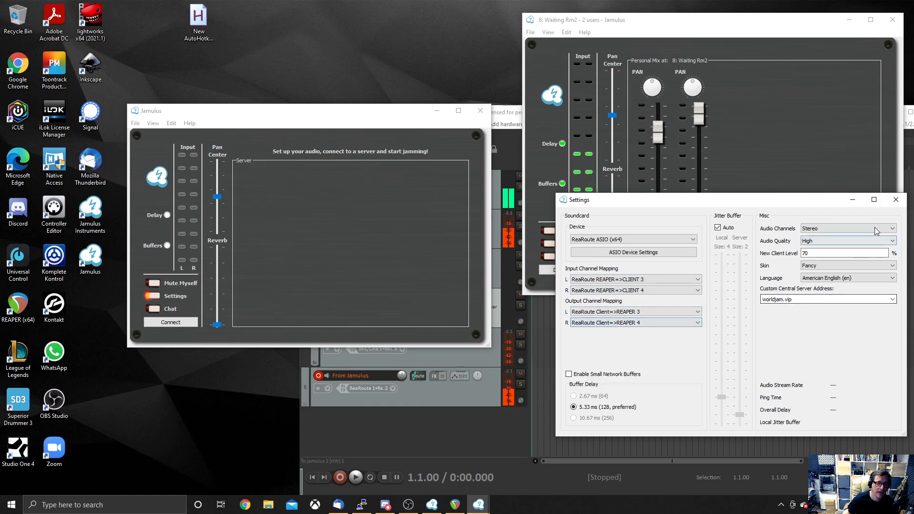
left_click(153, 123)
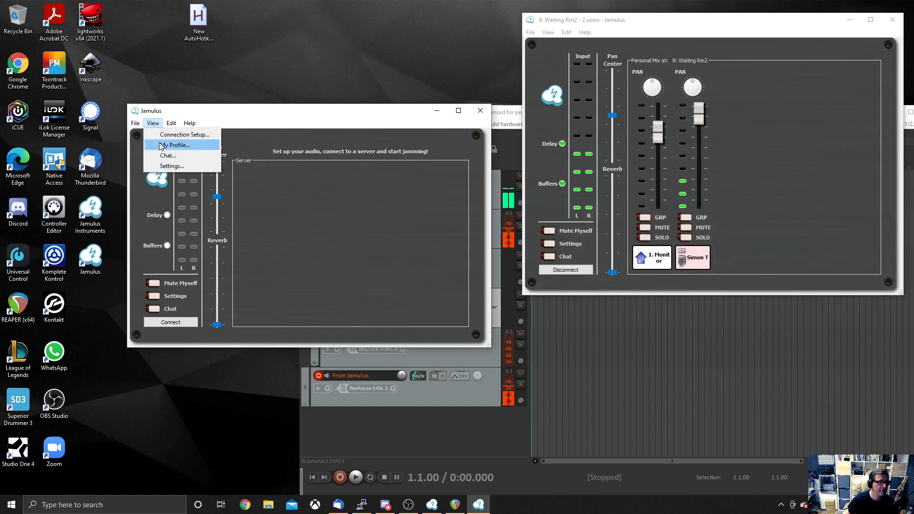
left_click(173, 145)
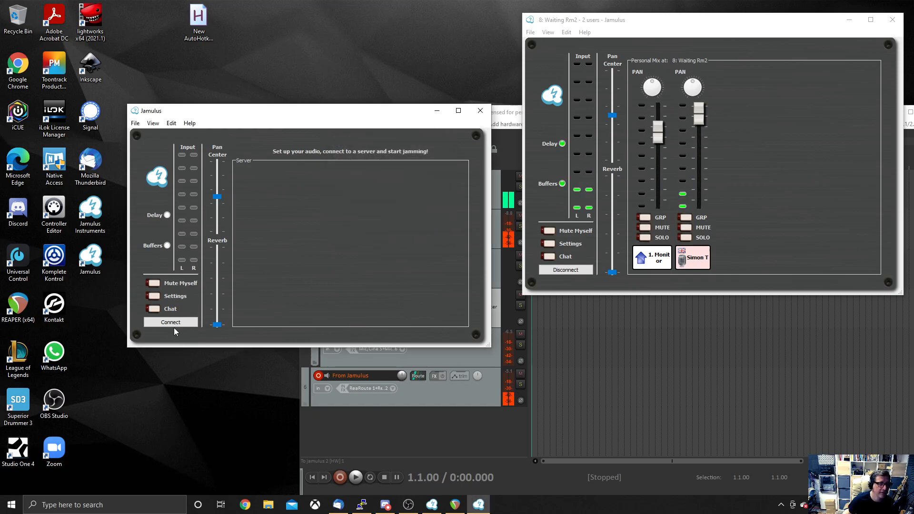
left_click(170, 322)
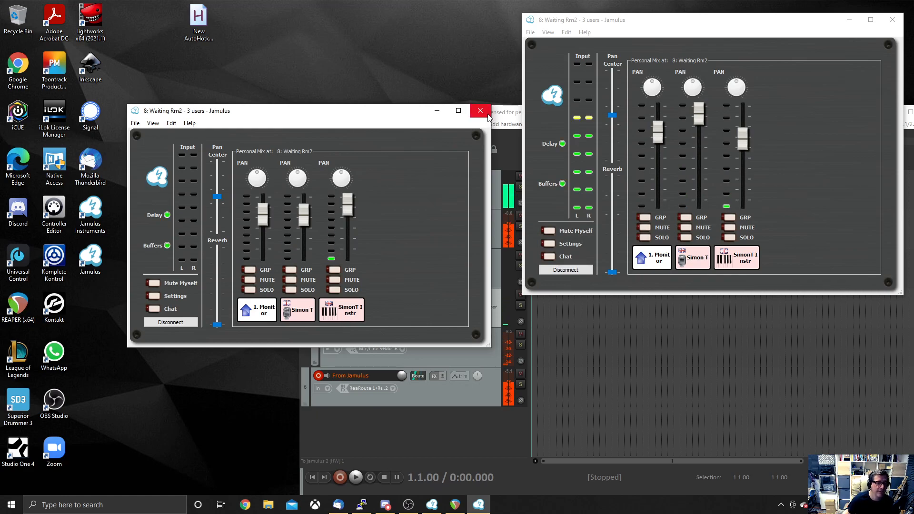
left_click(480, 110)
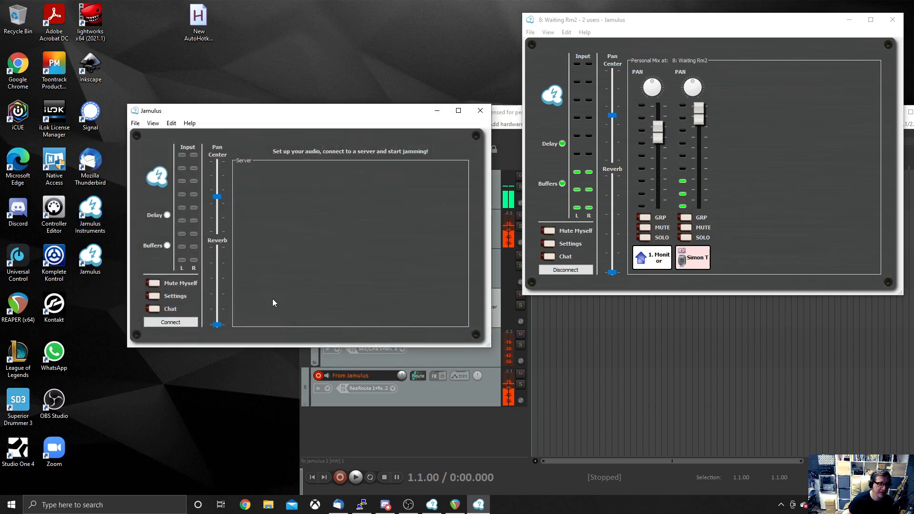
left_click(170, 322)
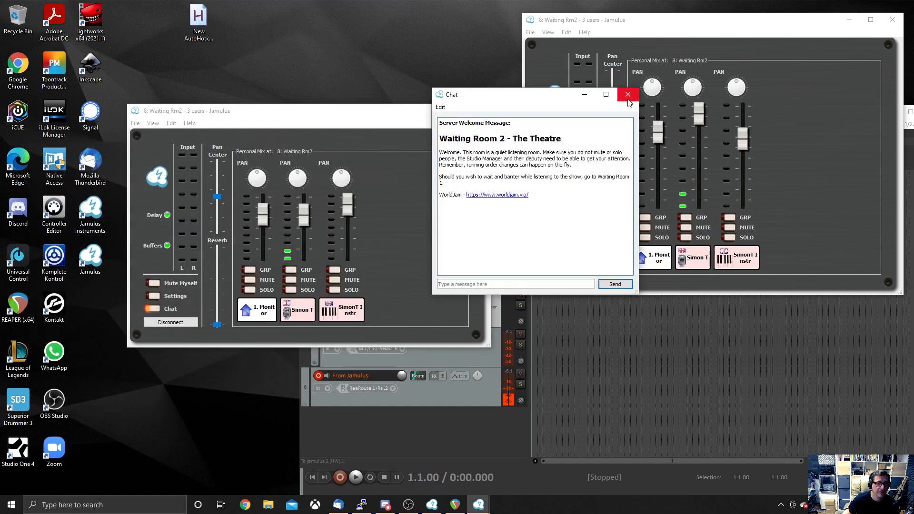
left_click(627, 94)
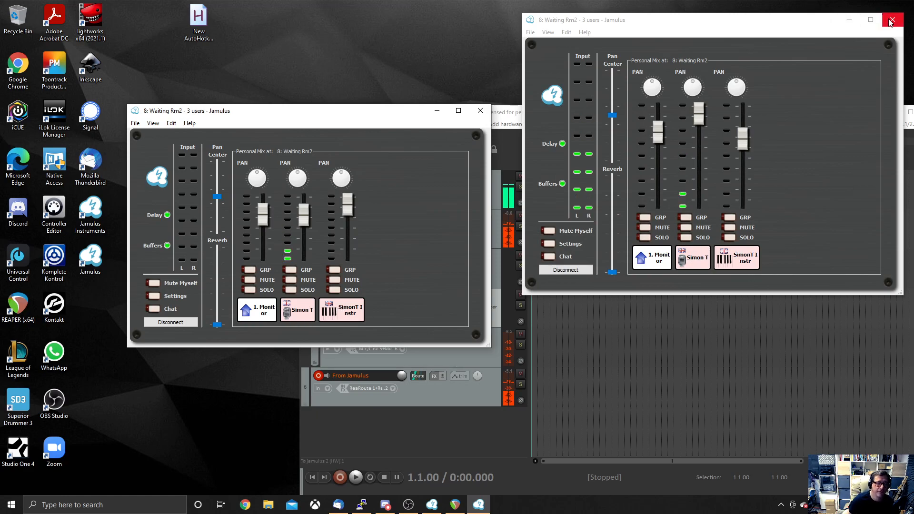
left_click(891, 19)
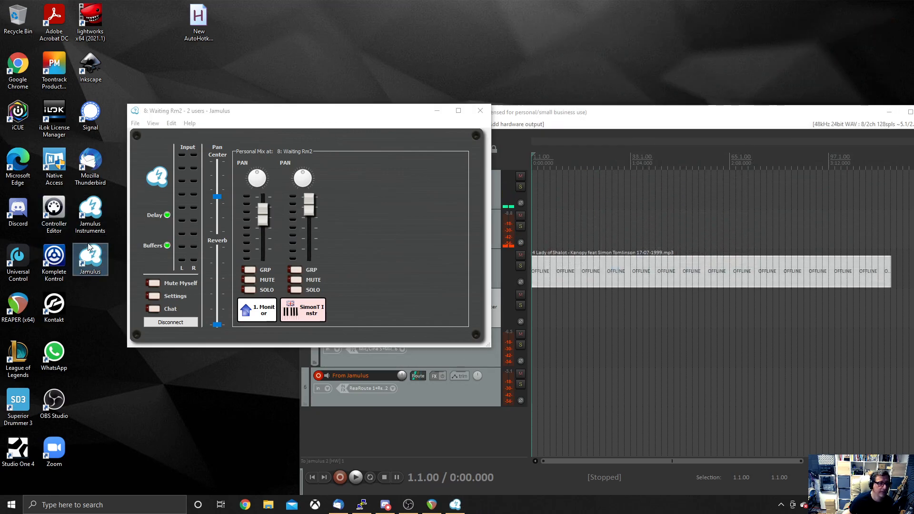
mouse_move(91, 256)
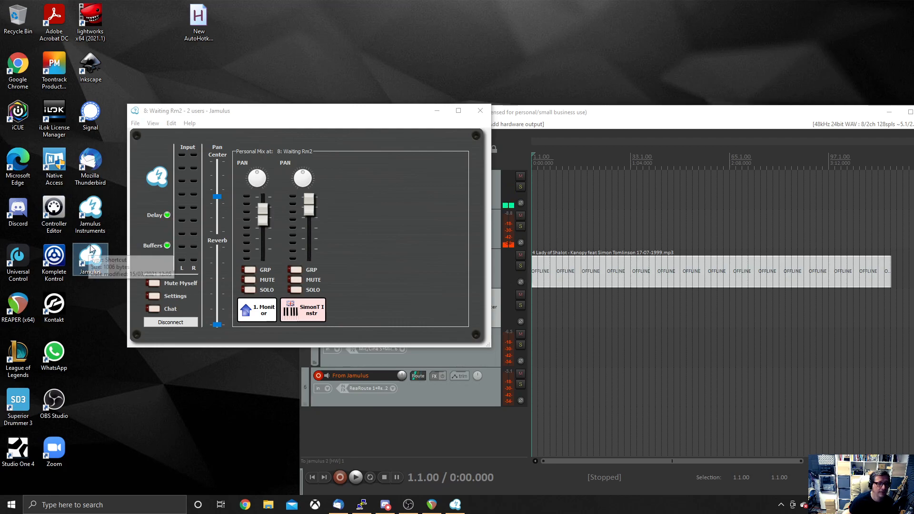
mouse_move(94, 307)
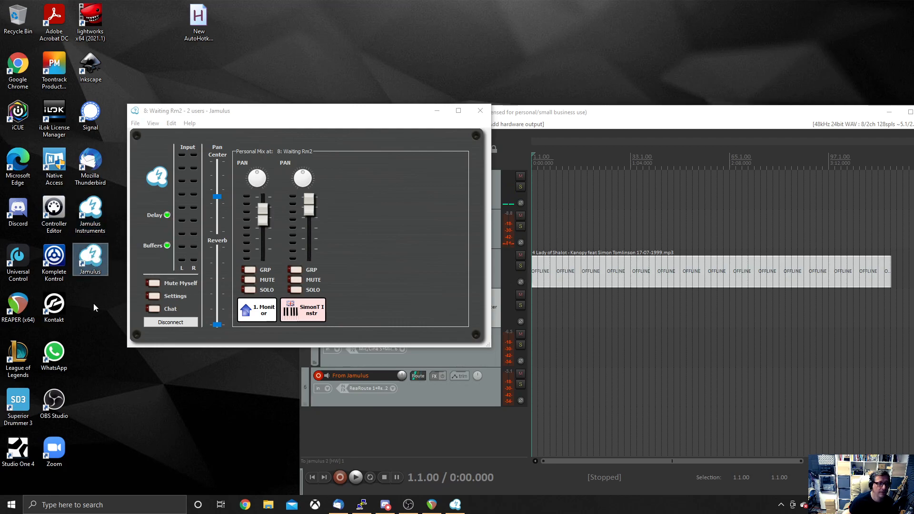
Step: Inspect the Jamulus shortcut's Properties across its General, Security and Previous Versions details
right_click(90, 254)
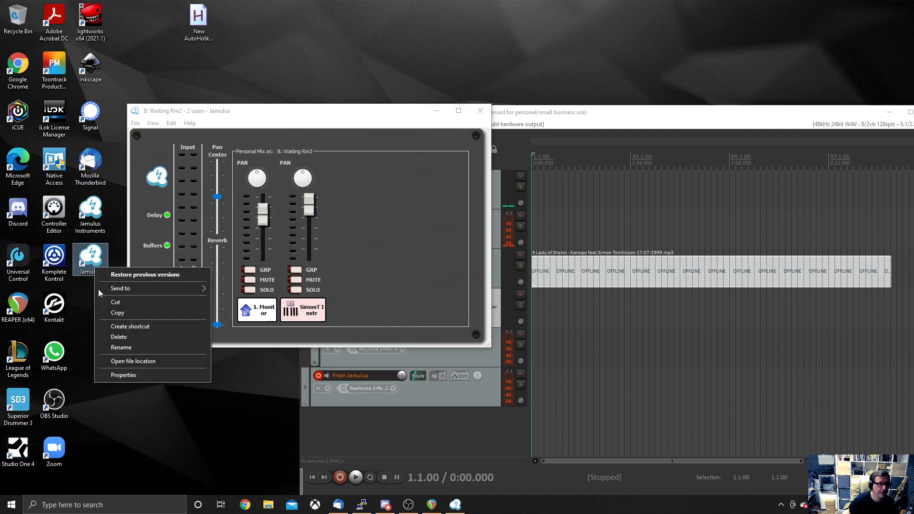
left_click(90, 256)
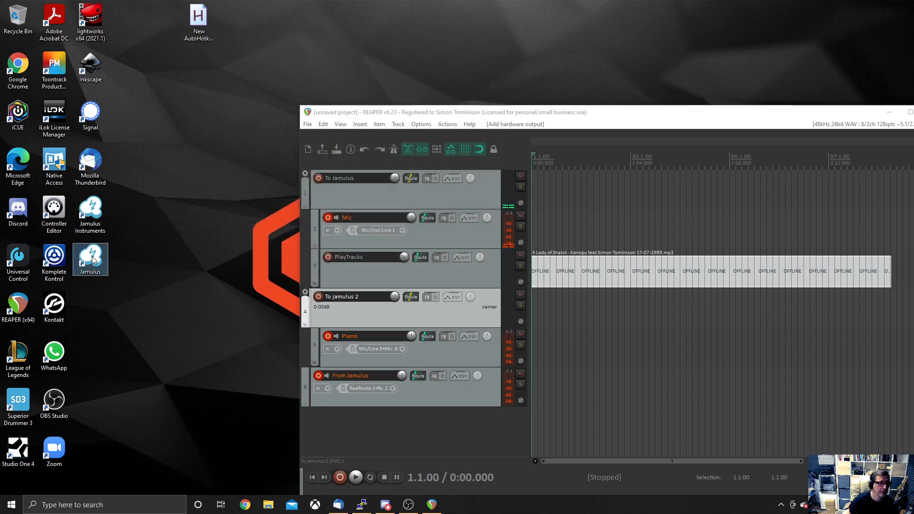
right_click(90, 259)
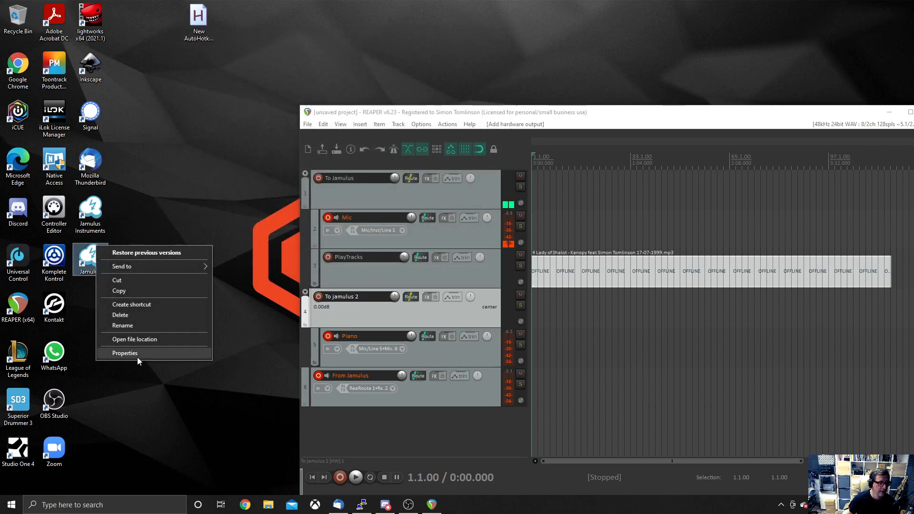
left_click(125, 352)
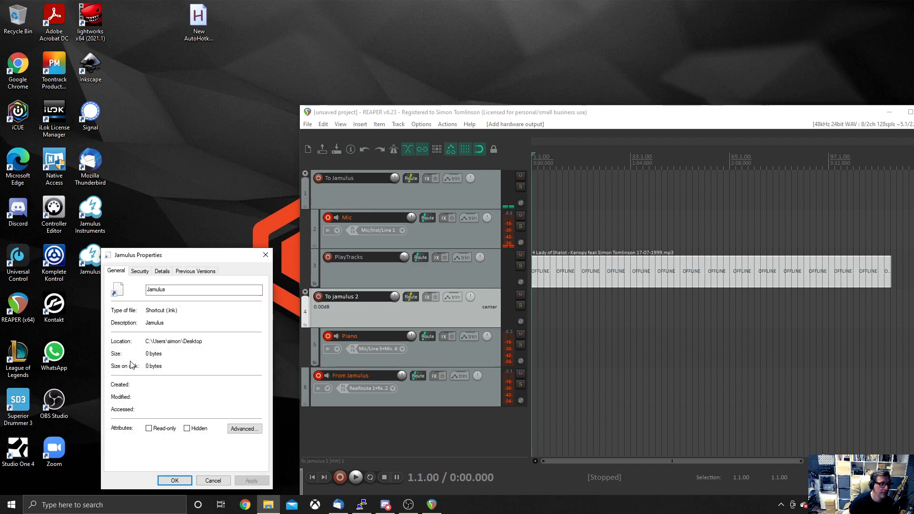
left_click(139, 271)
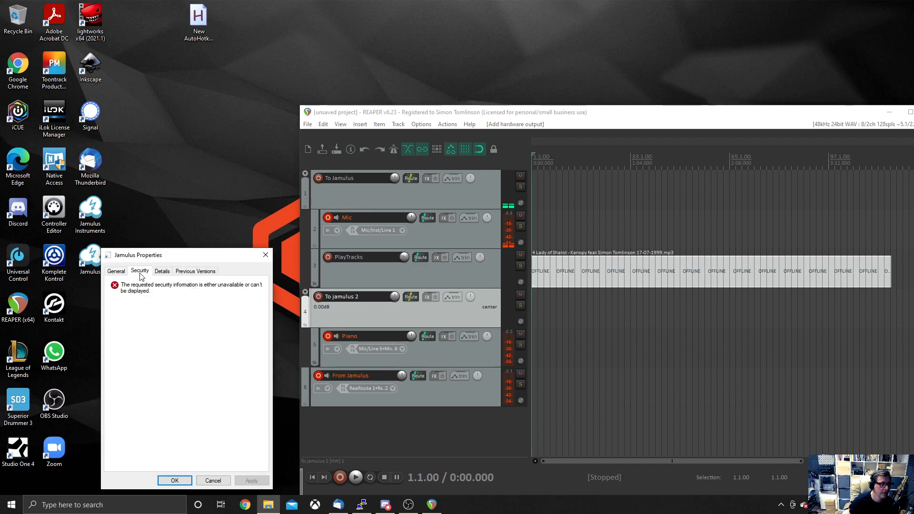
left_click(115, 270)
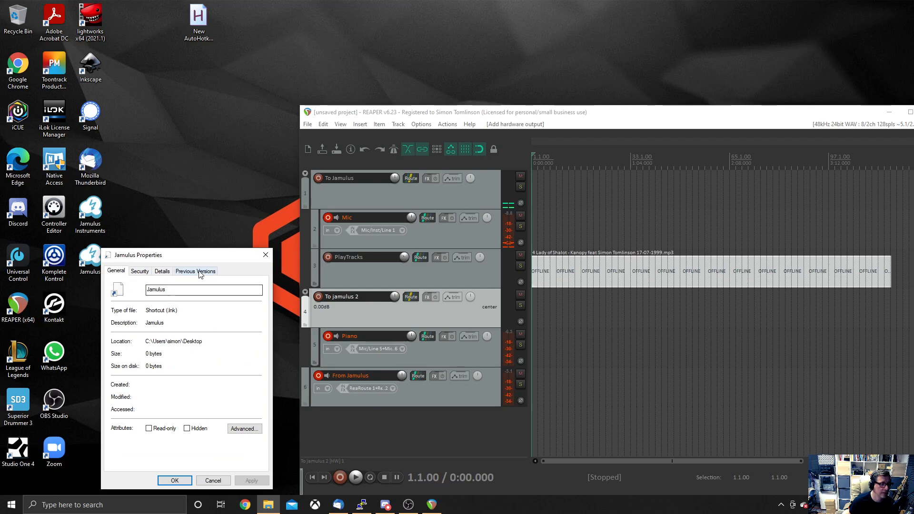
left_click(139, 270)
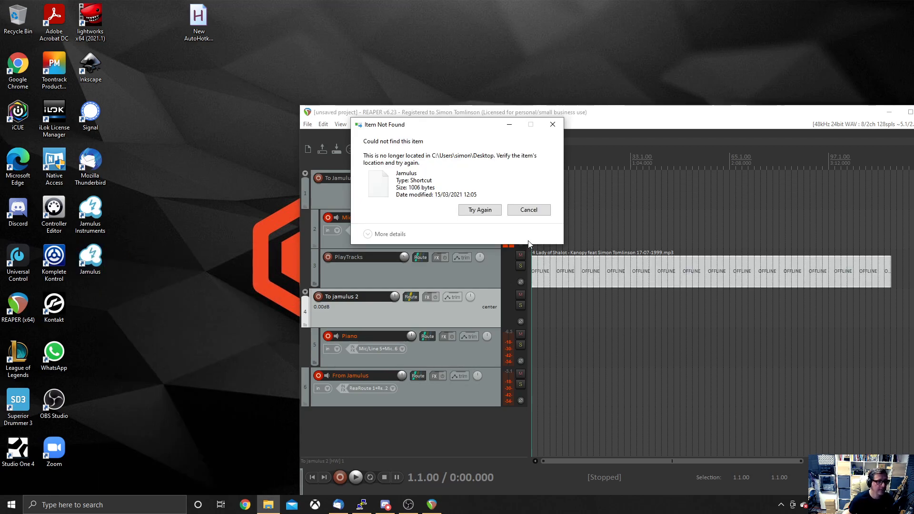
Step: Dismiss the Item Not Found warnings while setting up the separate Jamulus Main shortcut
left_click(527, 210)
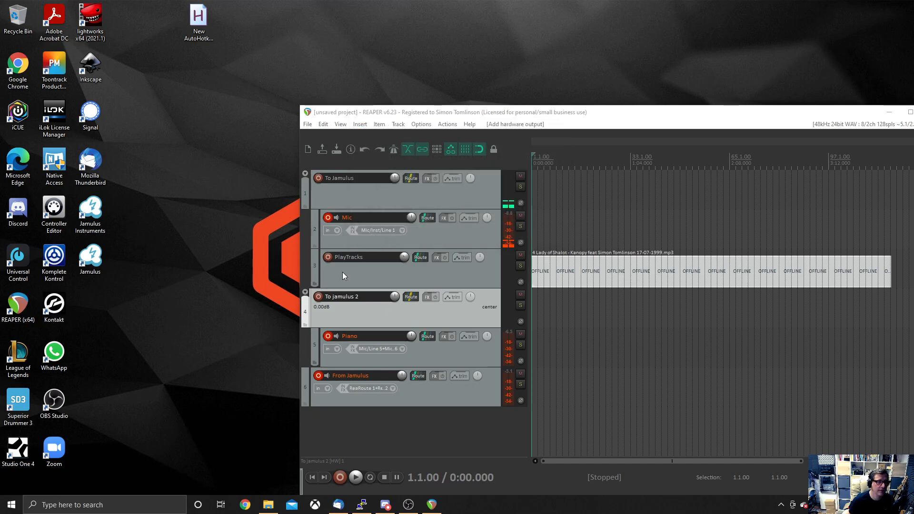
double_click(90, 257)
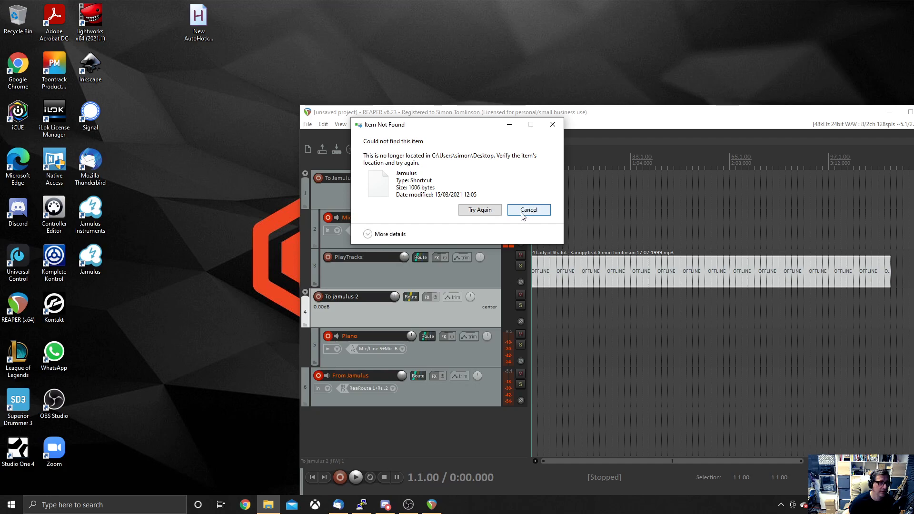
left_click(527, 209)
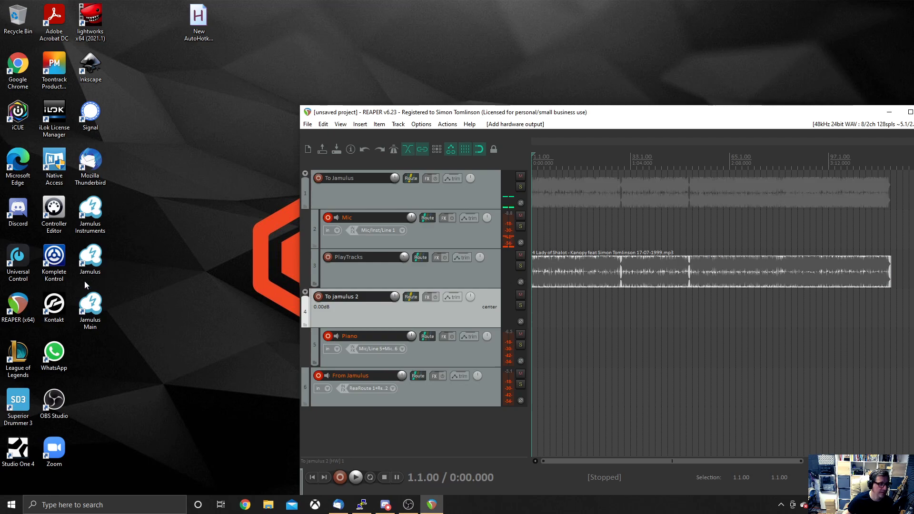
double_click(90, 307)
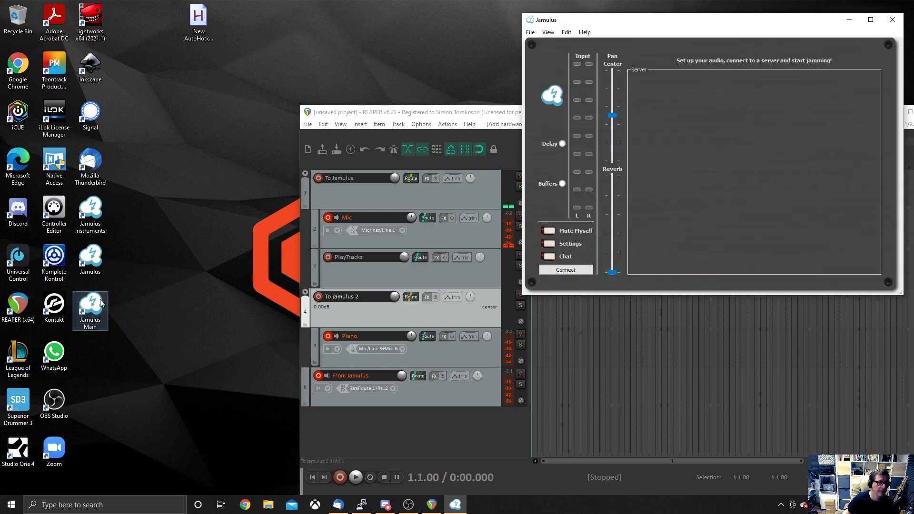
left_click(564, 269)
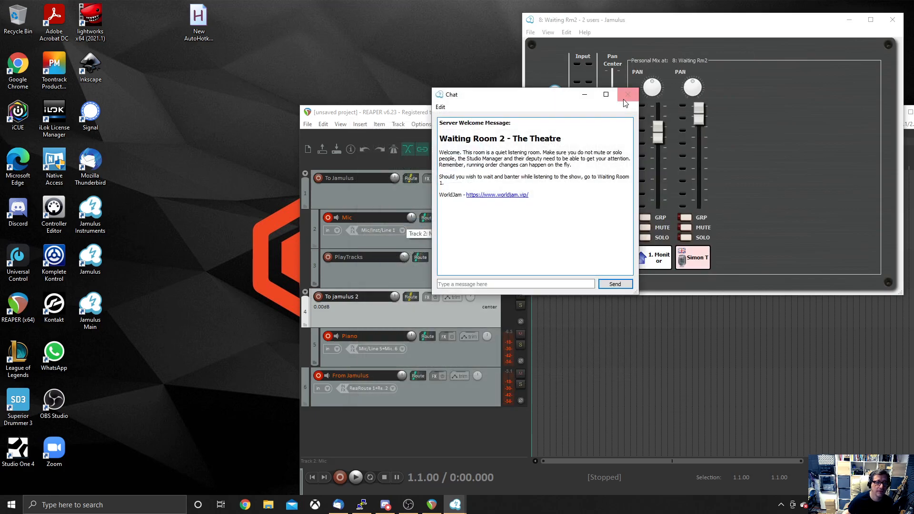
left_click(628, 94)
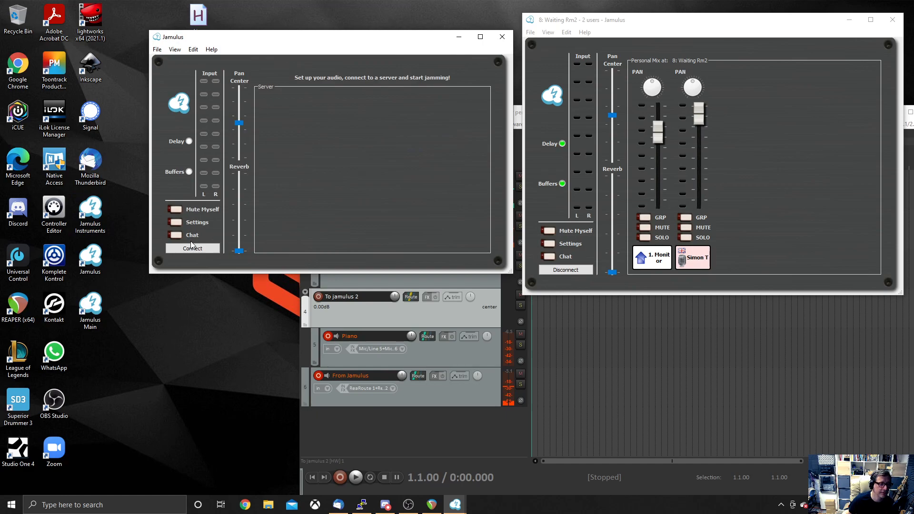
left_click(192, 248)
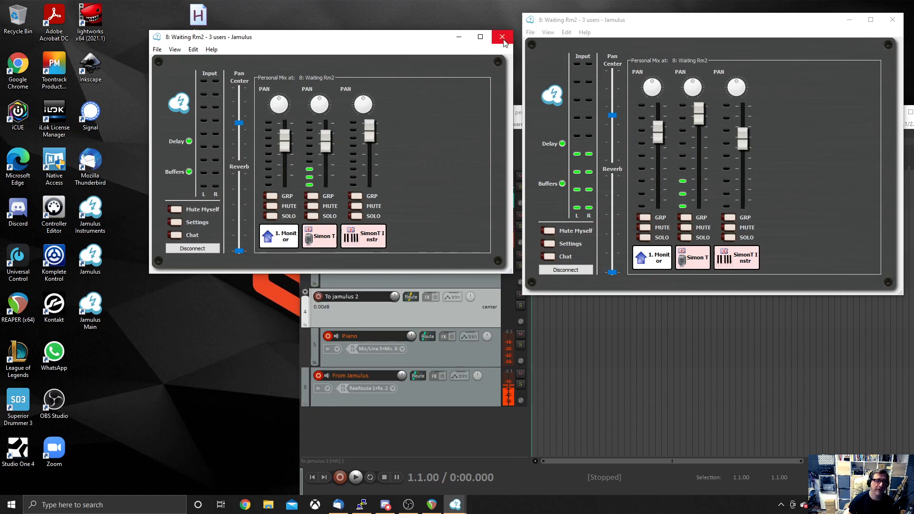
mouse_move(501, 37)
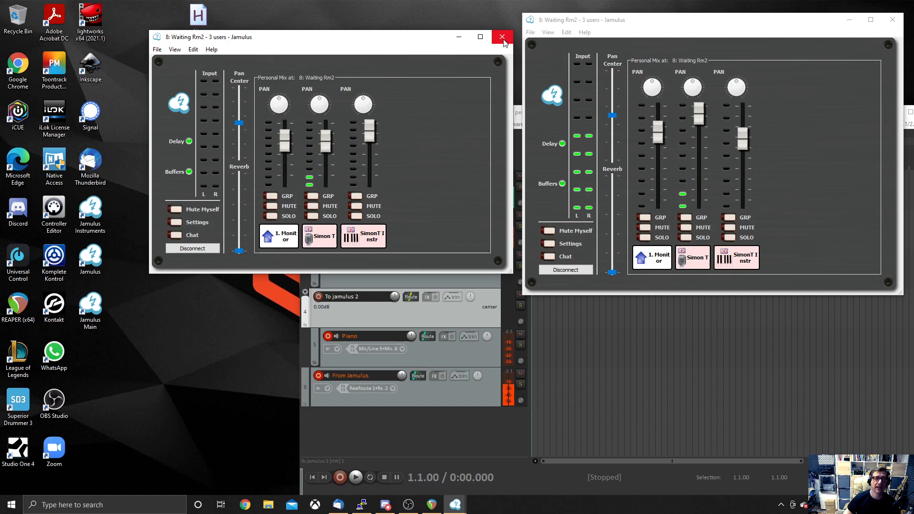
left_click(502, 37)
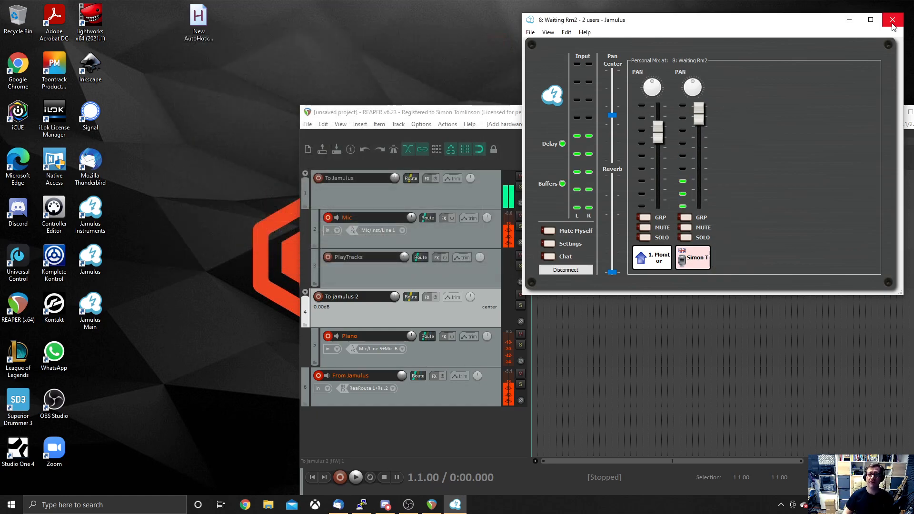
left_click(890, 20)
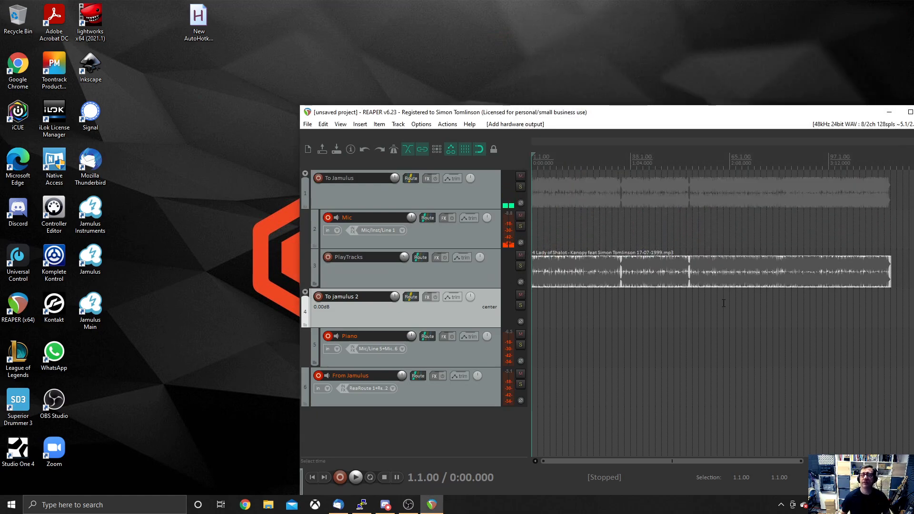